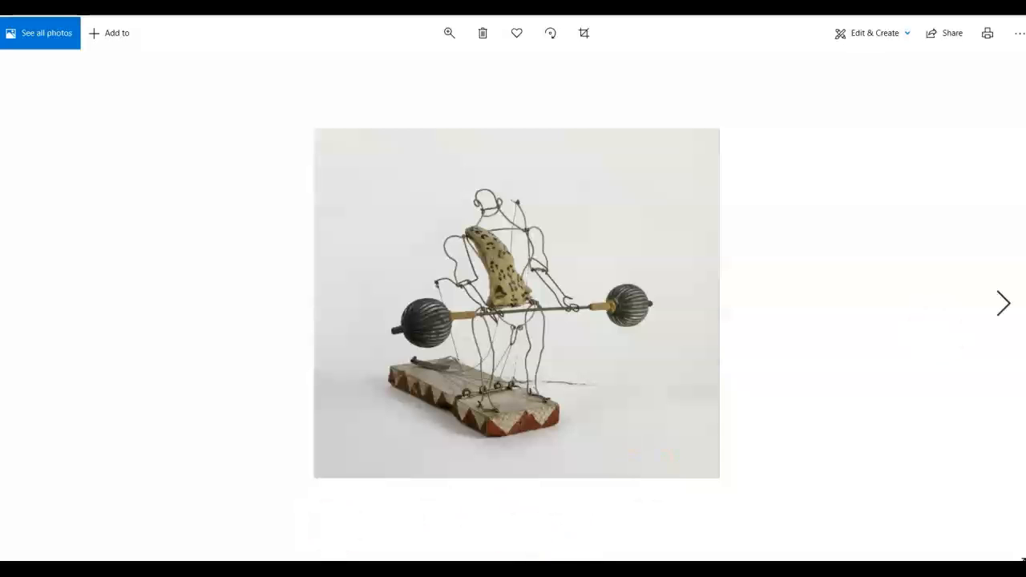
- Advance from the wire weightlifter sculpture to the Gateway Arch skyline photo
click(1004, 303)
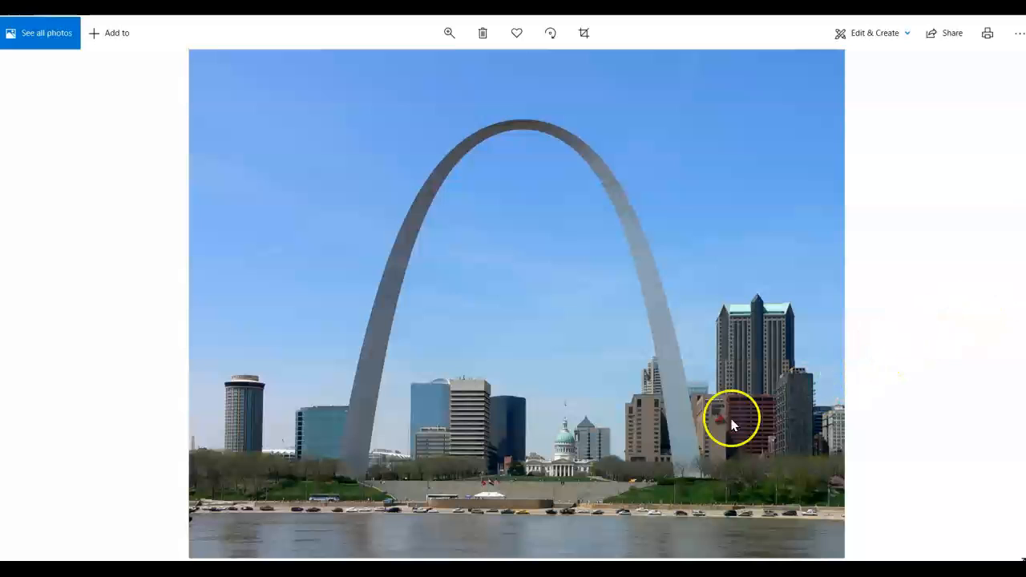
mouse_move(349, 477)
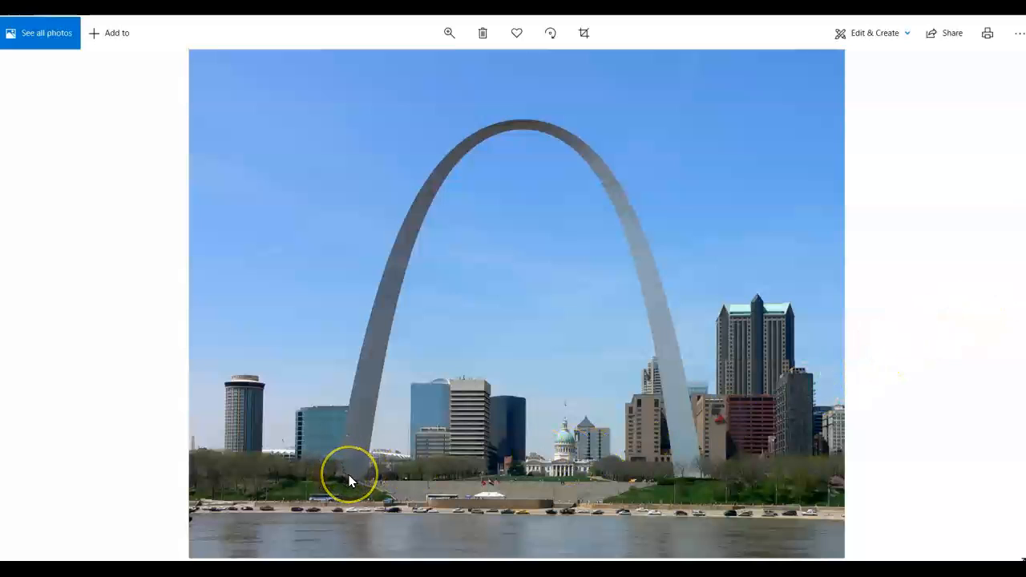
mouse_move(371, 400)
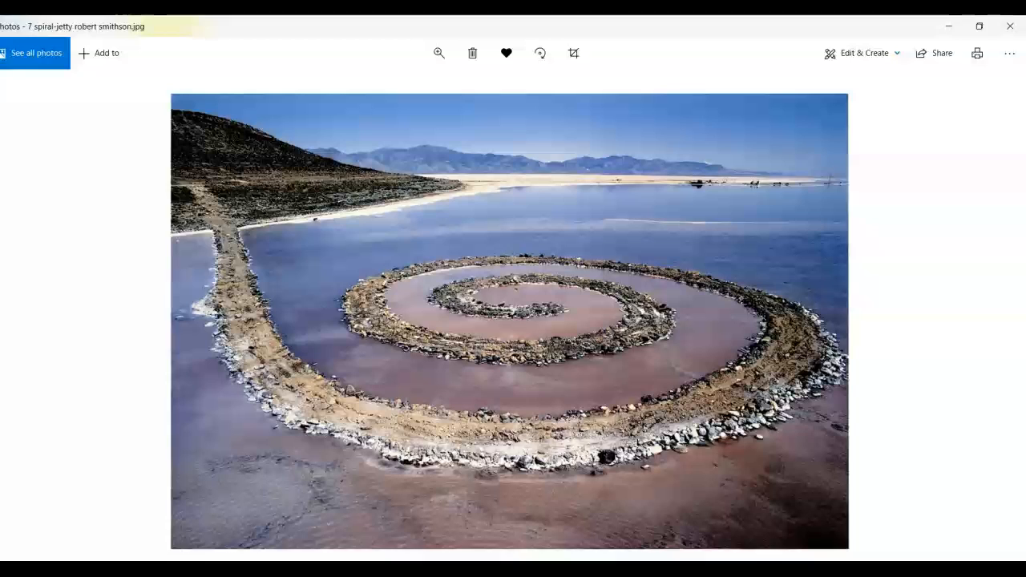
mouse_move(1001, 319)
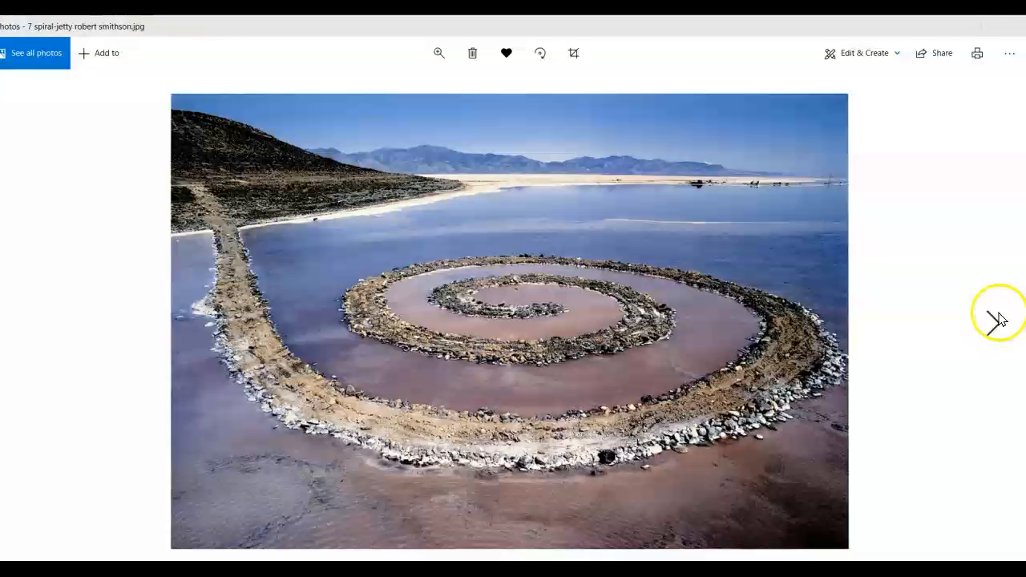
- Advance from Spiral Jetty to image 8, the ribbed green ceramic vase
click(997, 313)
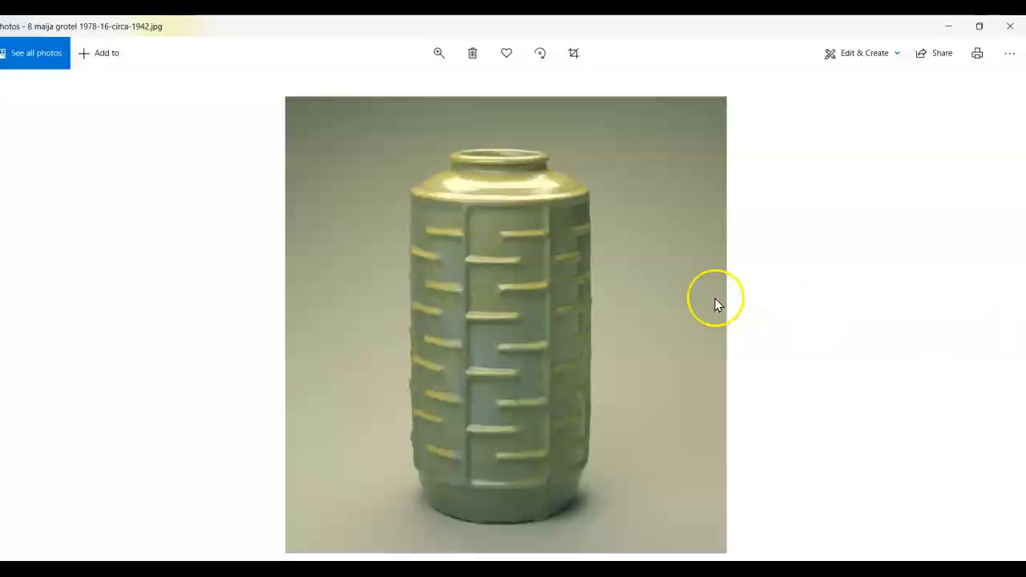
mouse_move(465, 215)
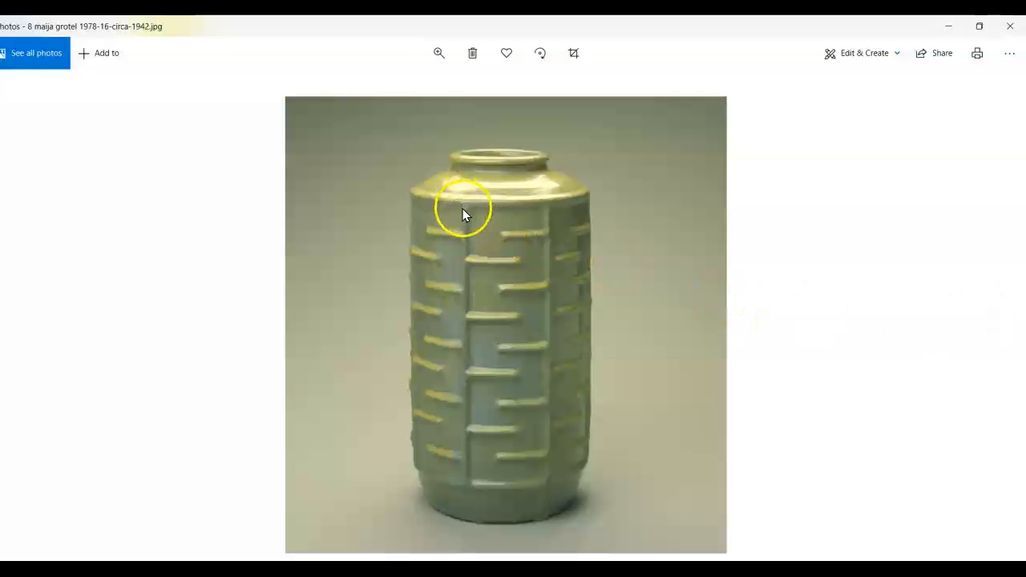
mouse_move(457, 369)
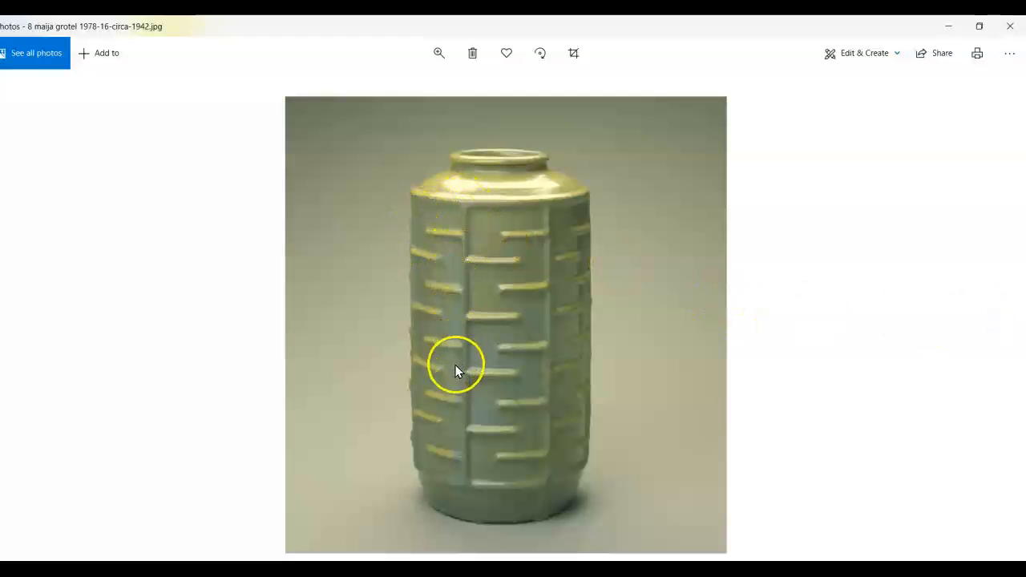
mouse_move(483, 219)
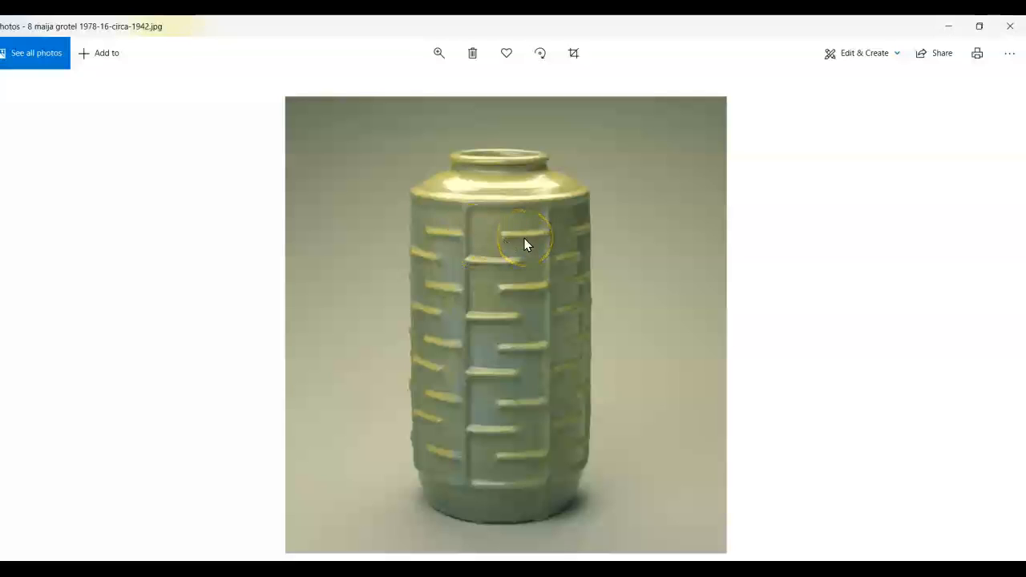
mouse_move(822, 368)
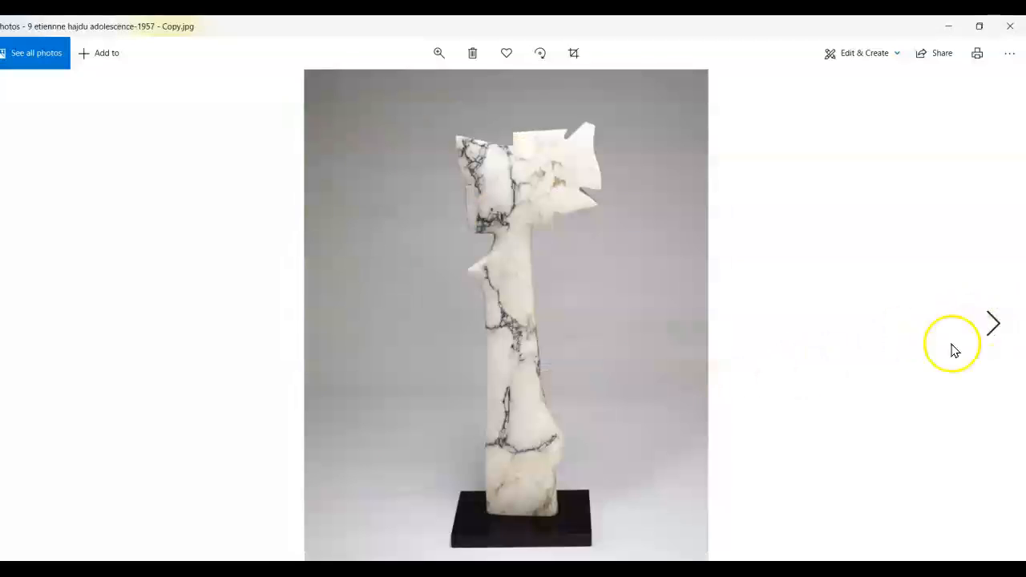
mouse_move(631, 399)
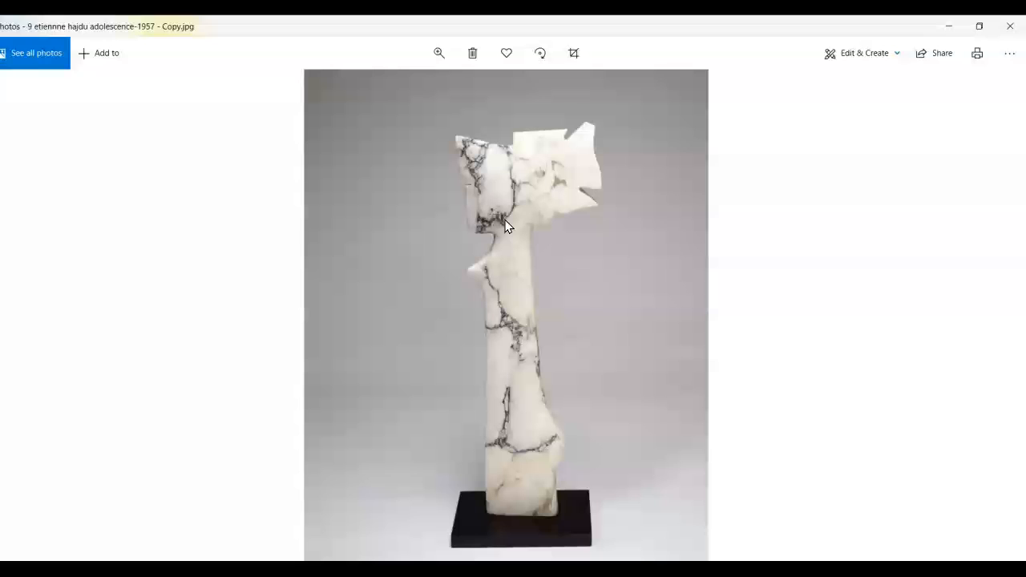
mouse_move(512, 230)
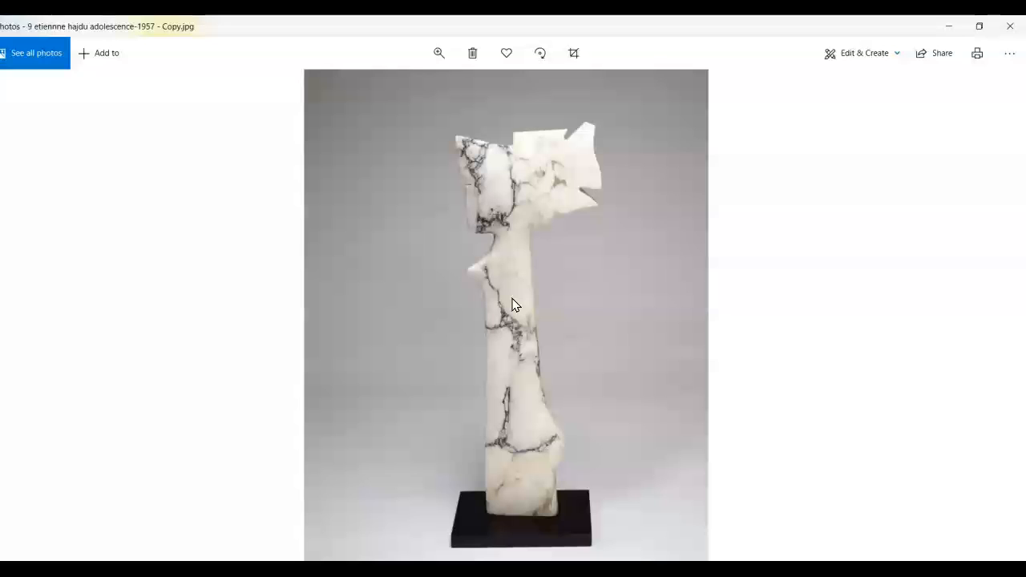
- Advance past Hajdu's Adolescence to Tara Donovan's The Silver Coat
click(616, 321)
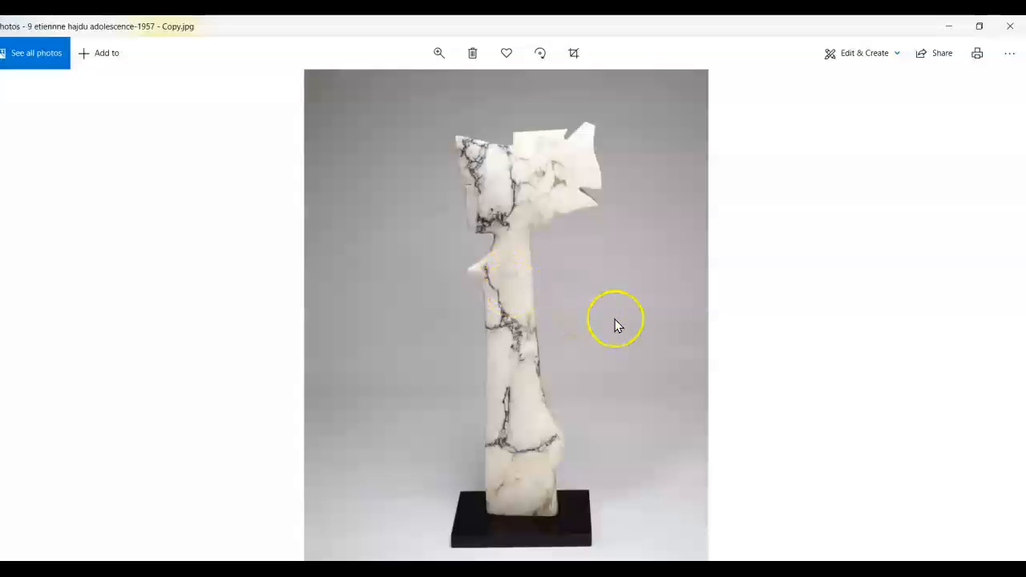
mouse_move(998, 325)
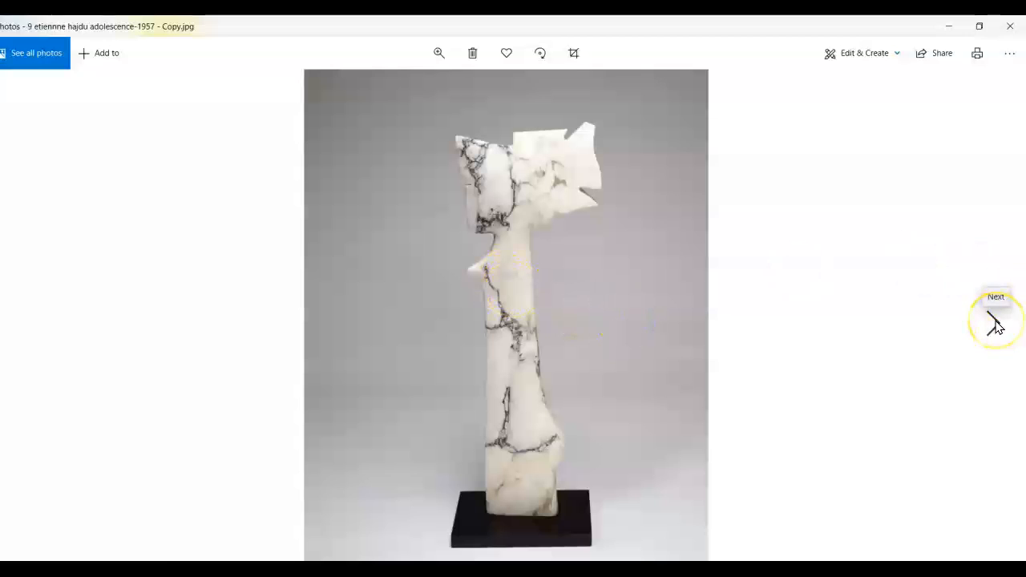
click(996, 321)
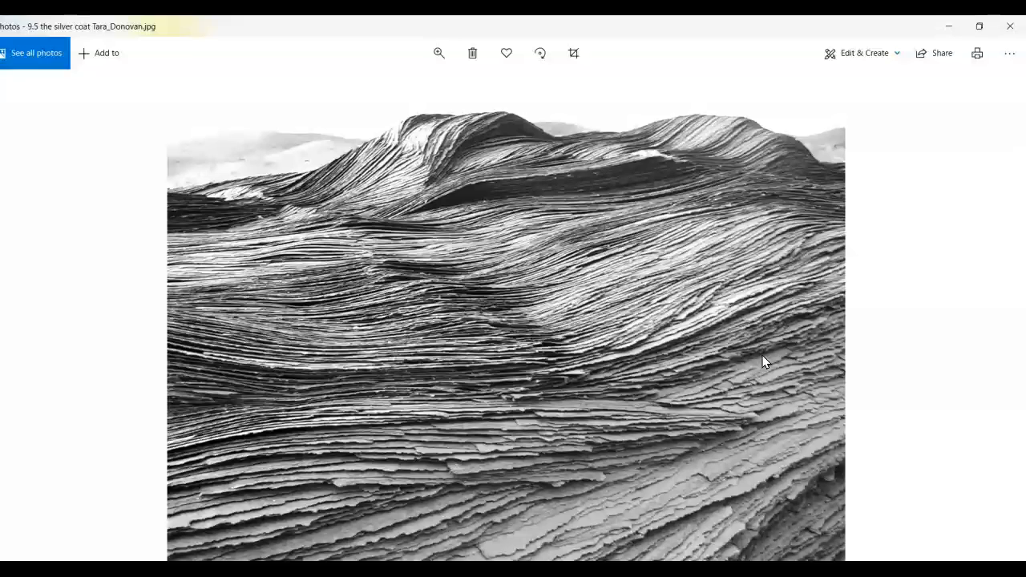
mouse_move(995, 321)
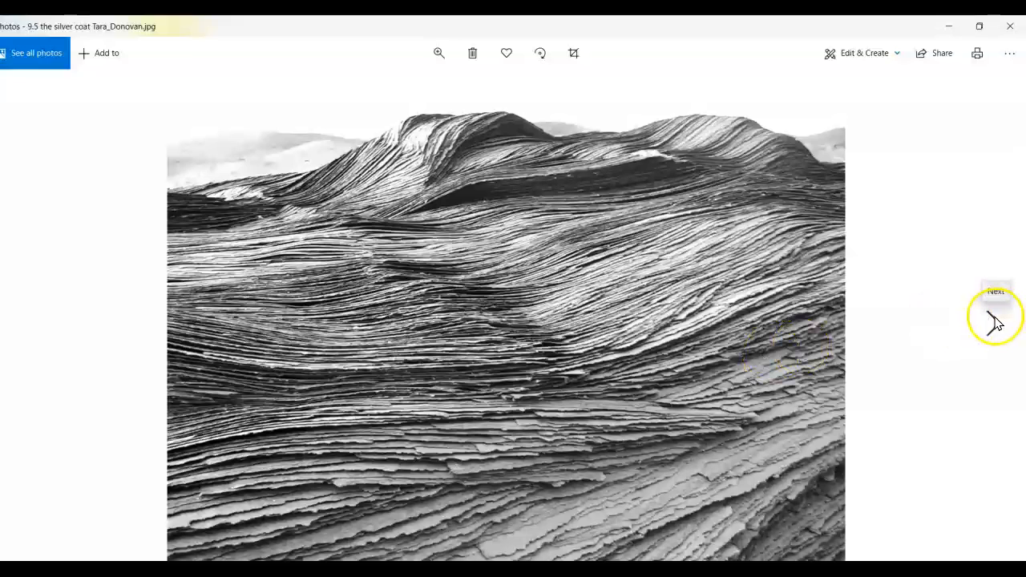
- Advance from The Silver Coat to image 10, the bronze Thorn Puller
click(994, 317)
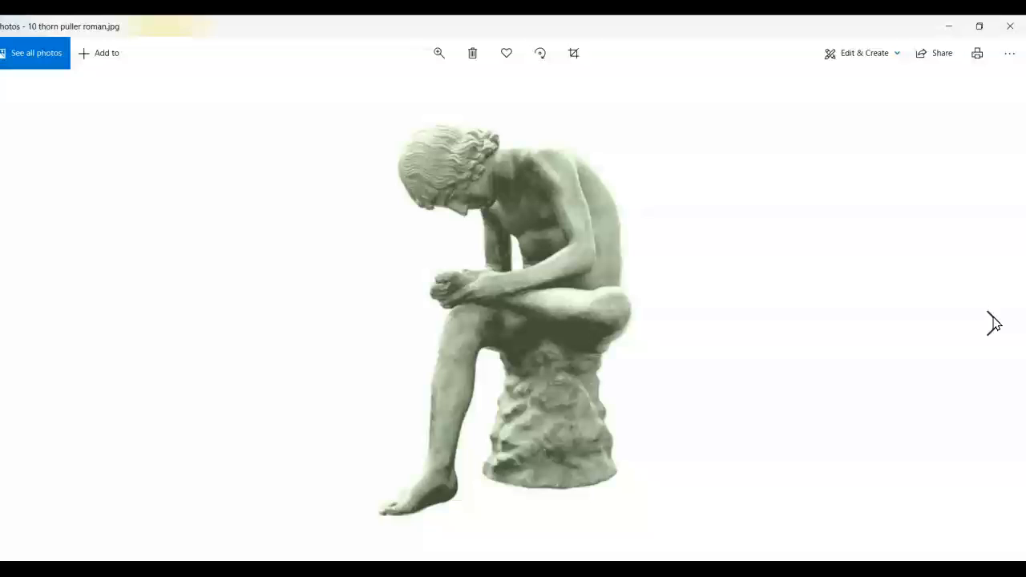
- Click on the Thorn Puller image, which stays on screen
click(590, 507)
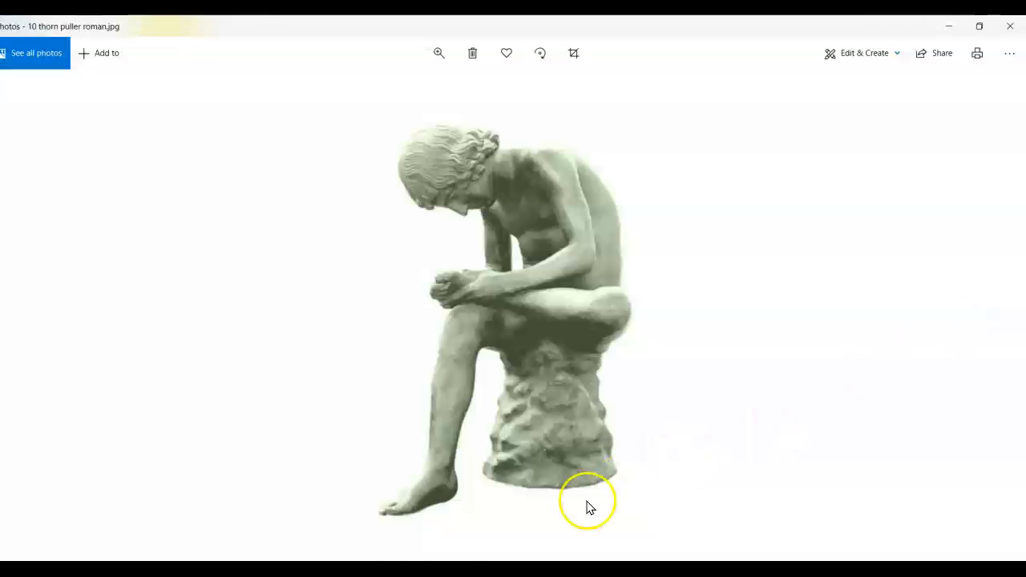
mouse_move(413, 513)
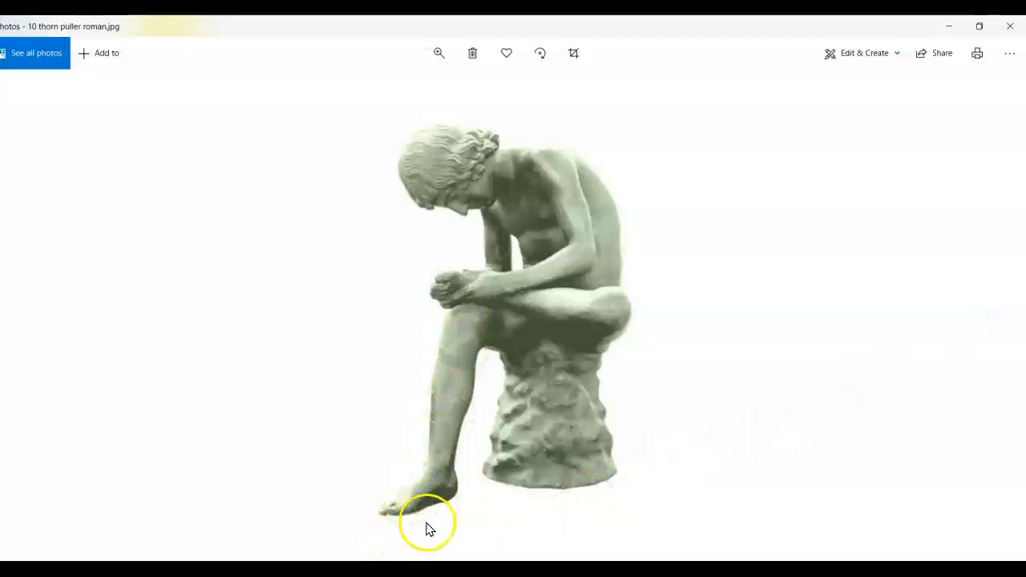
mouse_move(446, 398)
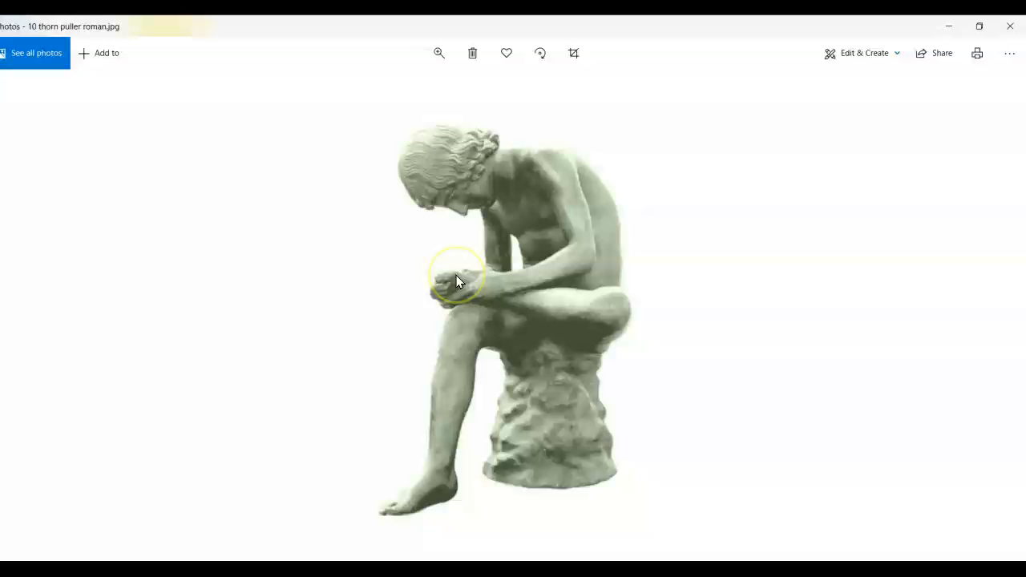
mouse_move(467, 143)
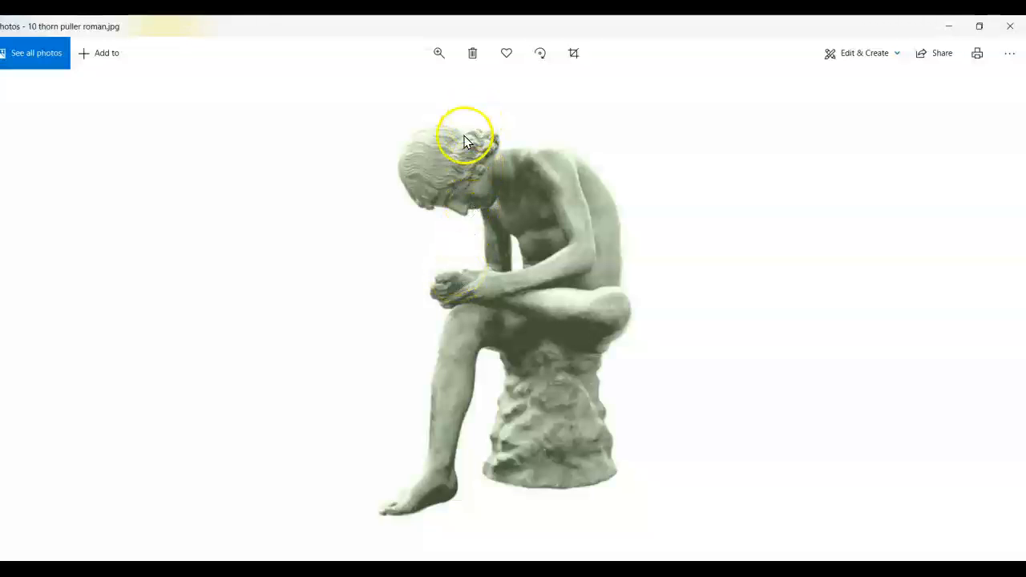
mouse_move(456, 200)
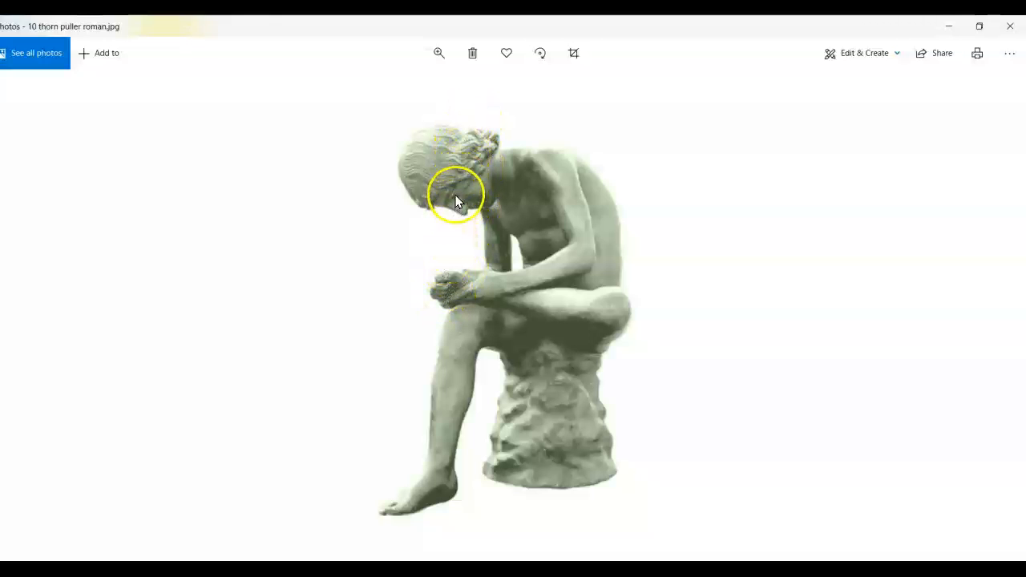
mouse_move(447, 422)
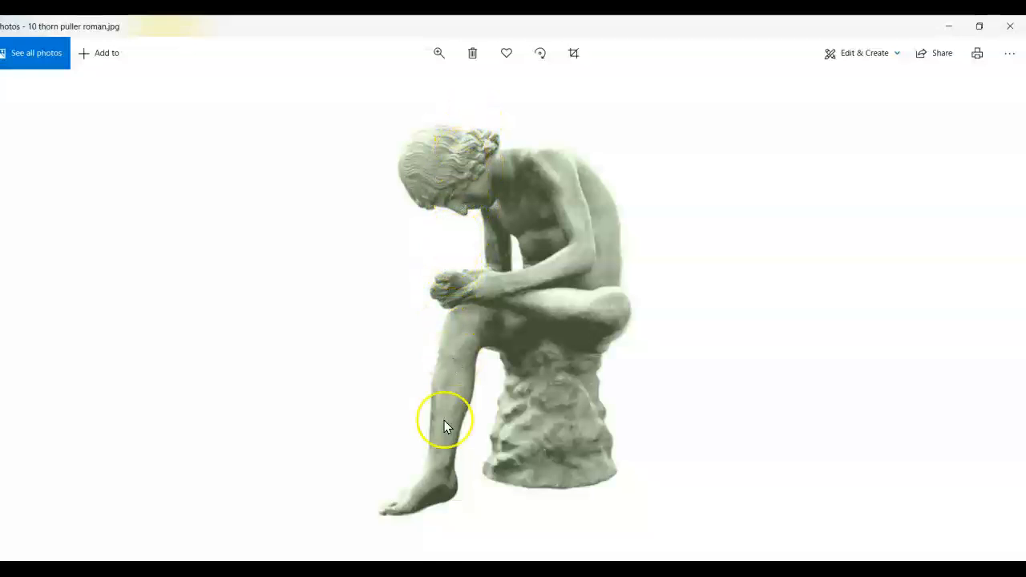
mouse_move(457, 361)
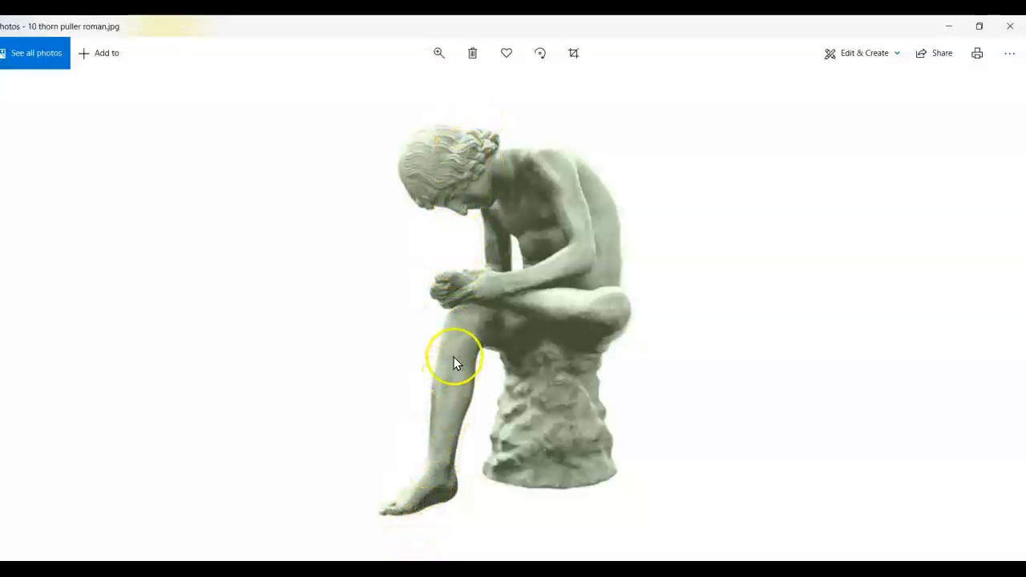
mouse_move(415, 451)
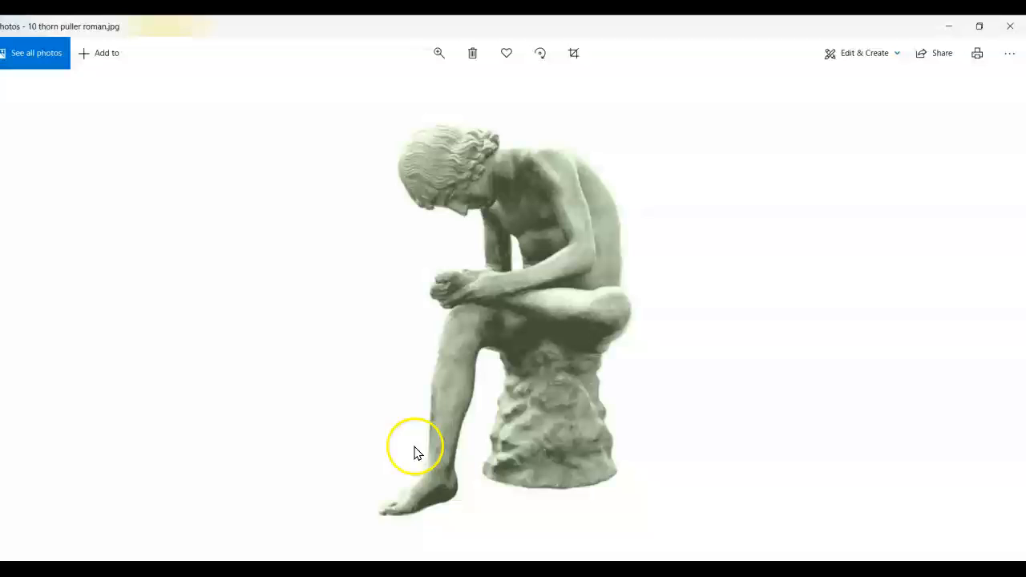
mouse_move(438, 393)
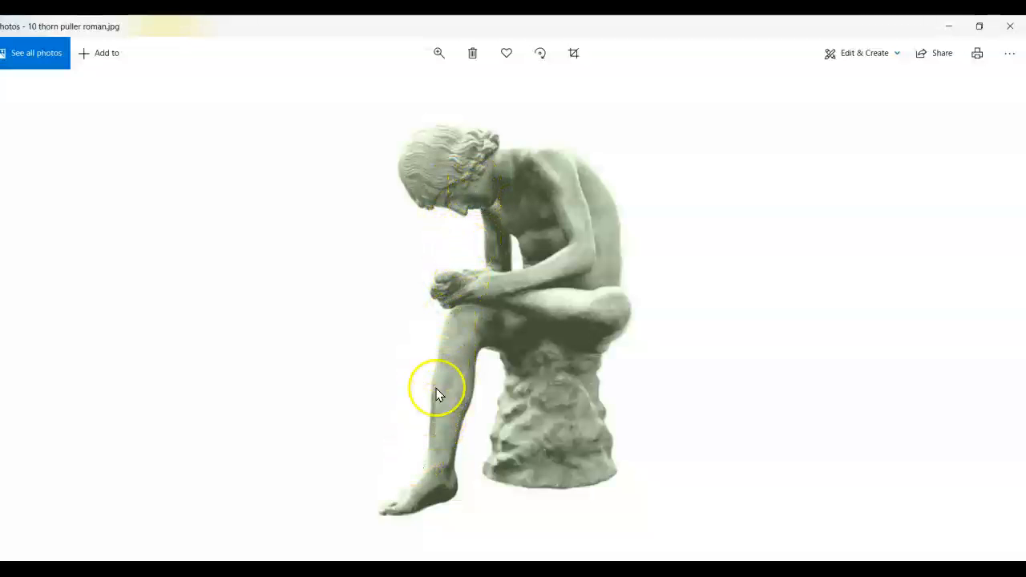
mouse_move(481, 210)
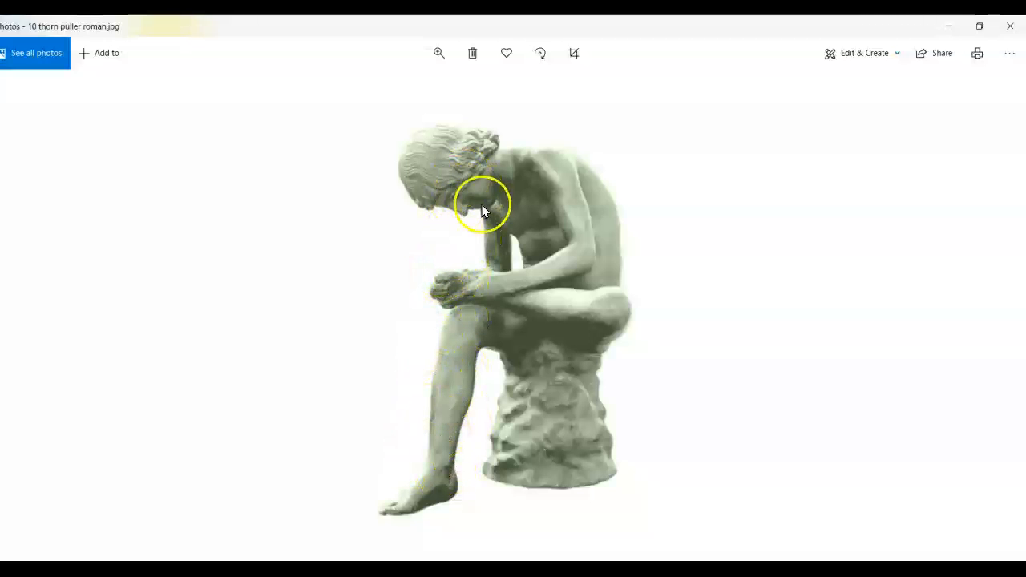
mouse_move(633, 300)
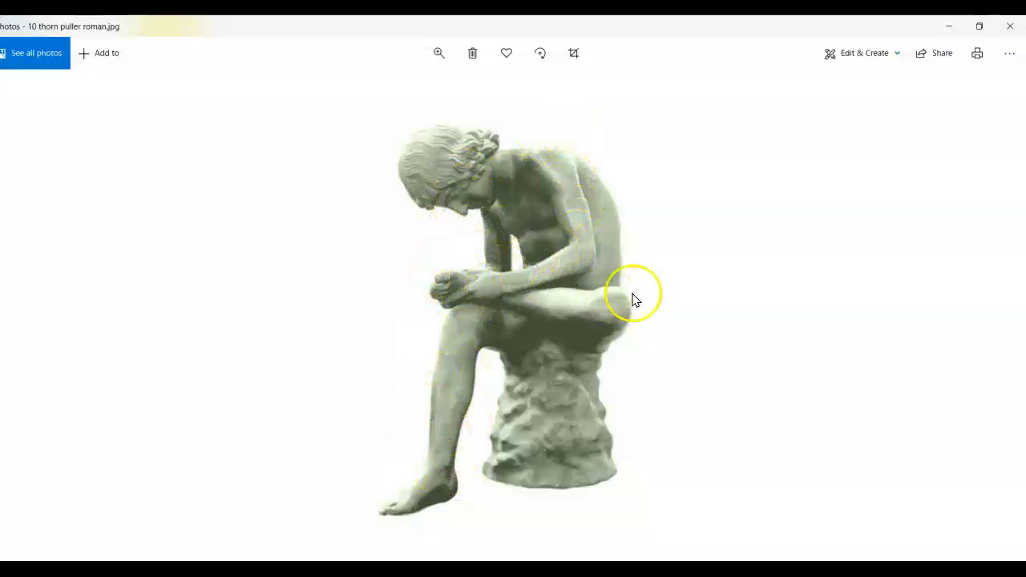
mouse_move(467, 290)
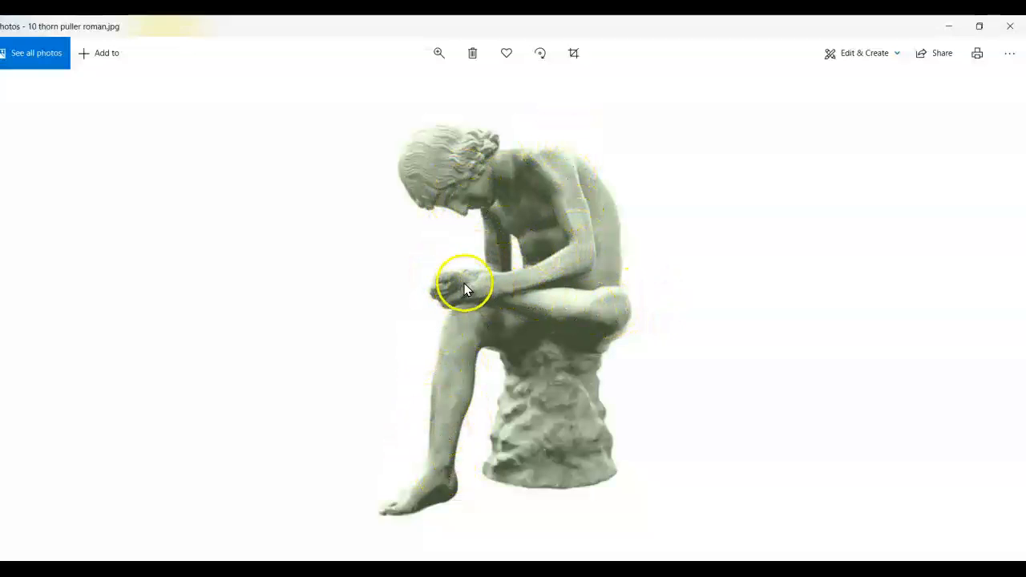
mouse_move(716, 375)
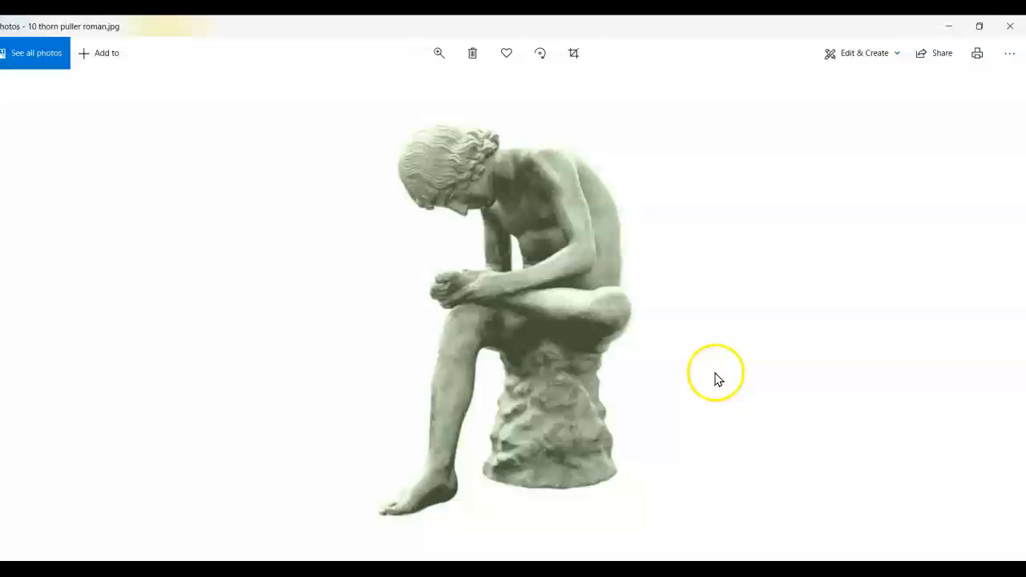
mouse_move(998, 320)
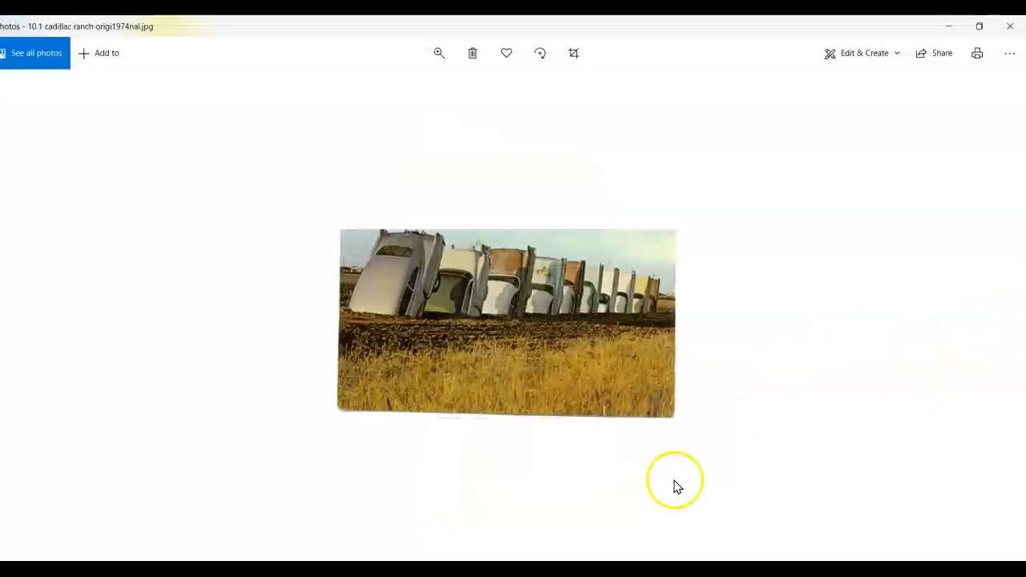
mouse_move(429, 463)
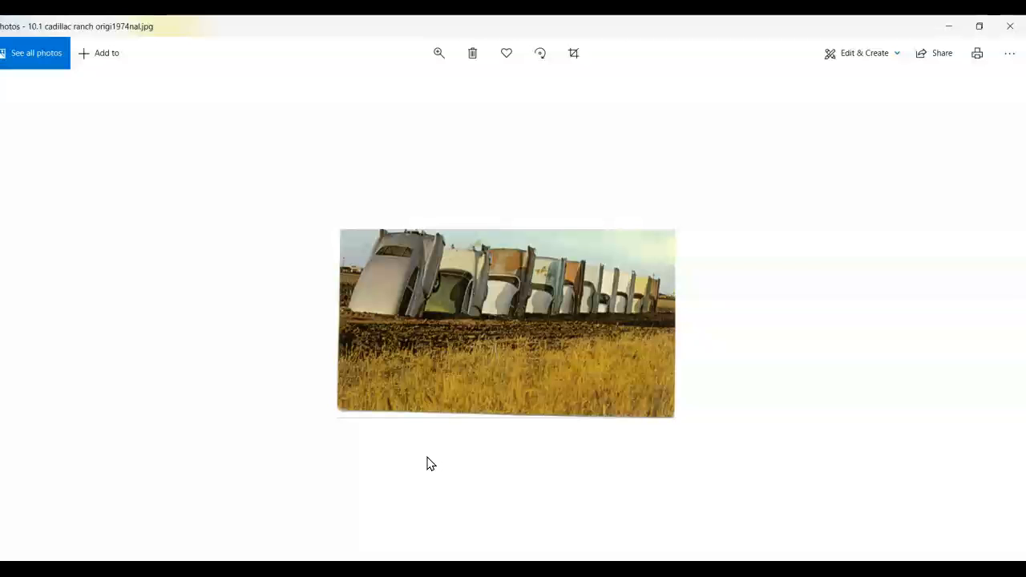
mouse_move(421, 325)
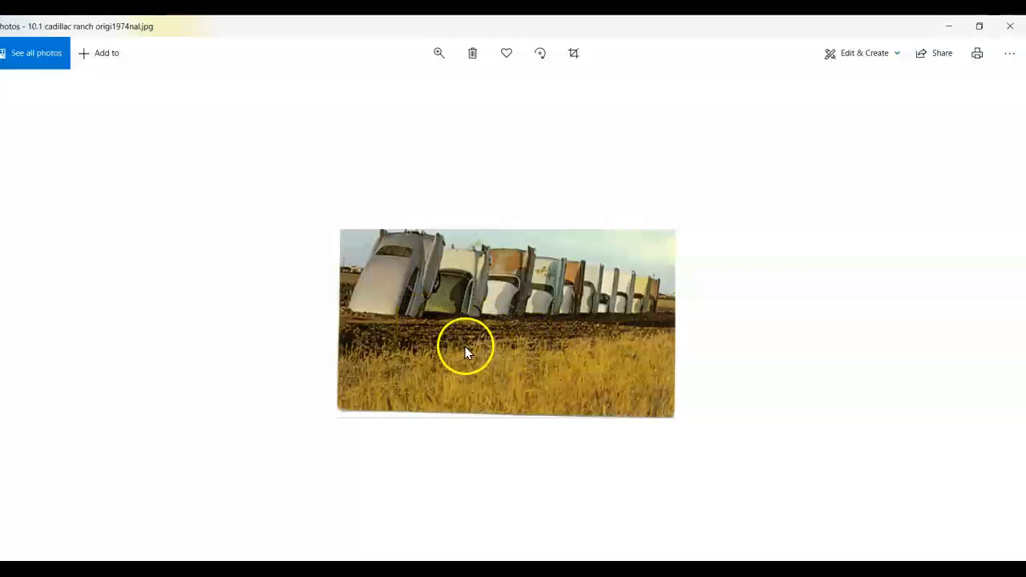
mouse_move(520, 356)
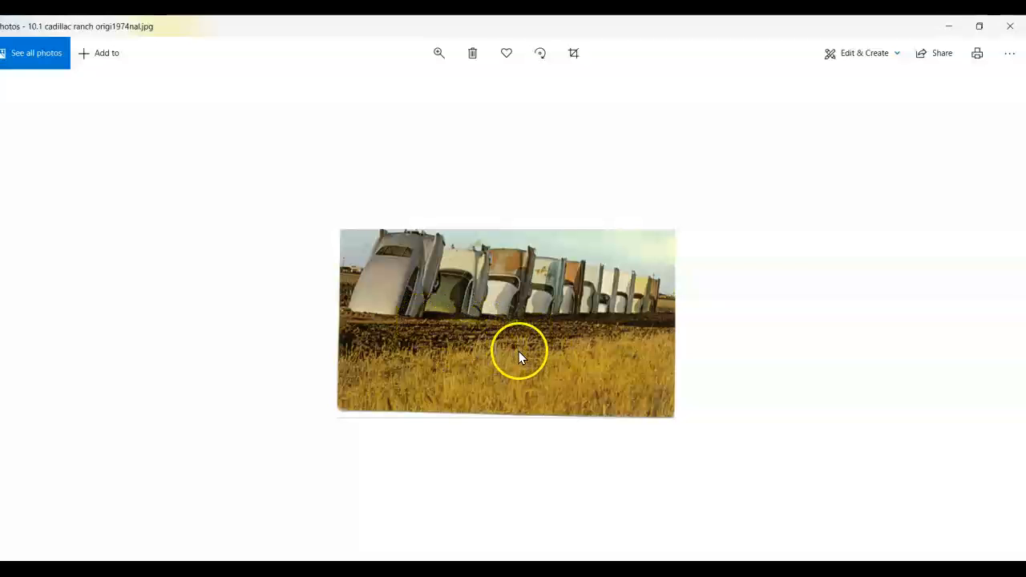
mouse_move(638, 345)
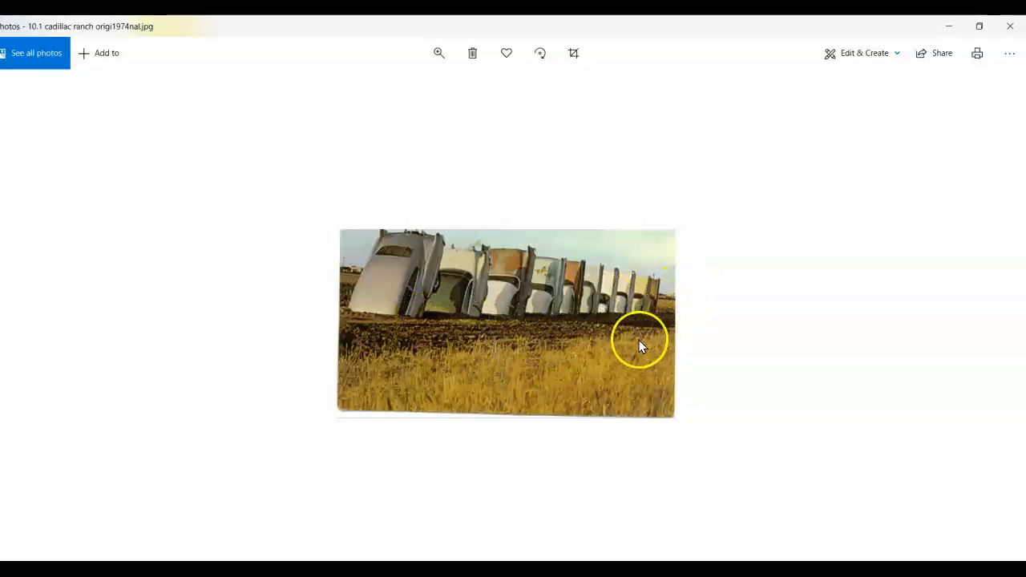
mouse_move(671, 317)
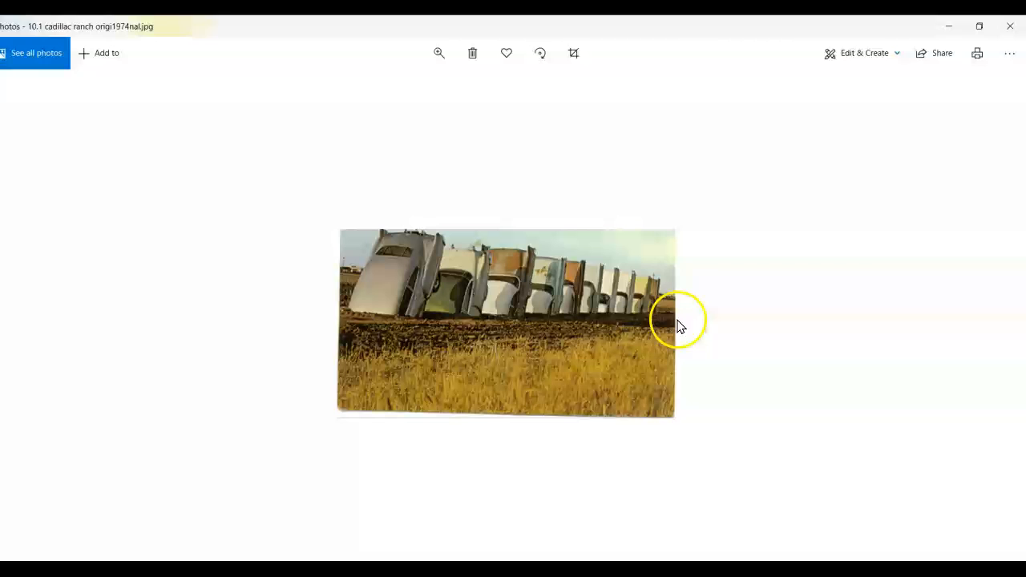
mouse_move(347, 348)
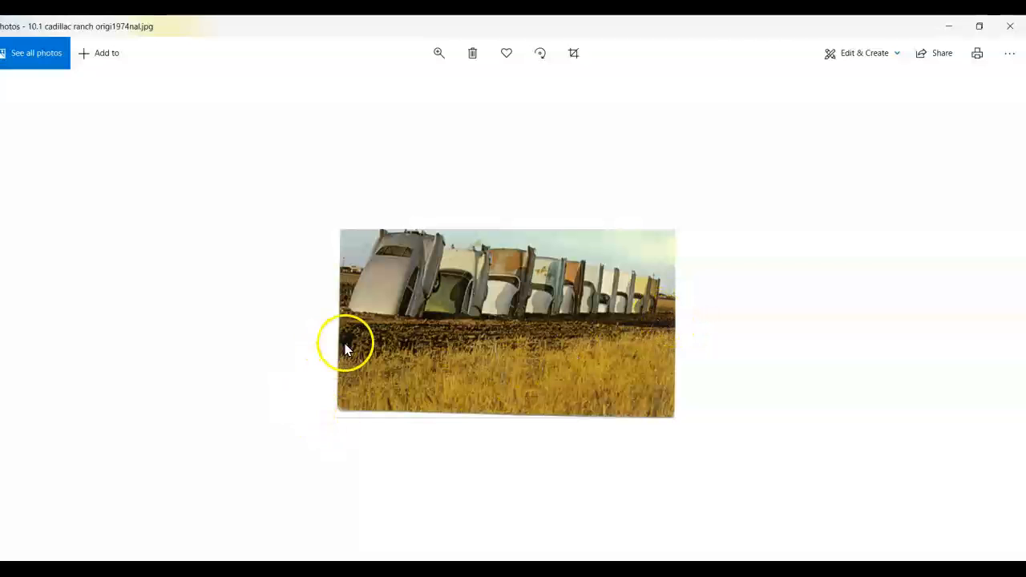
mouse_move(336, 313)
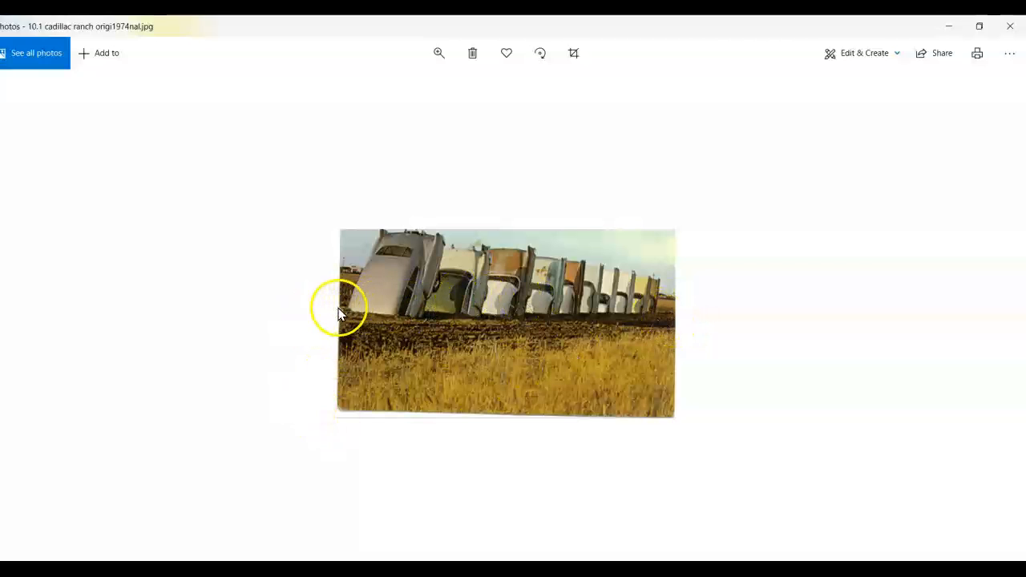
mouse_move(613, 317)
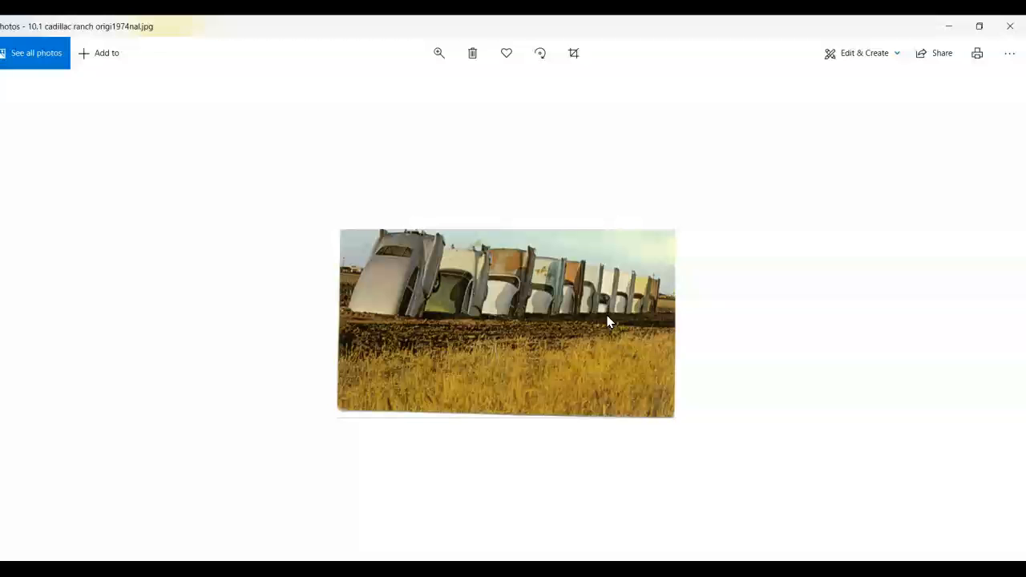
- Advance from Cadillac Ranch to the marble Ugolino and His Sons
click(422, 312)
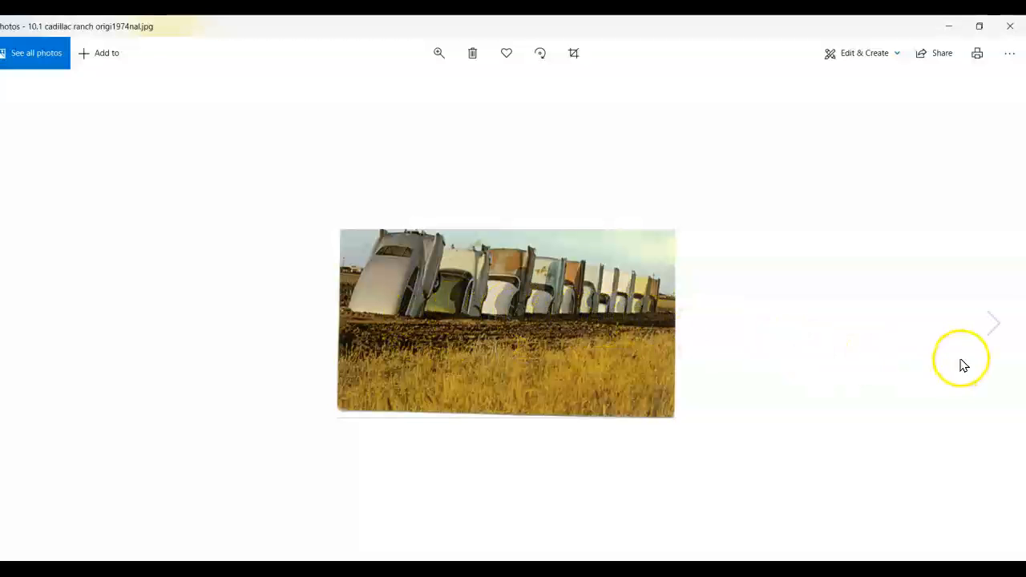
mouse_move(994, 325)
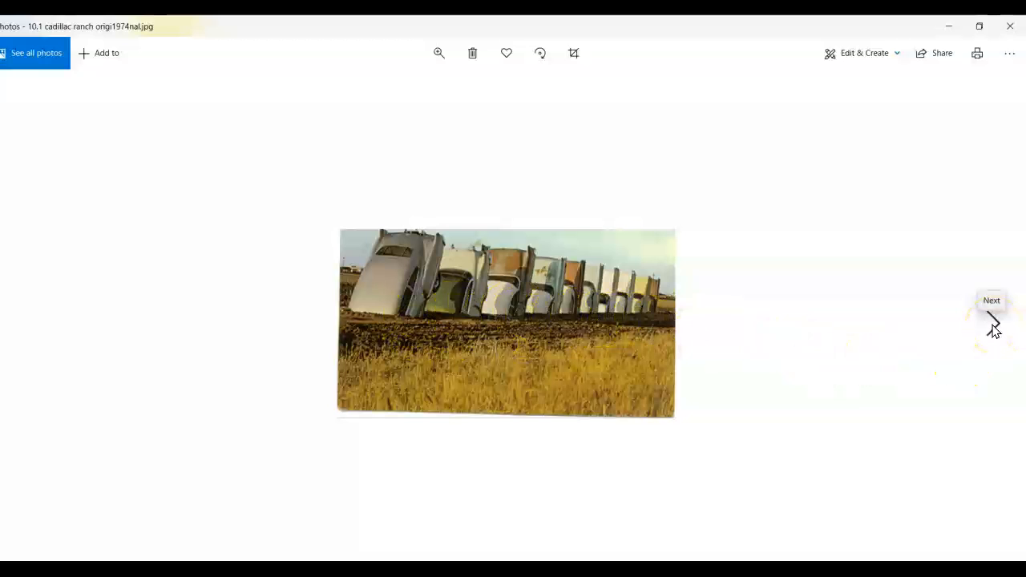
click(992, 317)
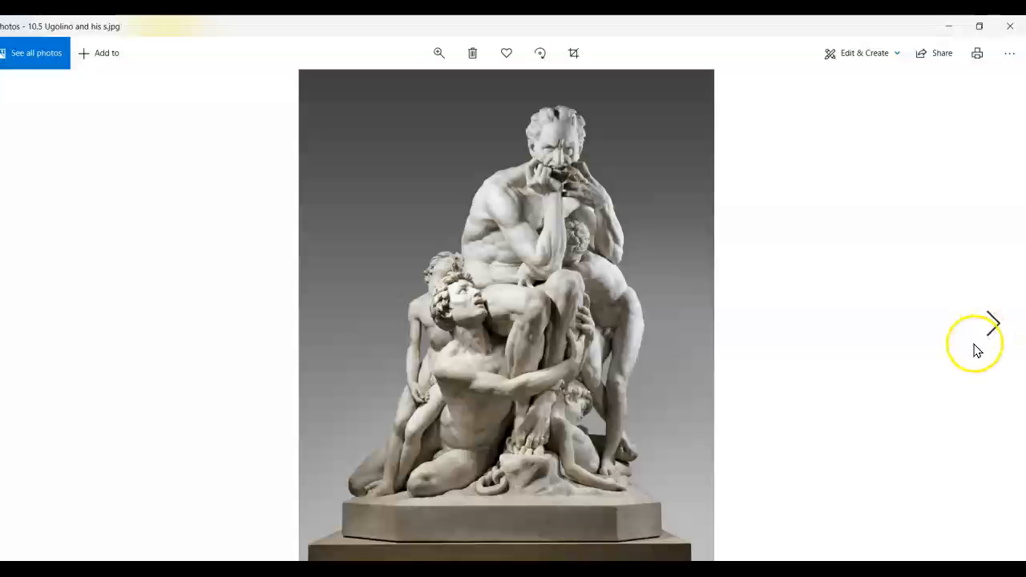
mouse_move(457, 405)
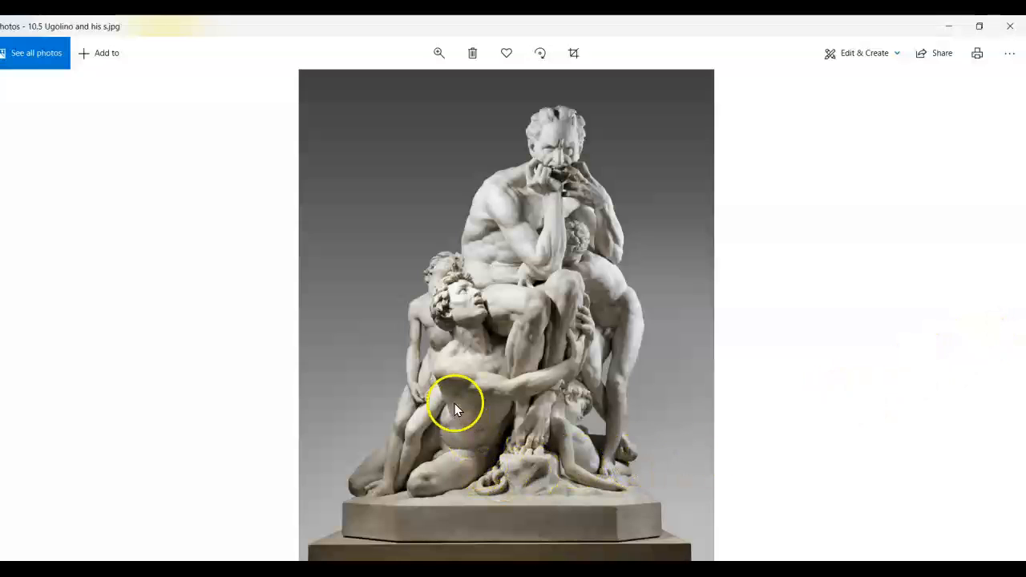
mouse_move(571, 140)
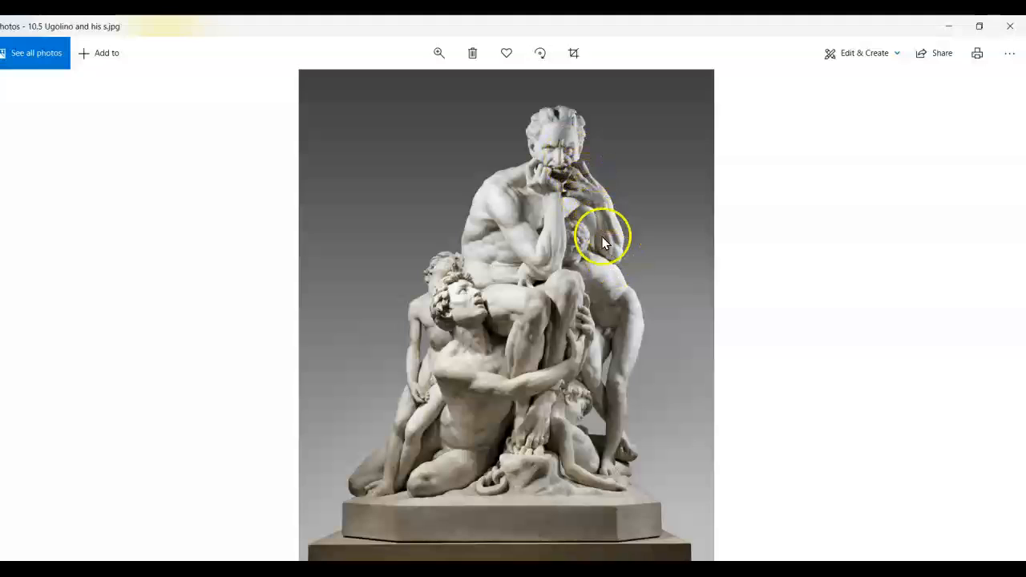
mouse_move(565, 137)
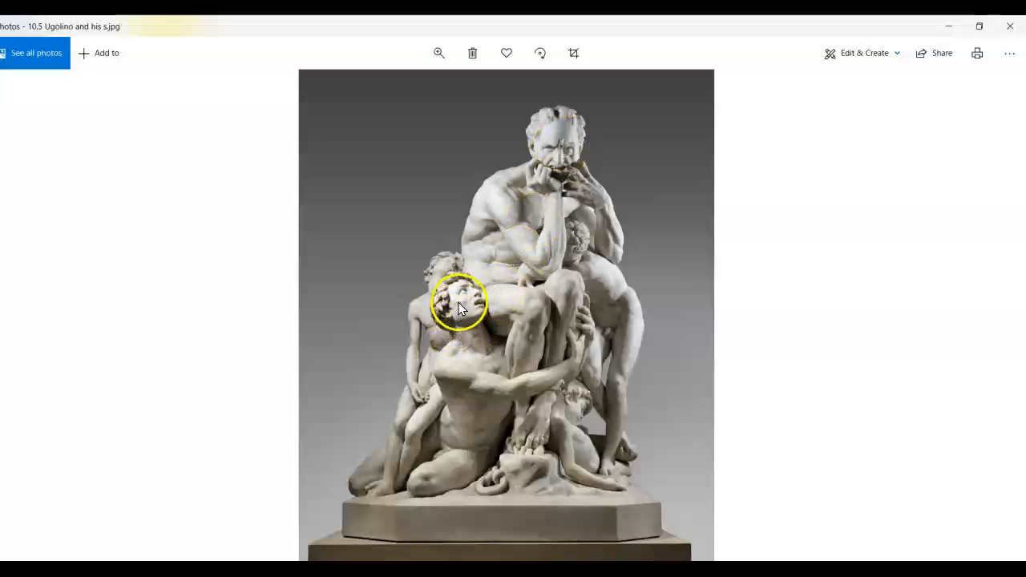
mouse_move(461, 313)
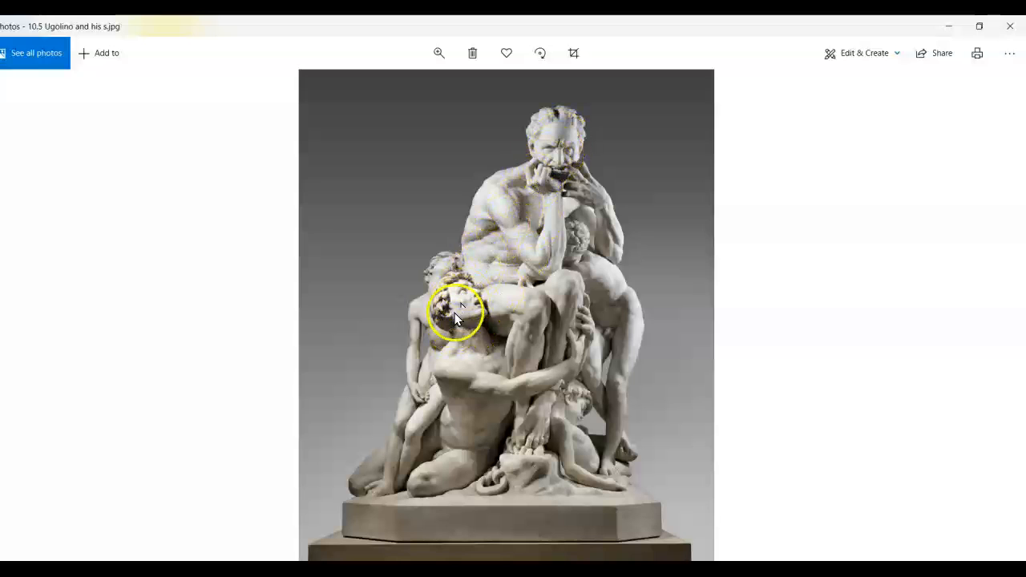
mouse_move(461, 381)
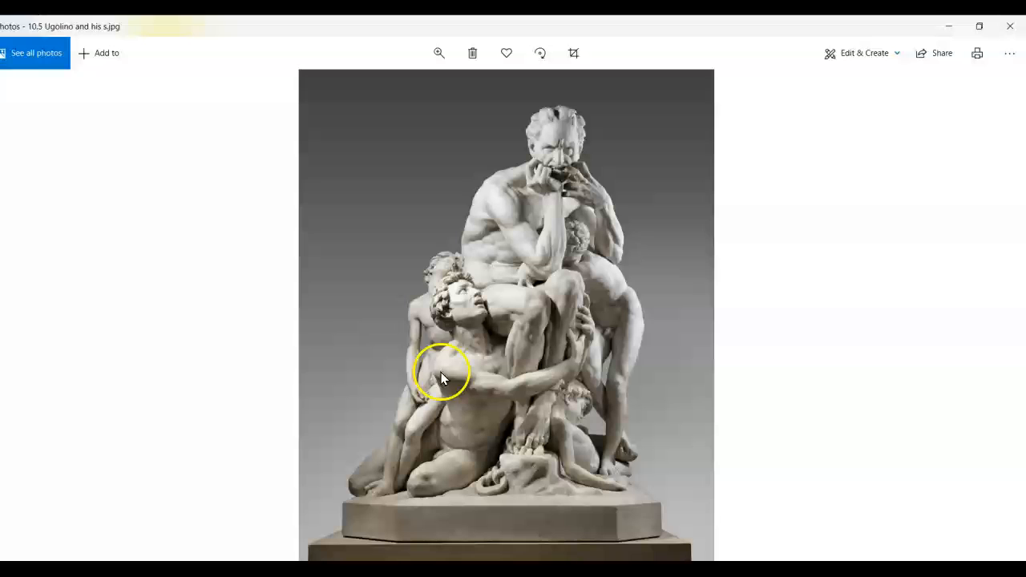
mouse_move(592, 332)
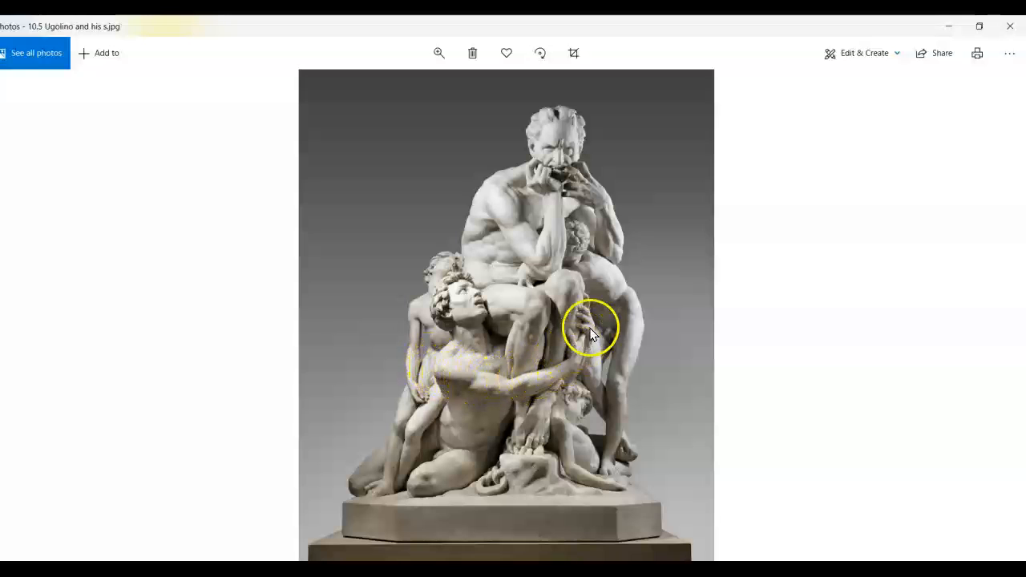
mouse_move(577, 268)
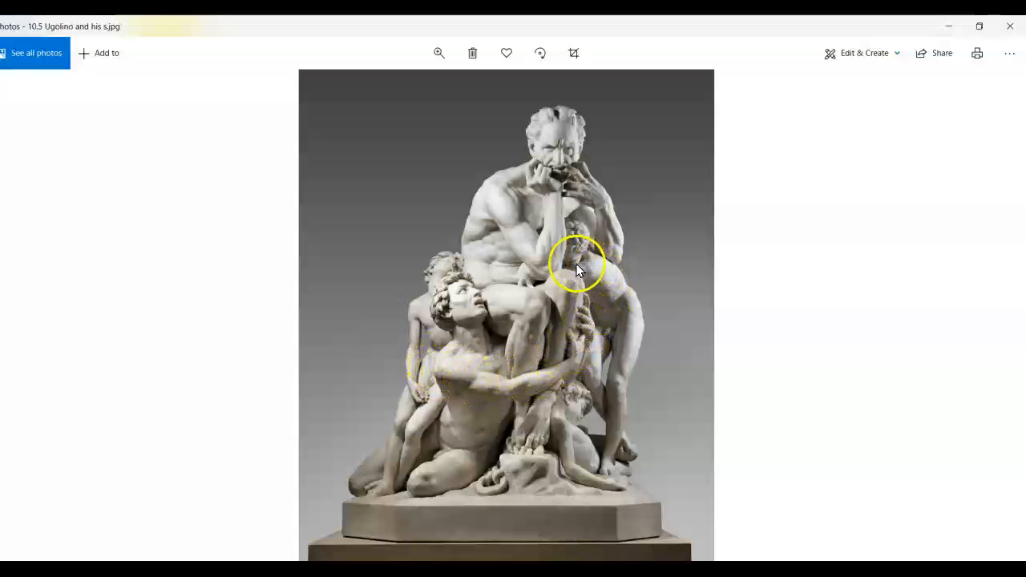
mouse_move(539, 292)
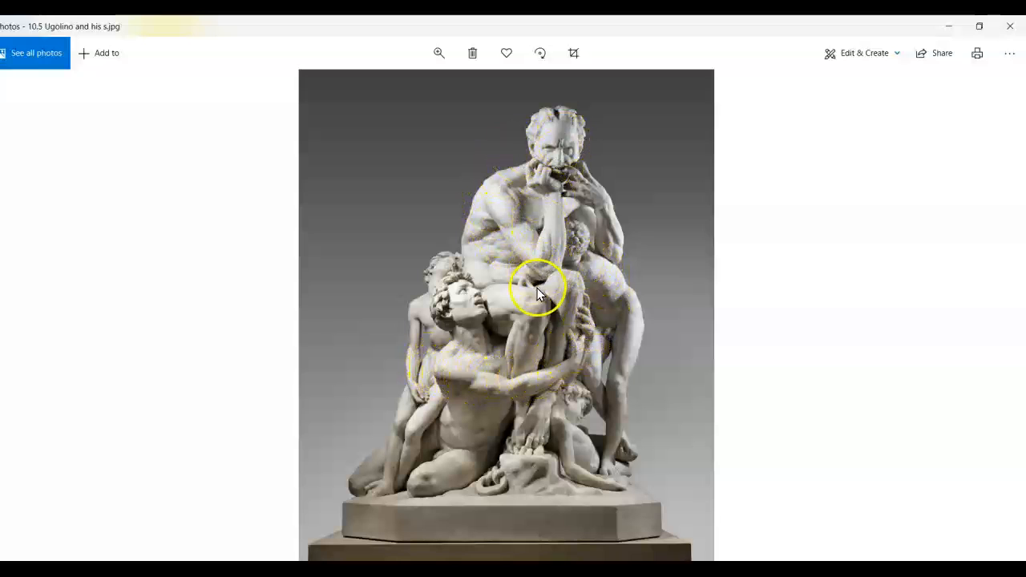
mouse_move(618, 277)
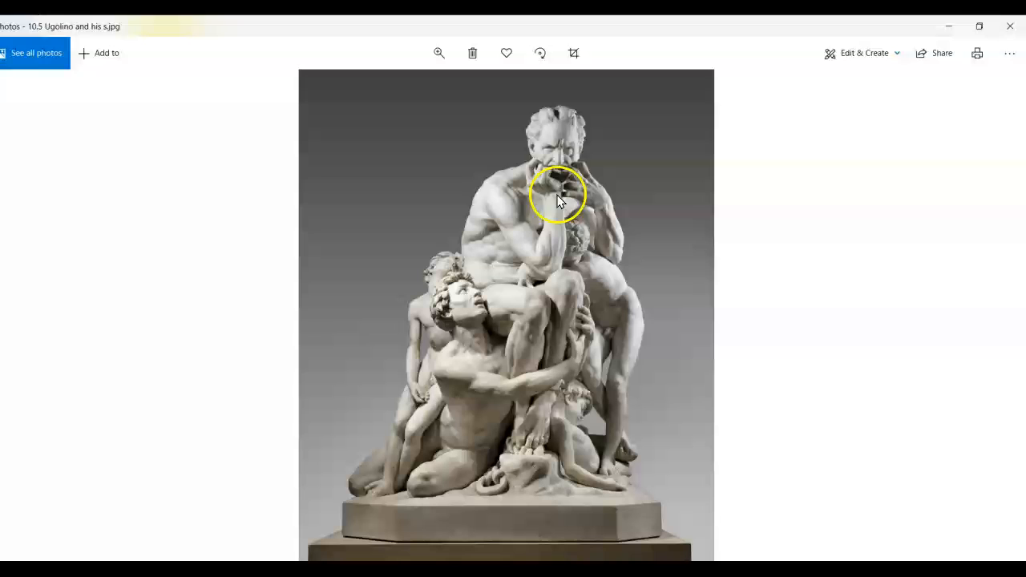
mouse_move(391, 449)
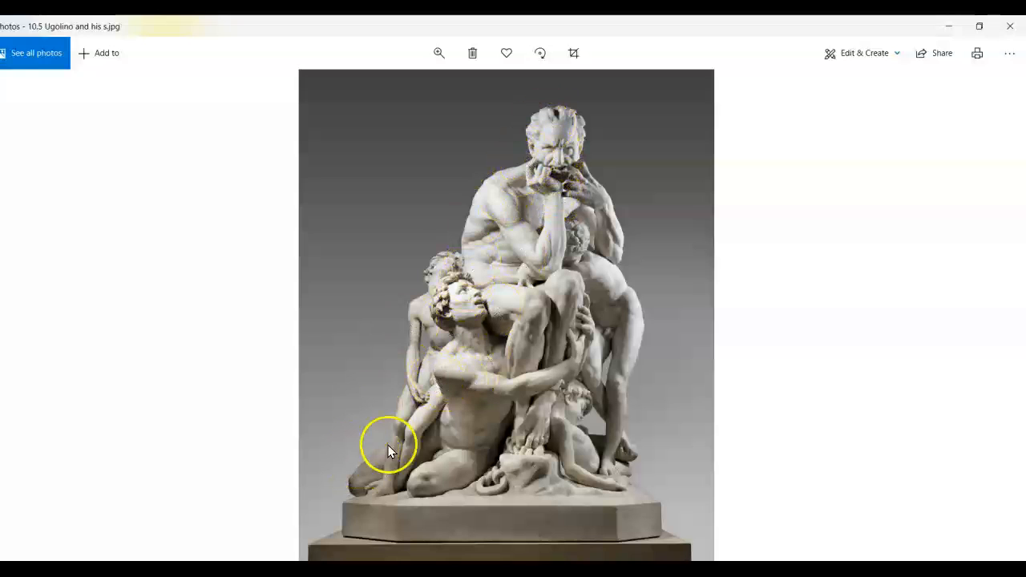
mouse_move(545, 168)
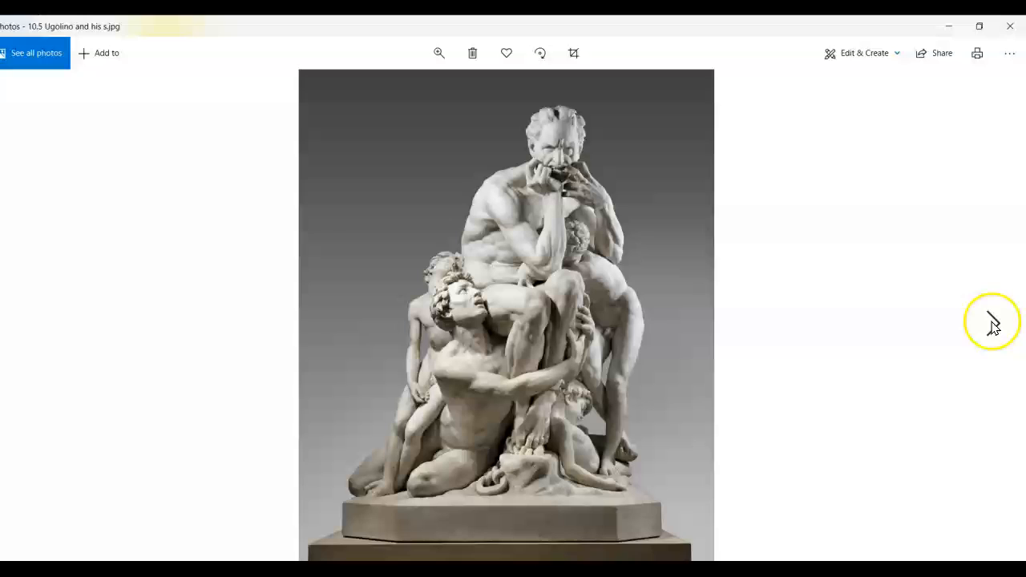
mouse_move(994, 317)
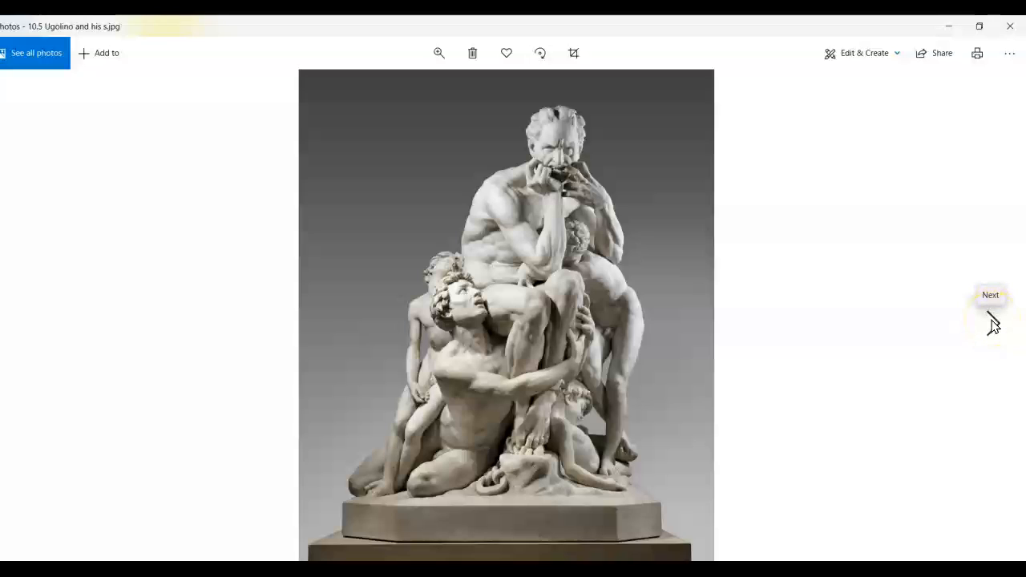
- Advance from Ugolino to Borofsky's Man Walking to the Sky
click(990, 320)
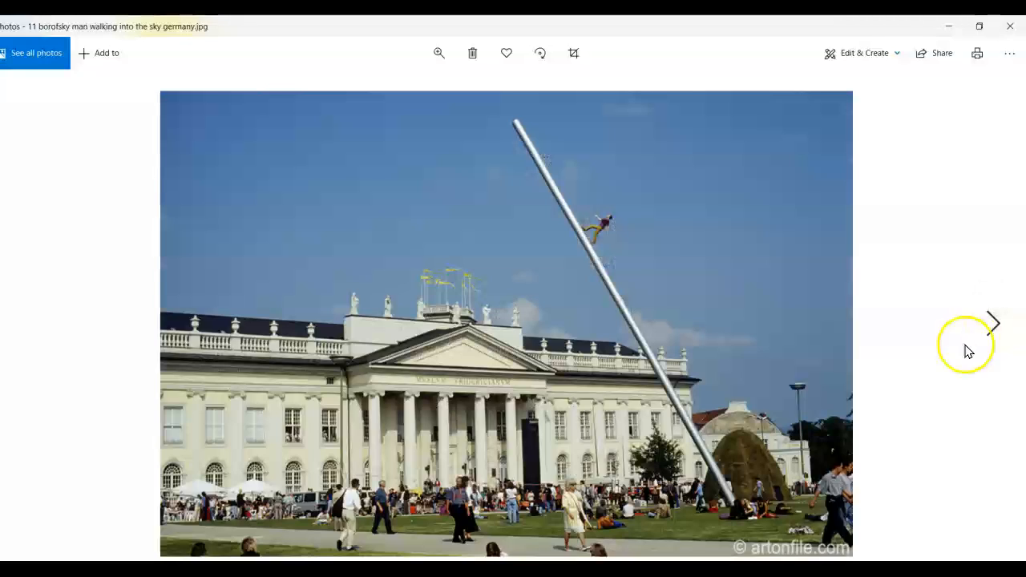
mouse_move(922, 384)
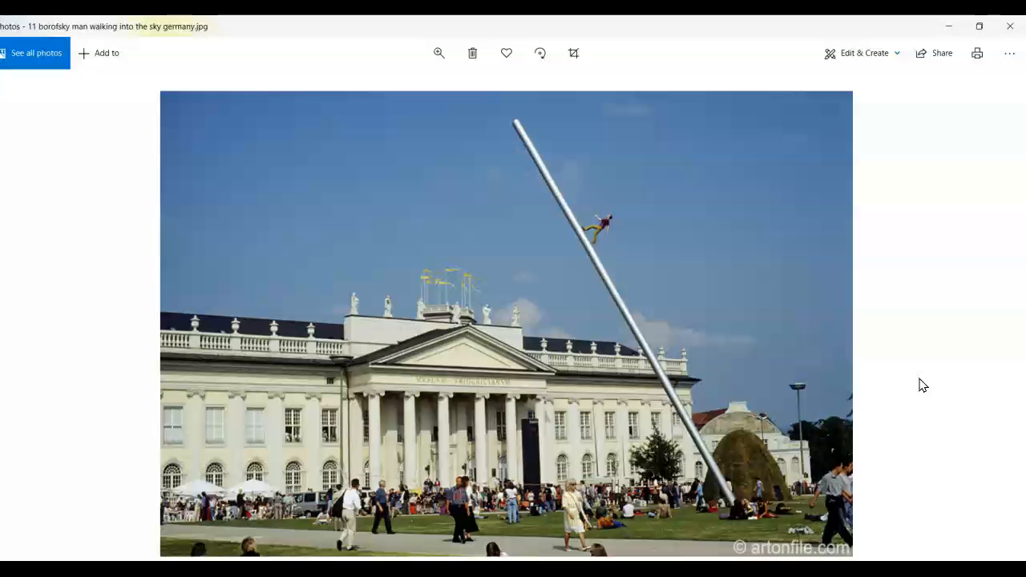
mouse_move(994, 321)
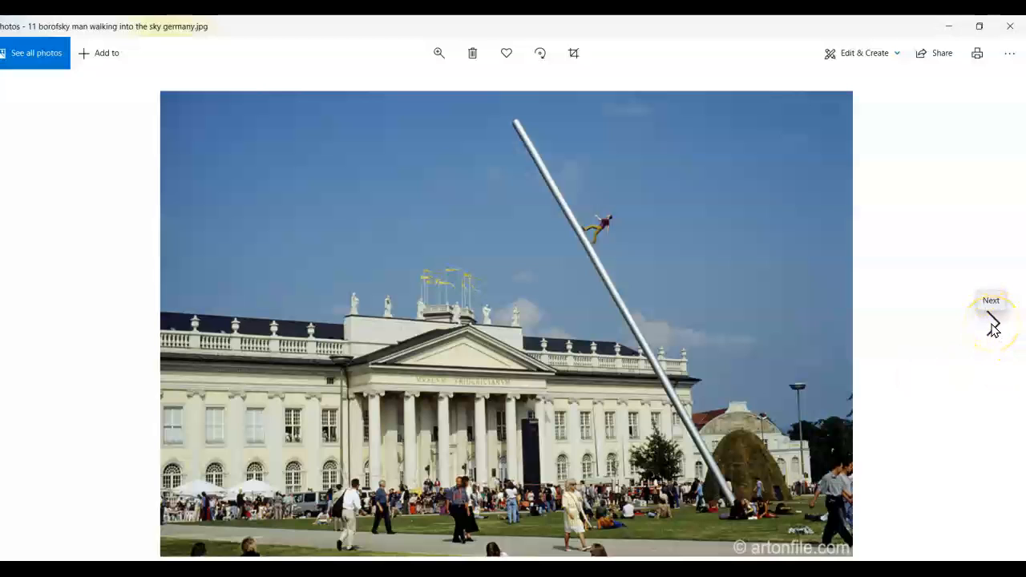
- Advance from Borofsky's sculpture to Nancy Holt's Sun Tunnels at winter solstice
click(993, 327)
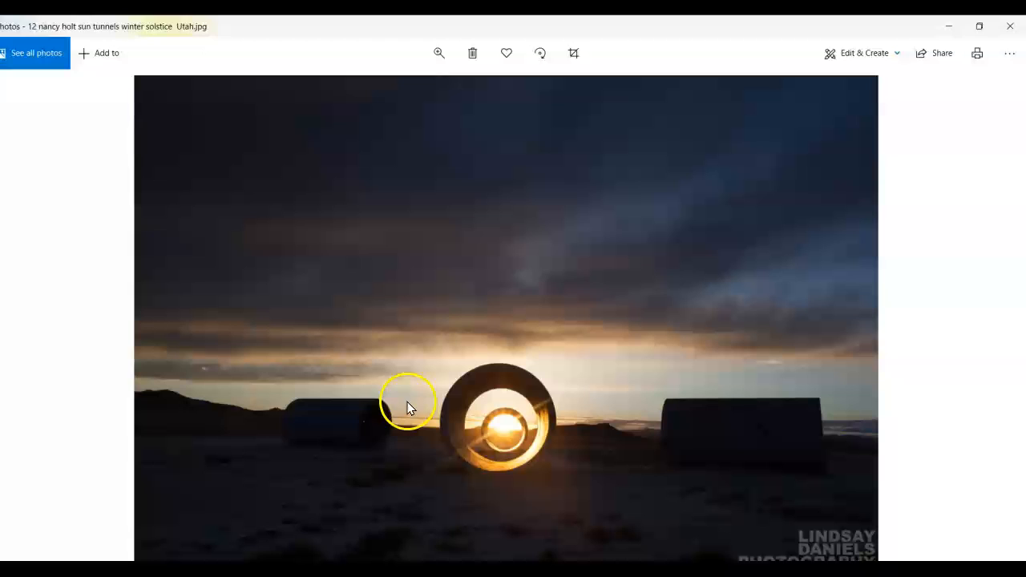
mouse_move(577, 420)
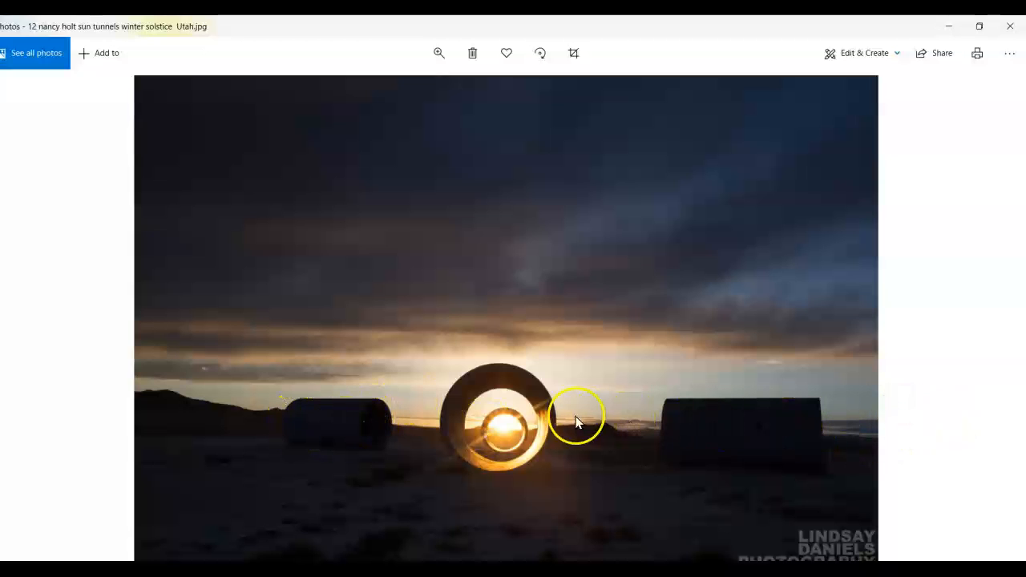
mouse_move(504, 447)
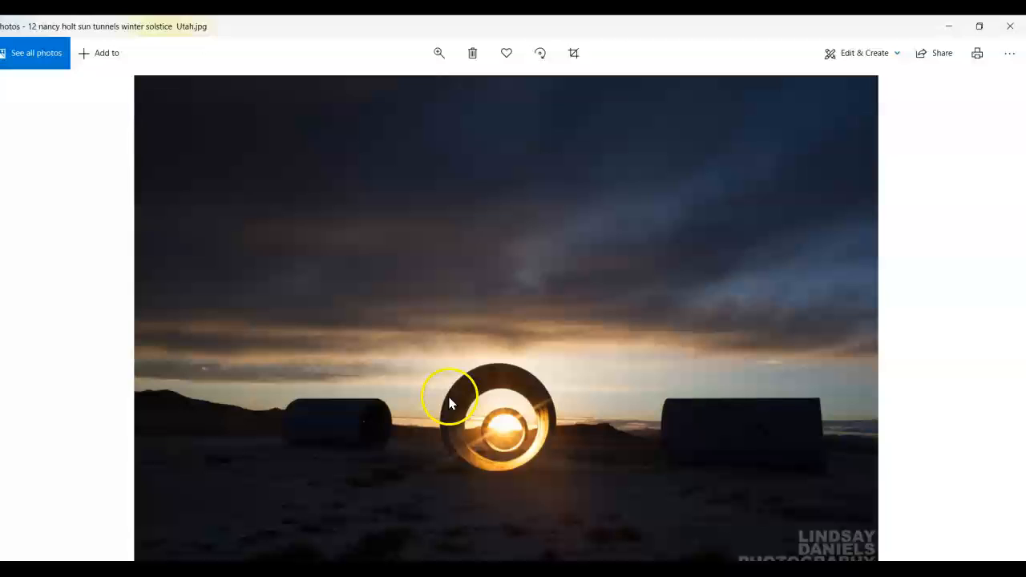
mouse_move(455, 425)
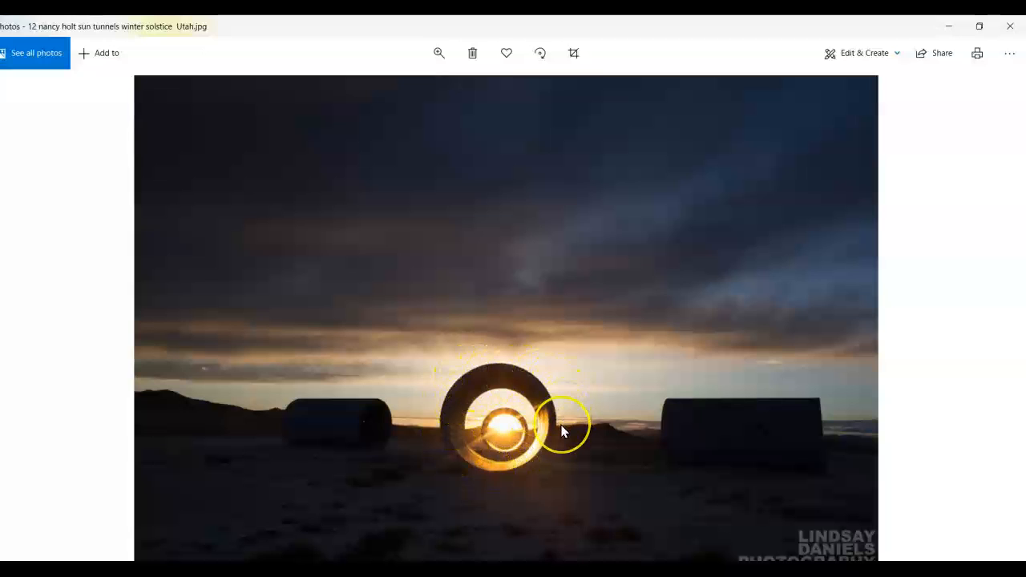
mouse_move(421, 365)
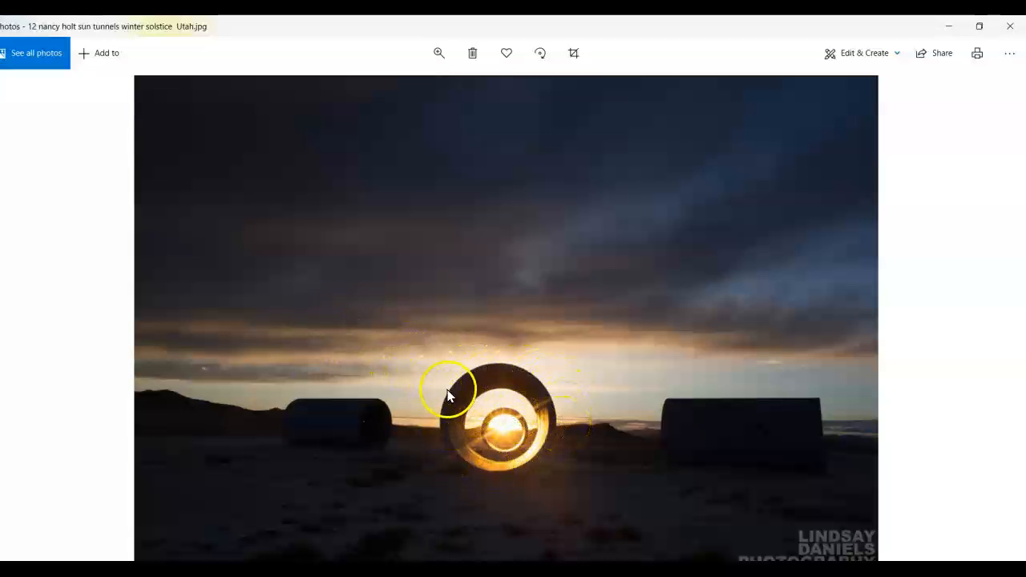
mouse_move(461, 457)
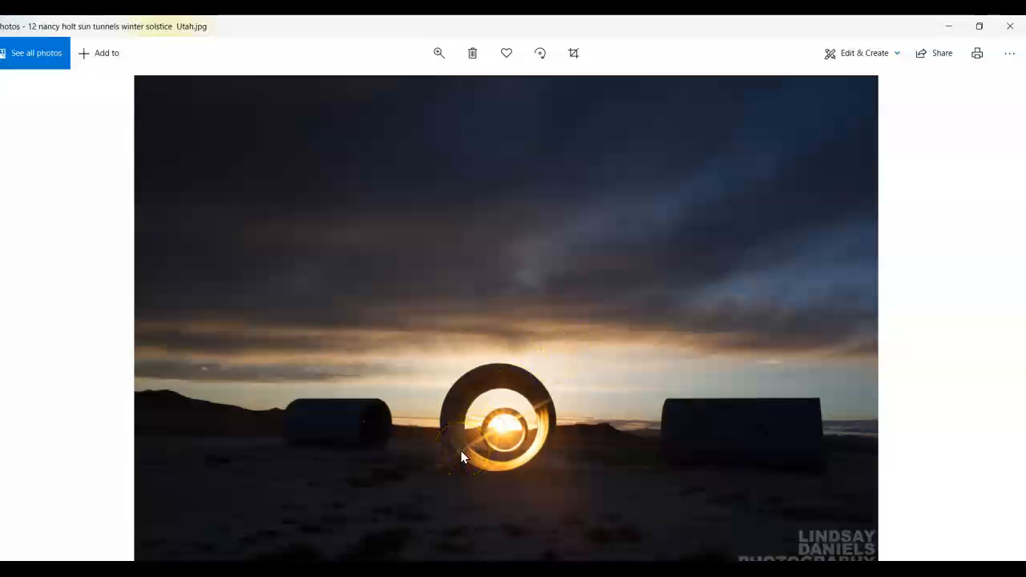
mouse_move(994, 321)
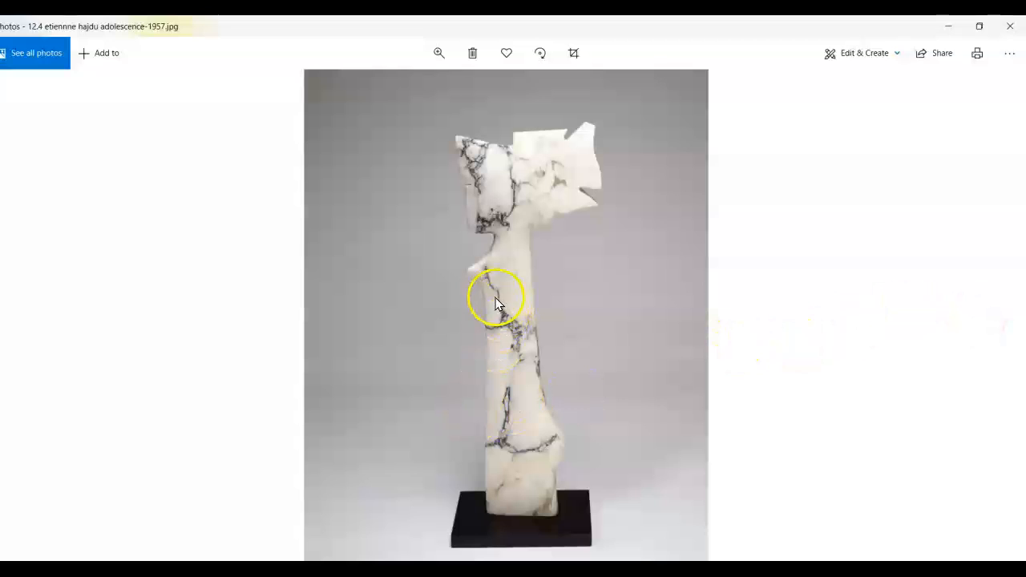
mouse_move(497, 457)
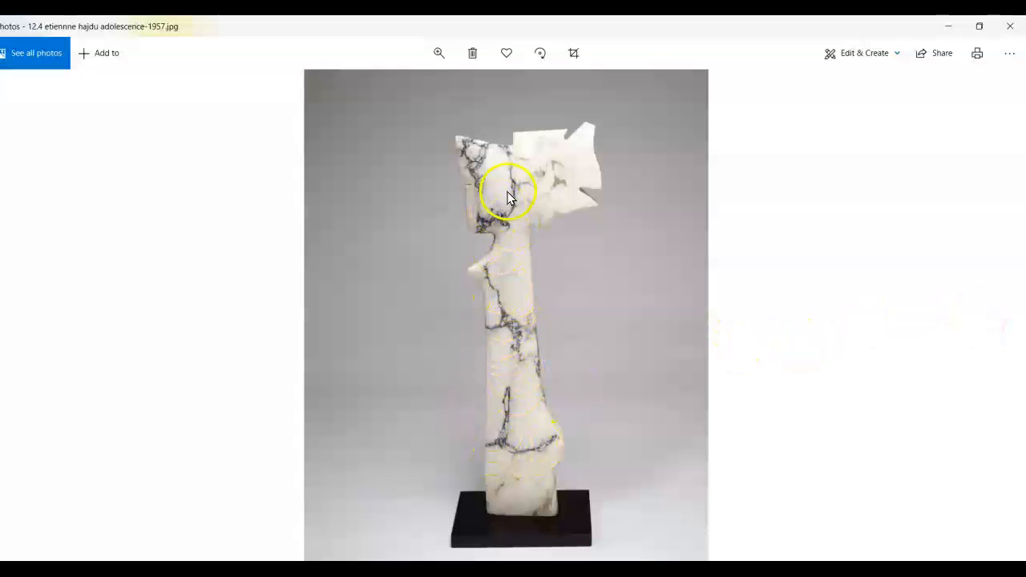
mouse_move(564, 407)
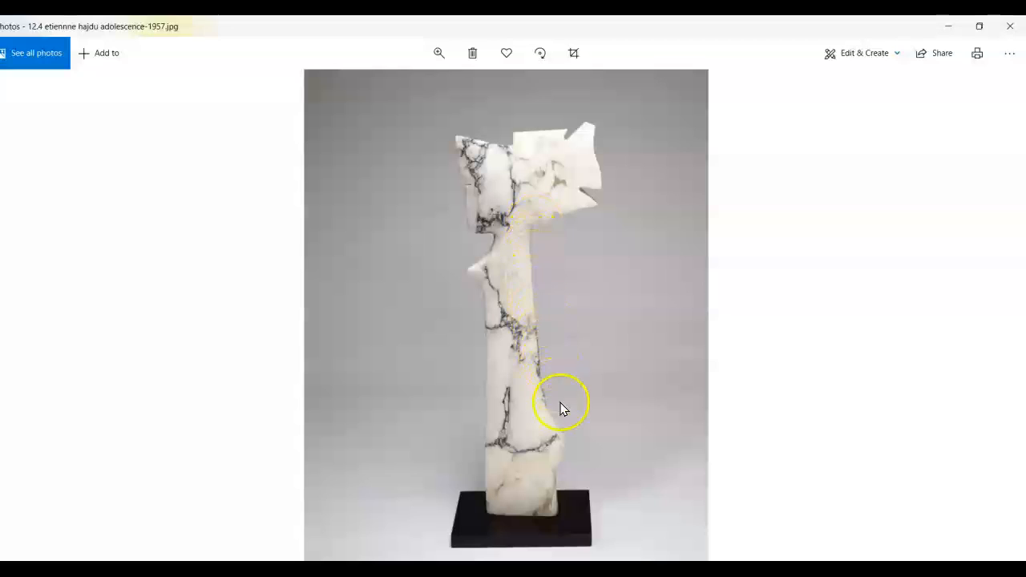
mouse_move(477, 307)
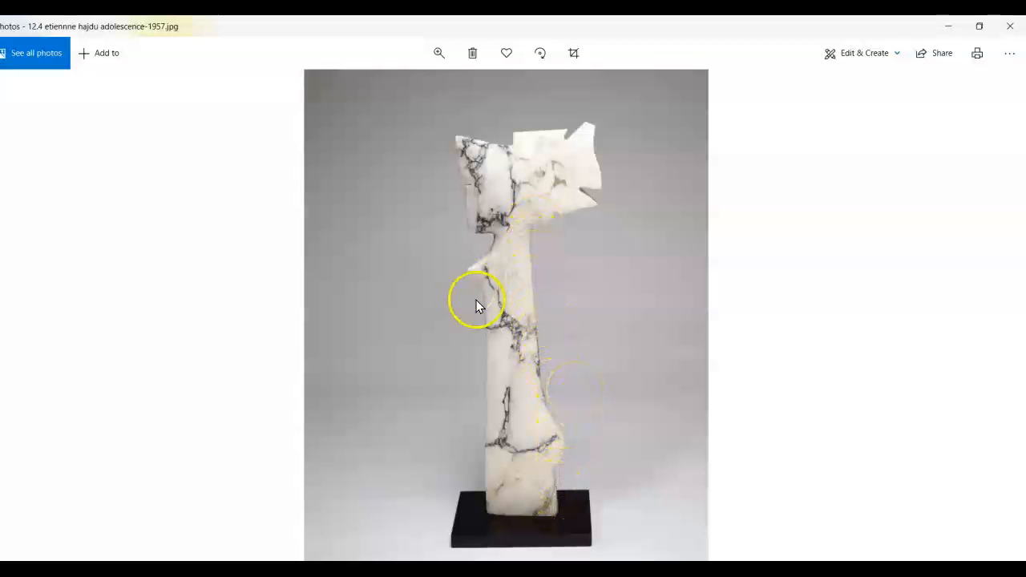
mouse_move(543, 495)
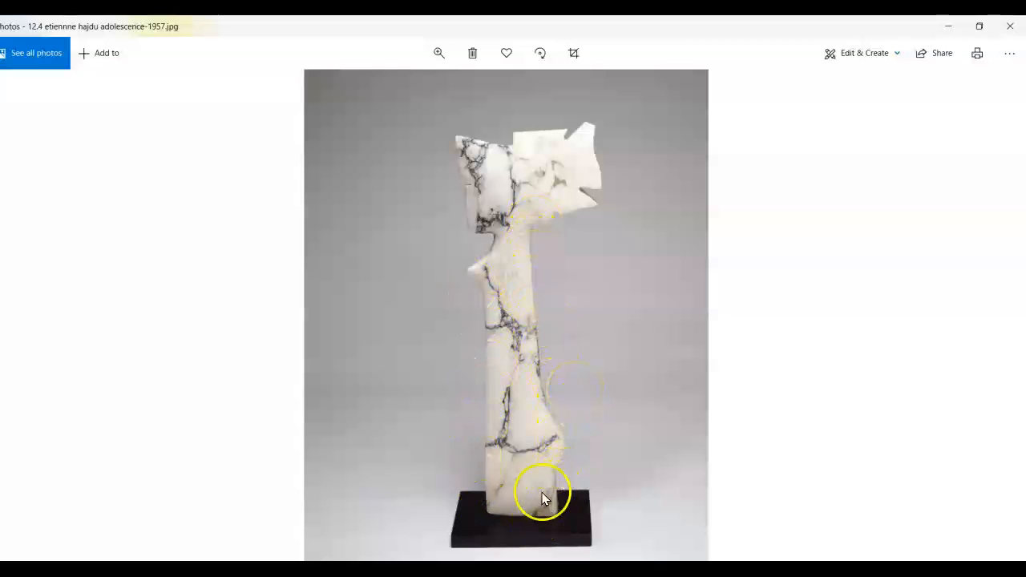
mouse_move(549, 245)
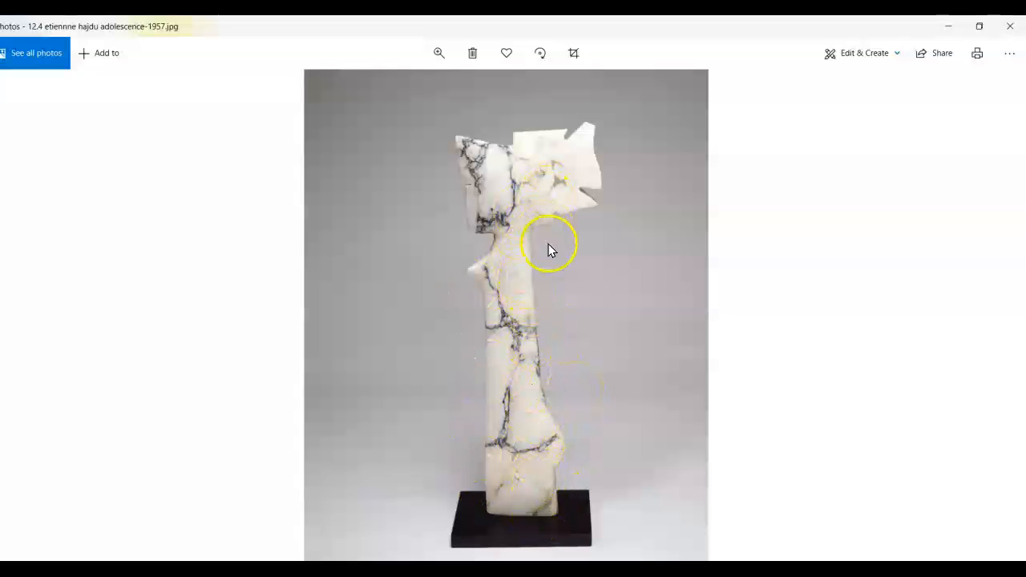
mouse_move(996, 320)
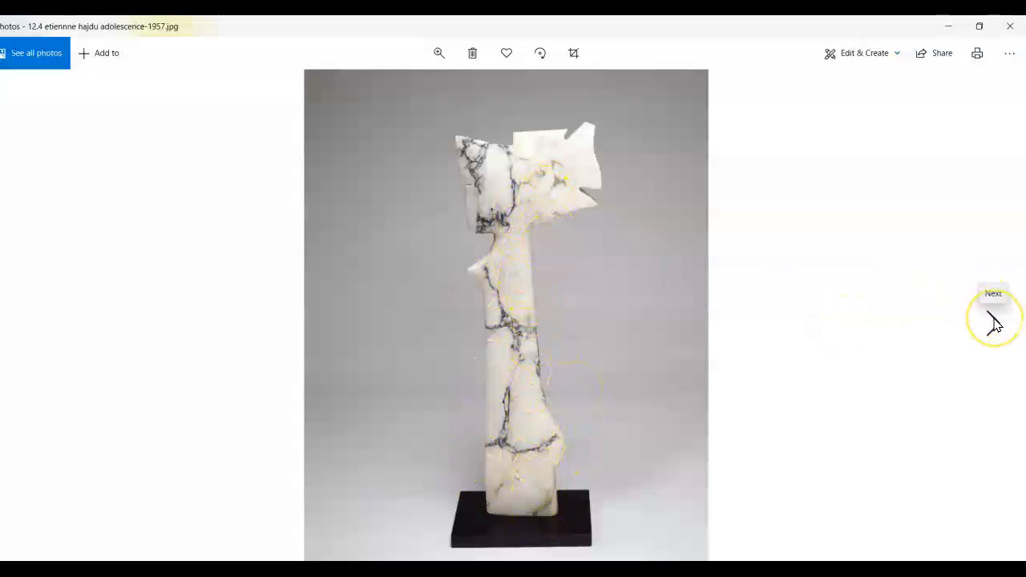
- Advance from Hajdu's Adolescence to Gaudí's Casa Milà in Barcelona
click(993, 313)
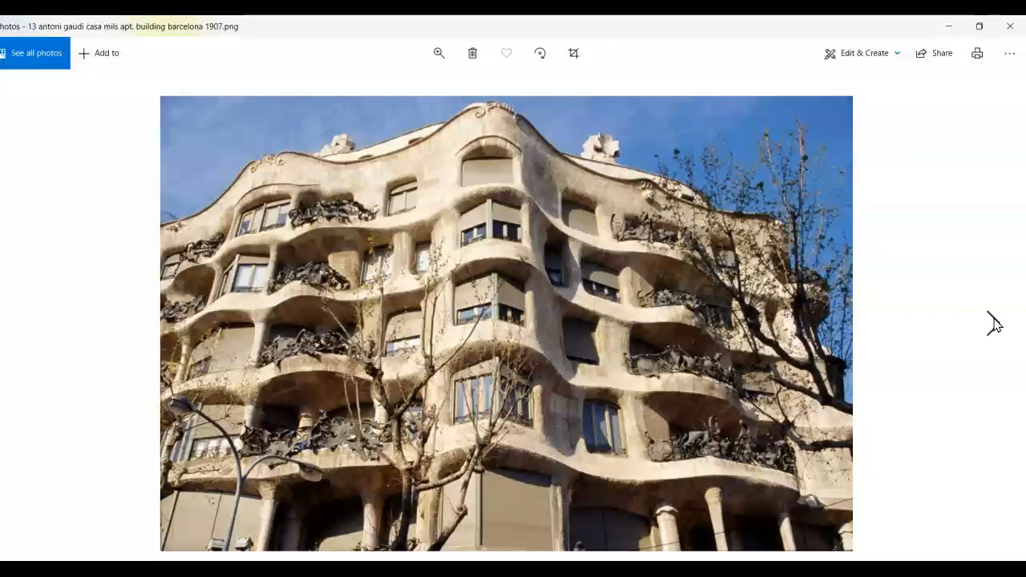
click(880, 383)
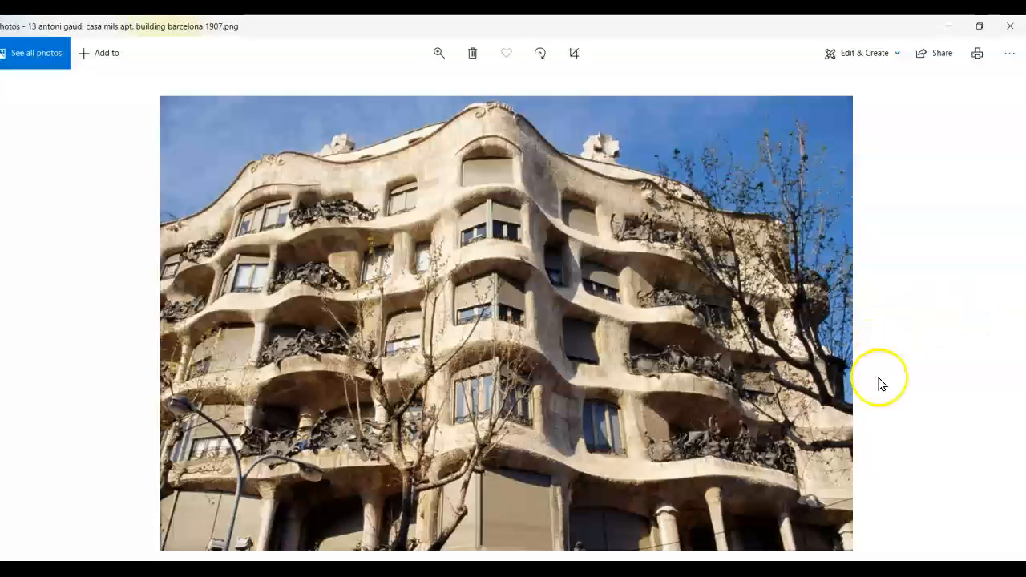
mouse_move(481, 549)
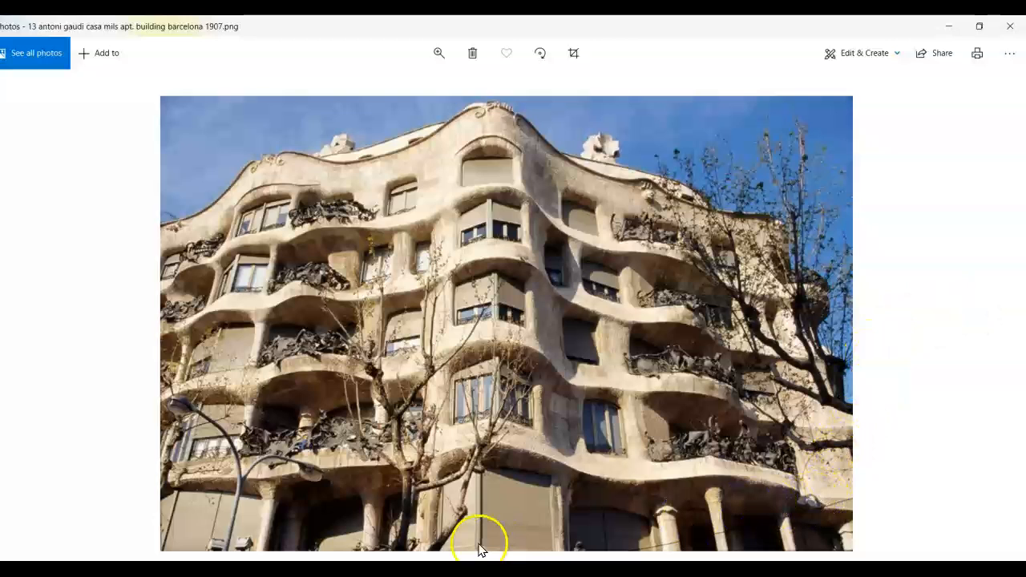
mouse_move(287, 224)
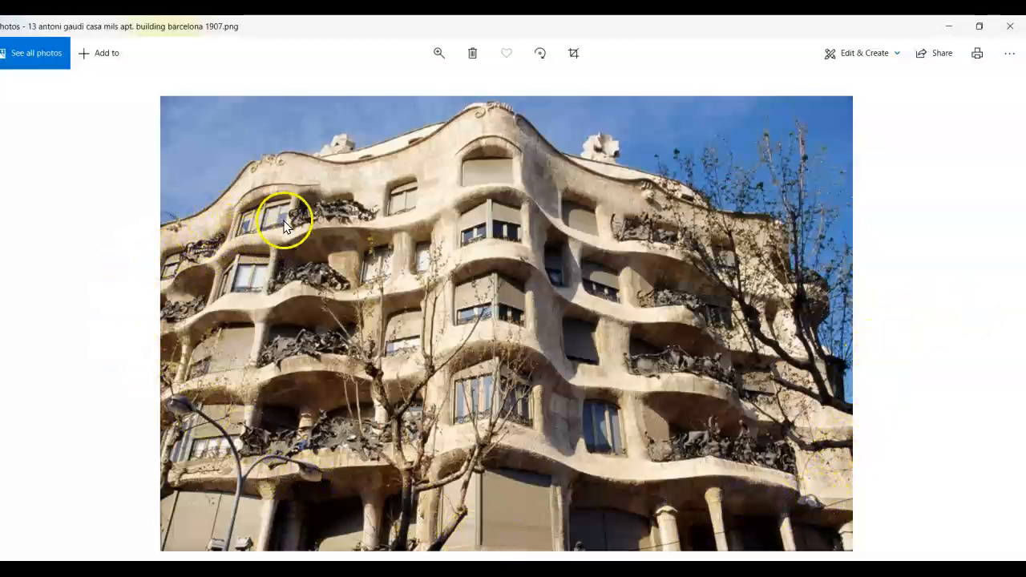
mouse_move(591, 223)
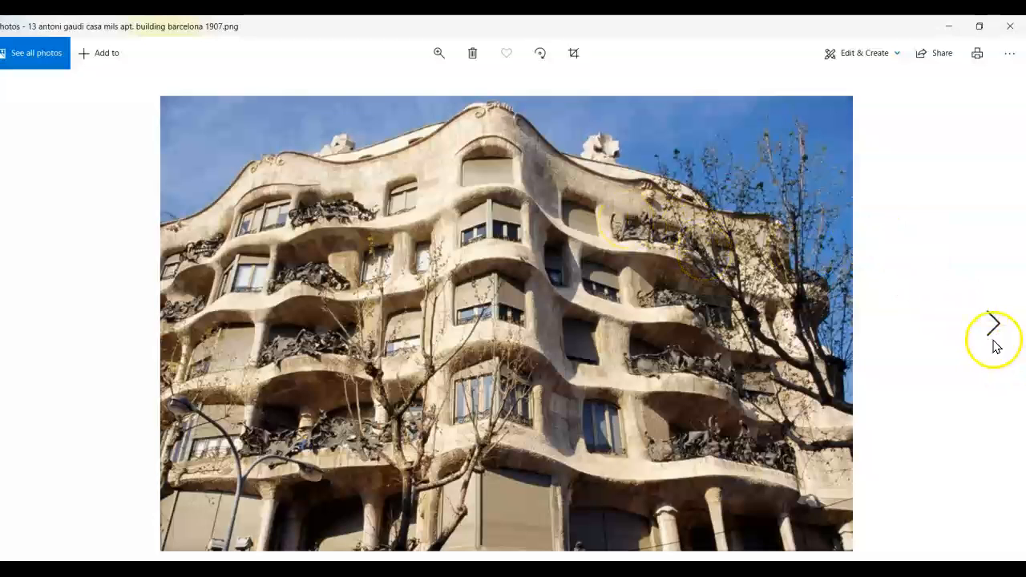
- Advance from Casa Milà to image 14, the Sagrada Família at night
click(994, 324)
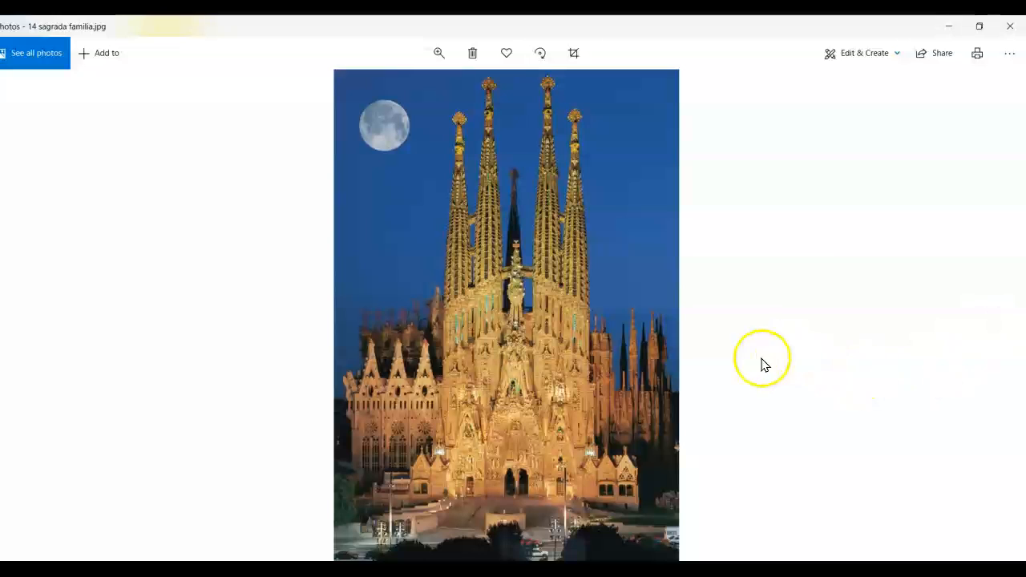
mouse_move(597, 453)
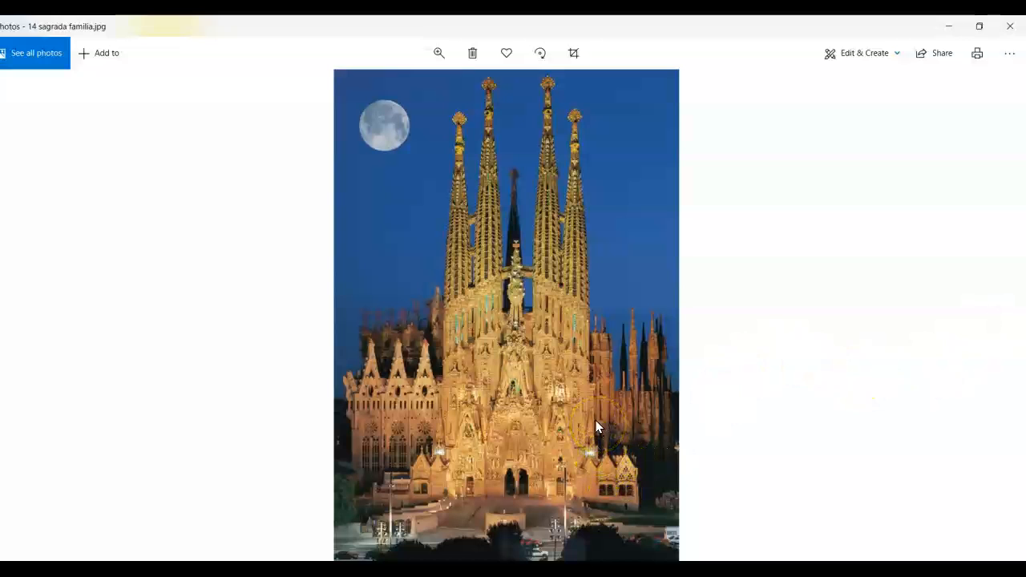
click(583, 423)
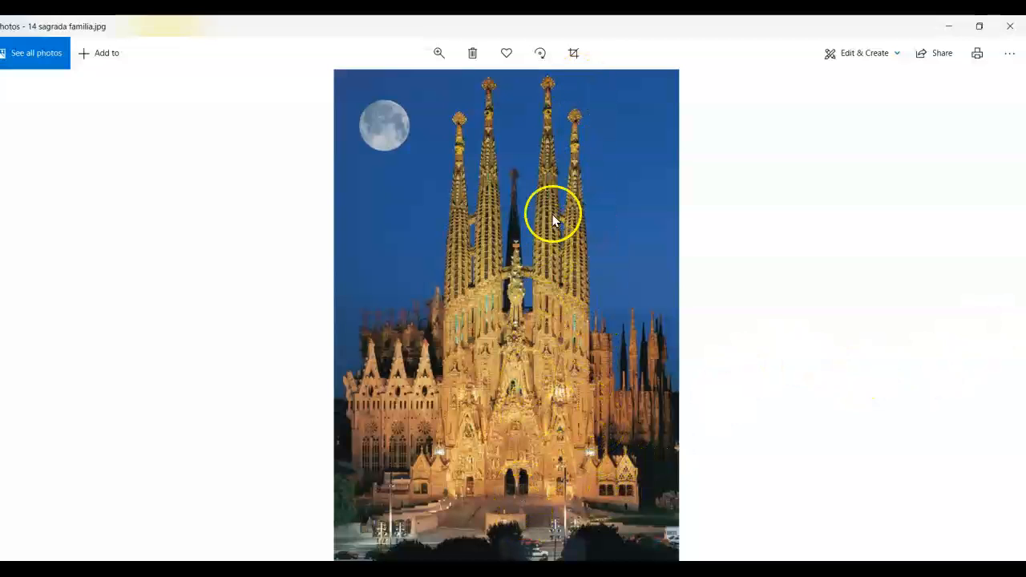
mouse_move(473, 397)
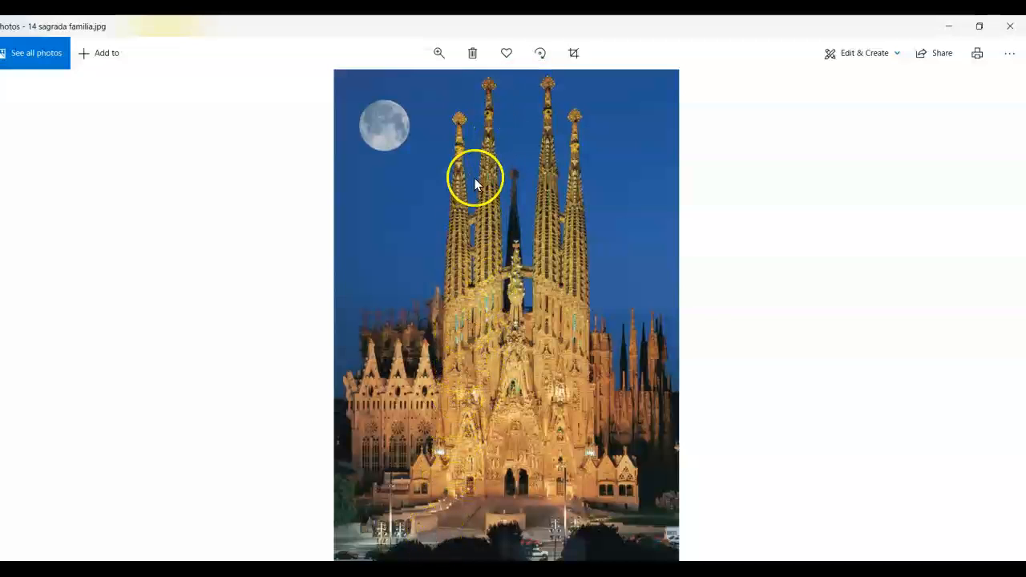
mouse_move(460, 112)
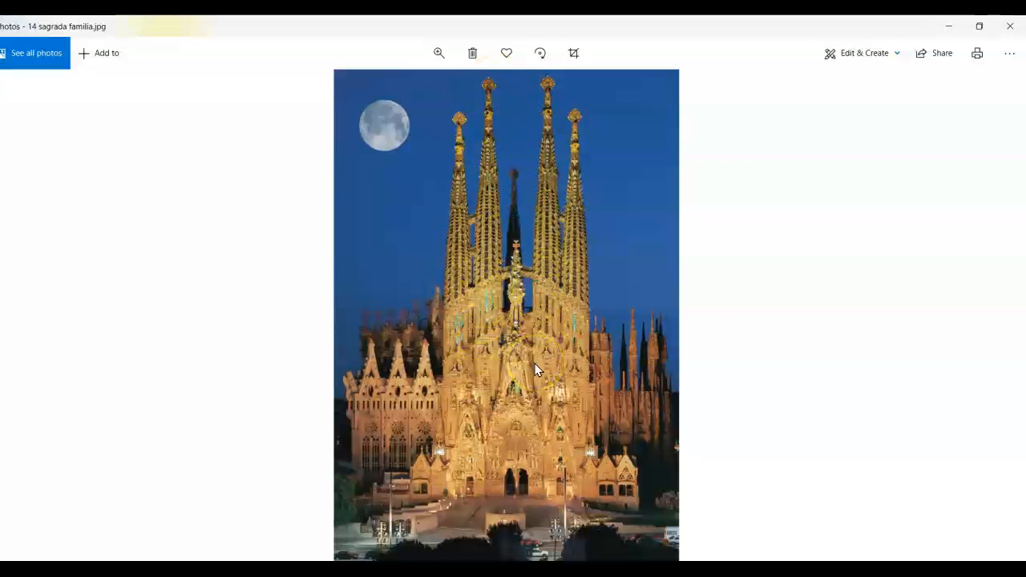
mouse_move(994, 325)
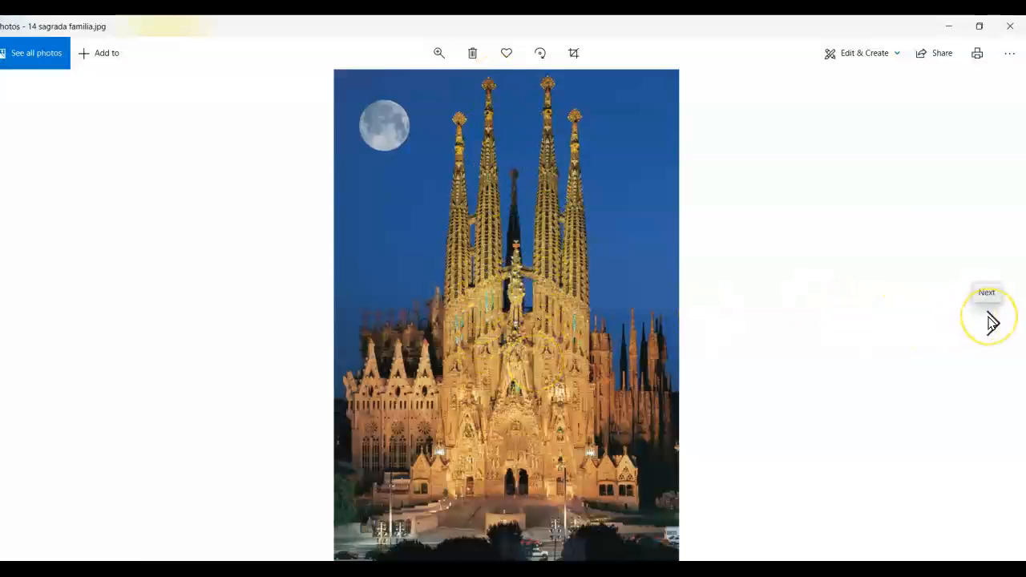
click(986, 312)
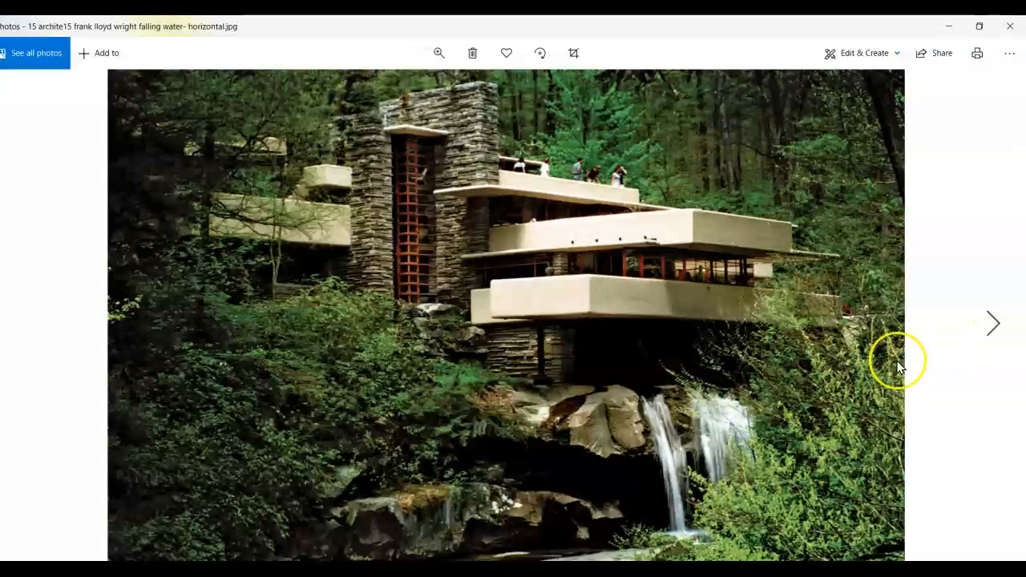
mouse_move(525, 311)
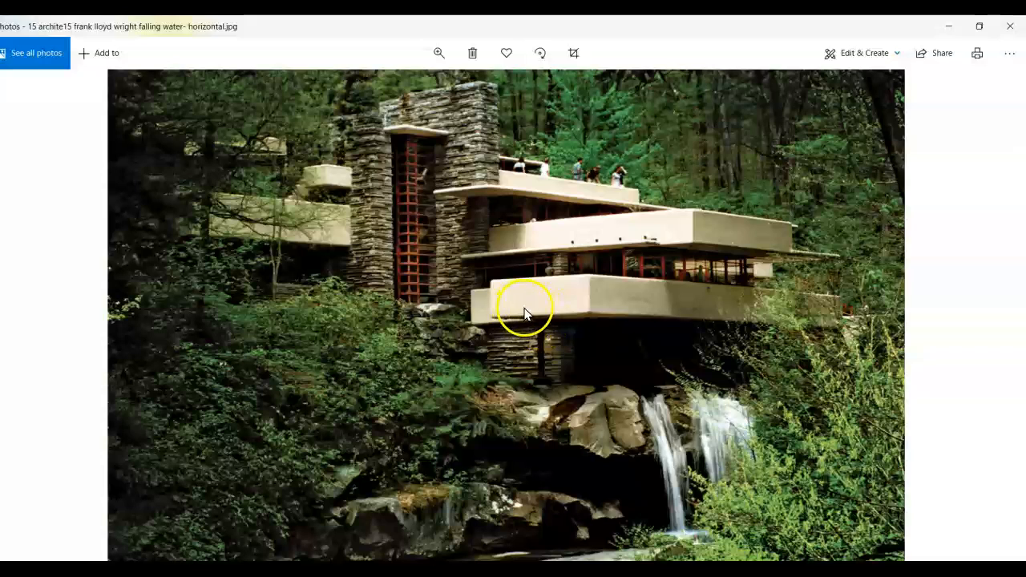
mouse_move(559, 307)
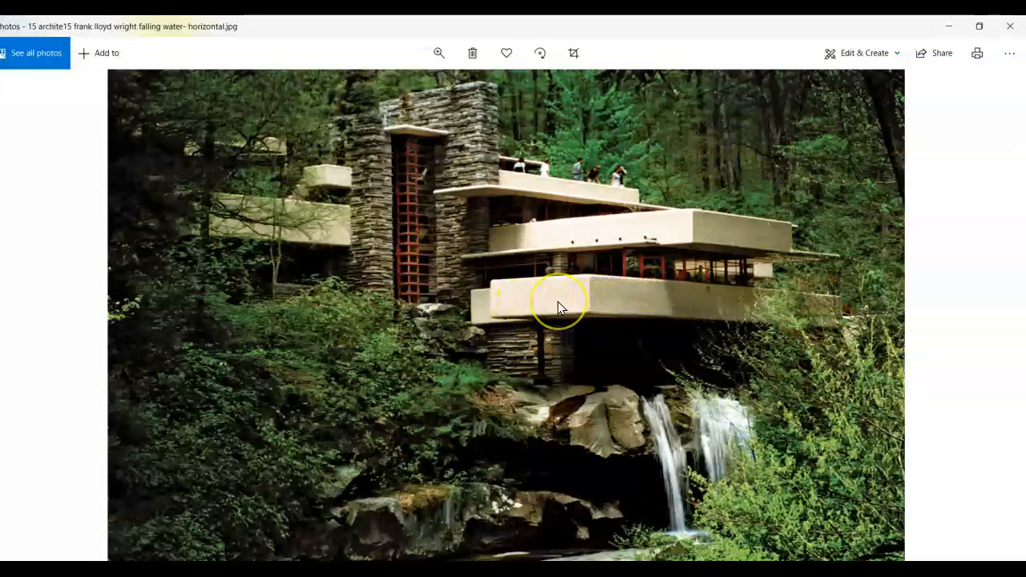
mouse_move(617, 307)
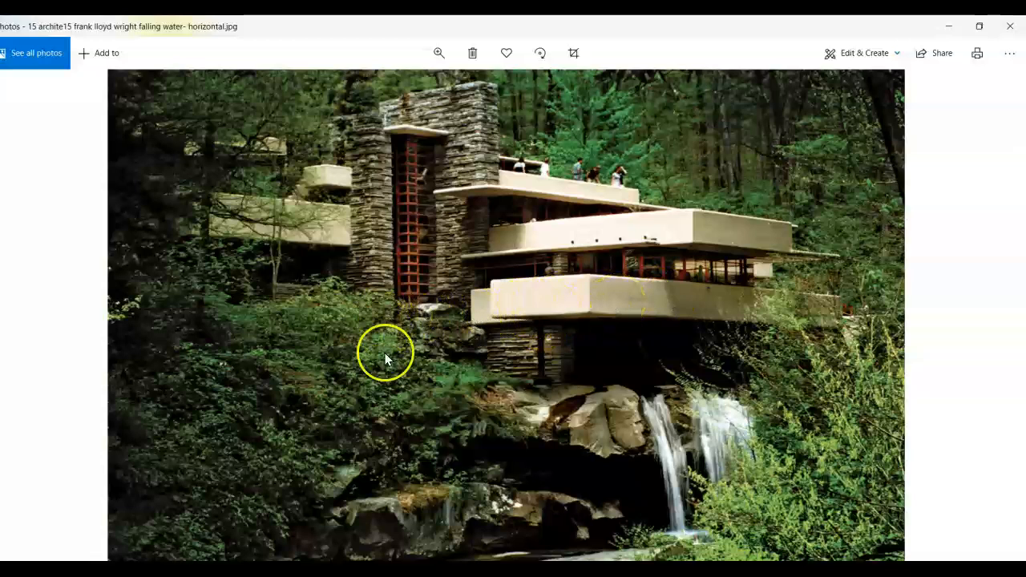
mouse_move(381, 529)
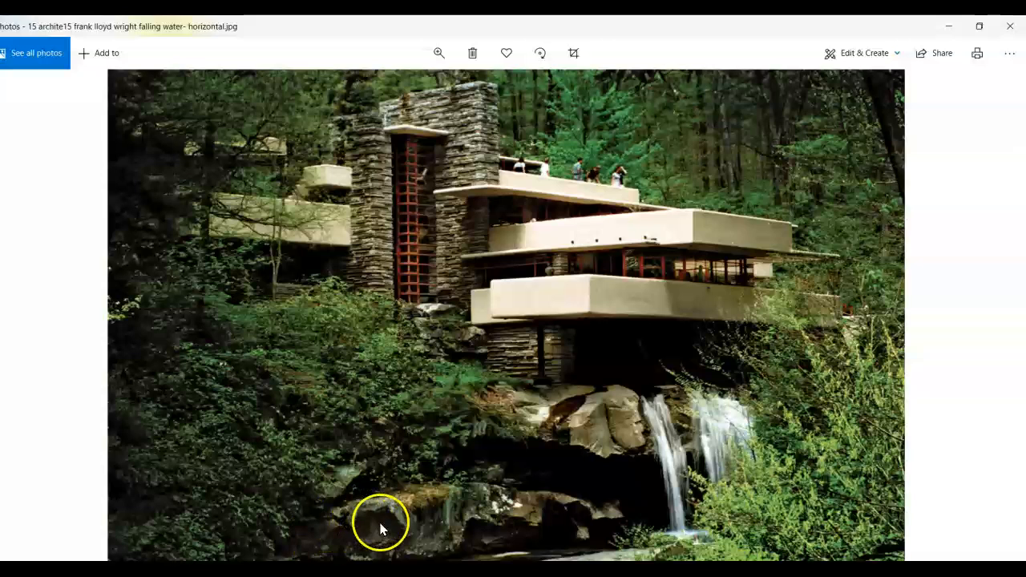
mouse_move(445, 433)
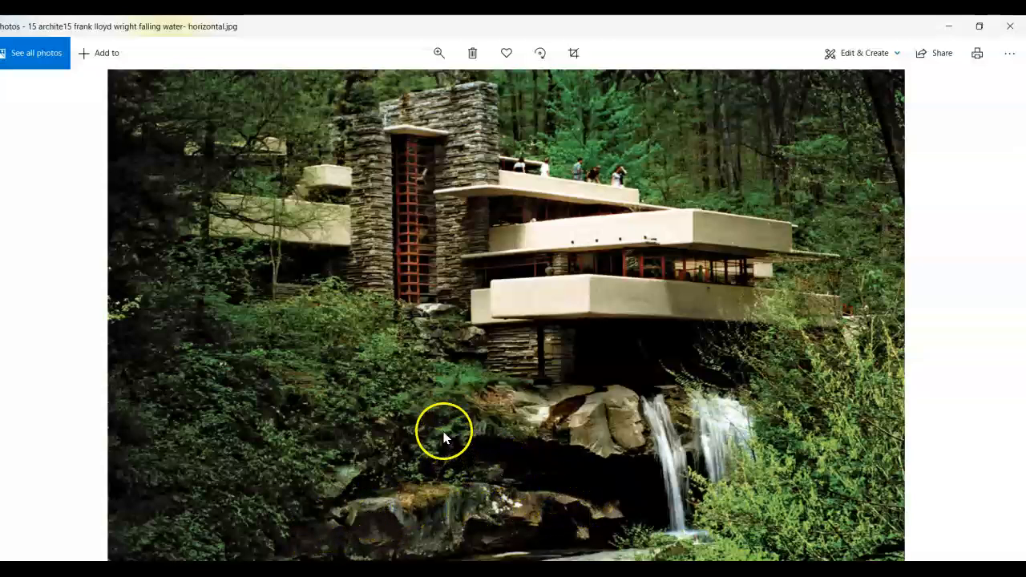
mouse_move(762, 405)
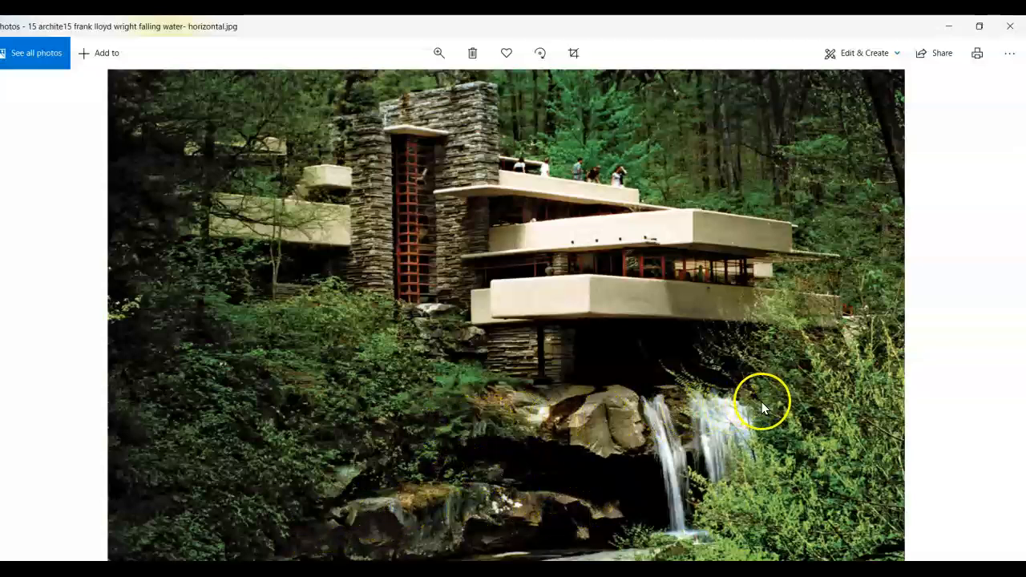
mouse_move(719, 465)
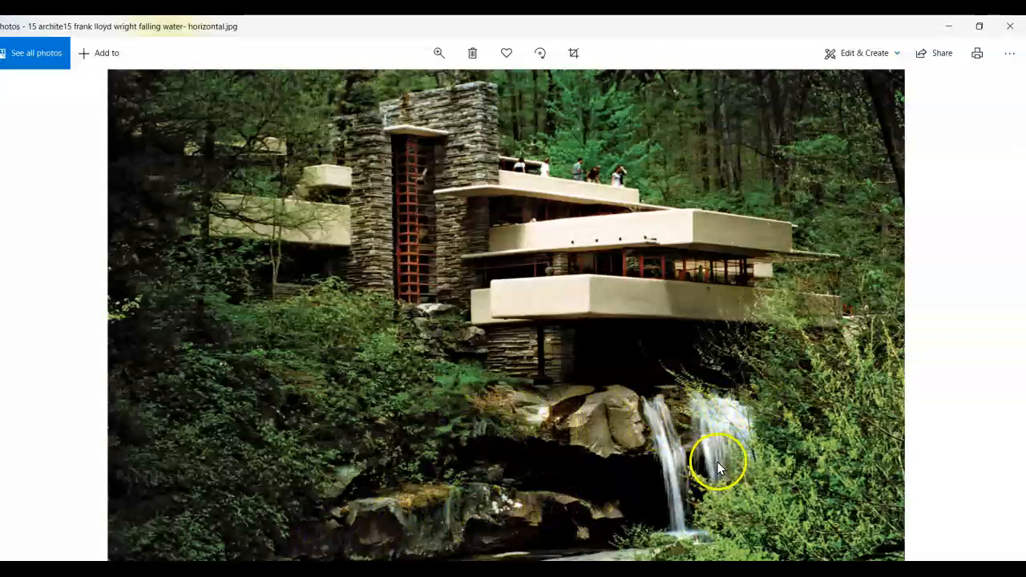
mouse_move(521, 353)
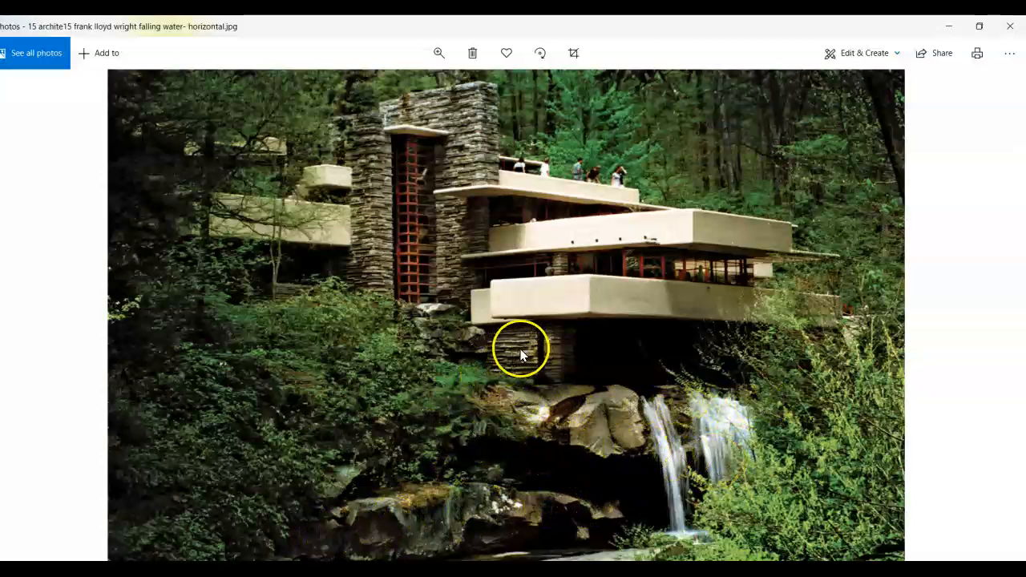
mouse_move(461, 160)
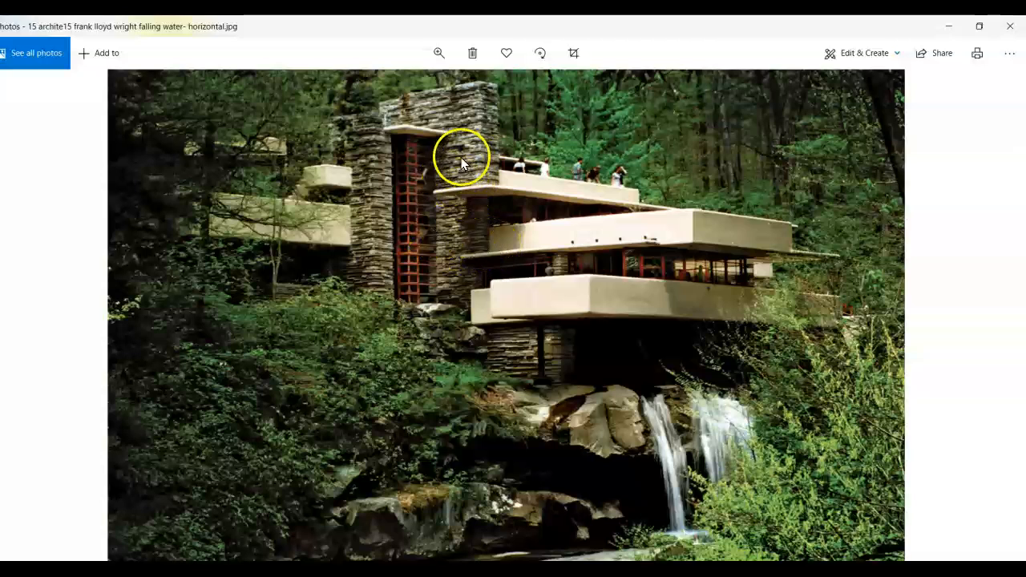
mouse_move(461, 76)
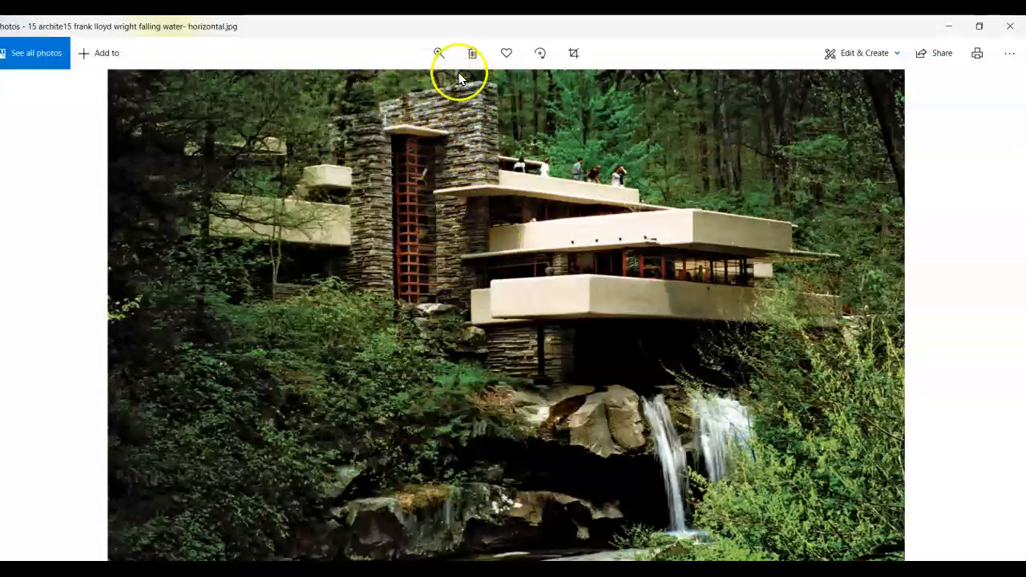
mouse_move(431, 116)
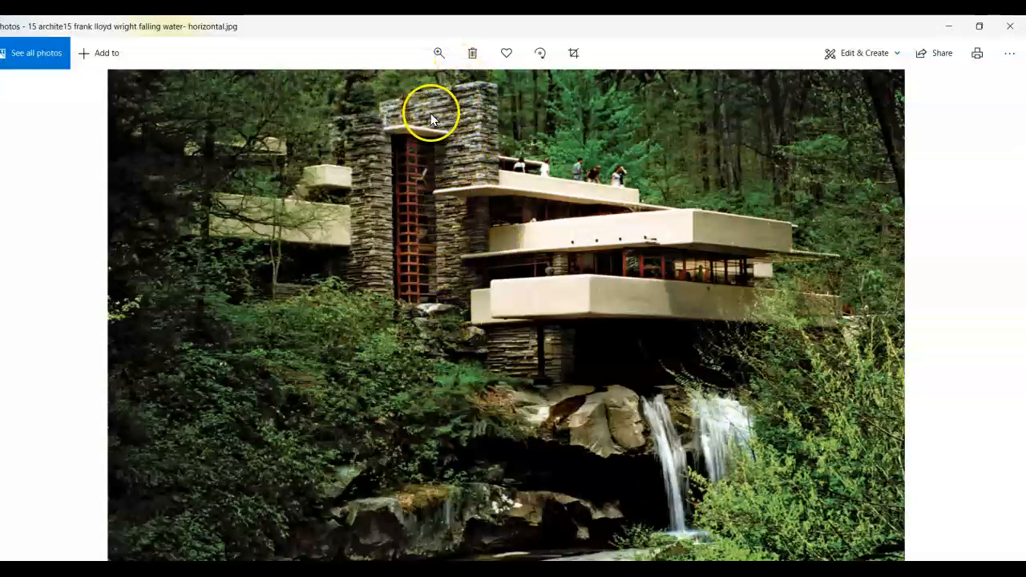
mouse_move(425, 367)
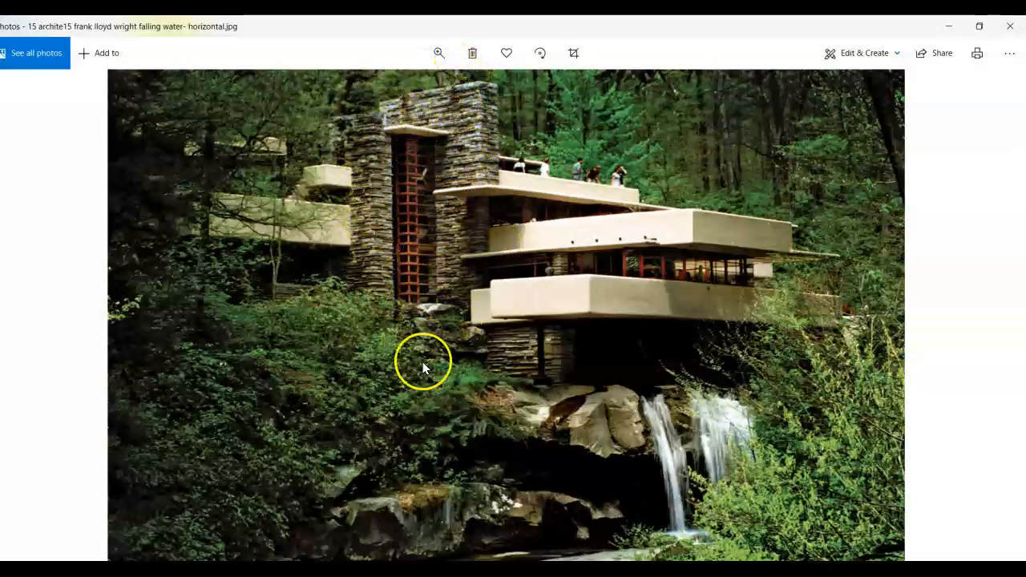
mouse_move(441, 328)
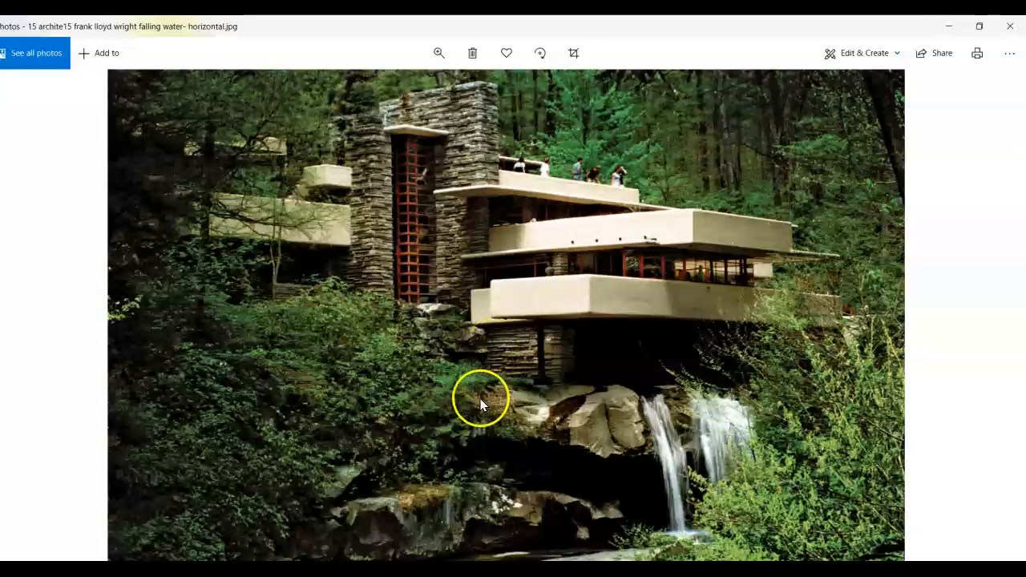
mouse_move(537, 493)
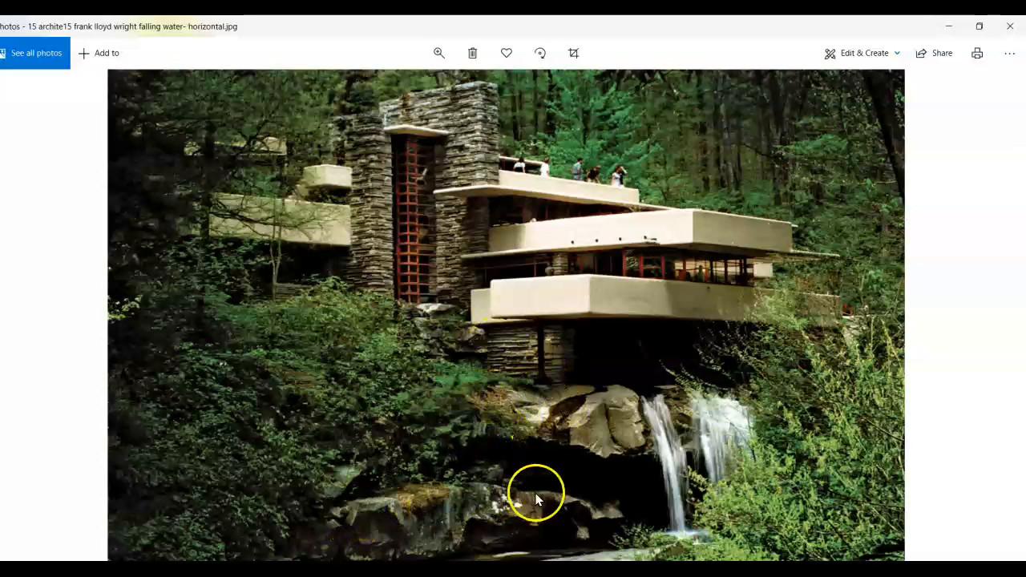
mouse_move(621, 431)
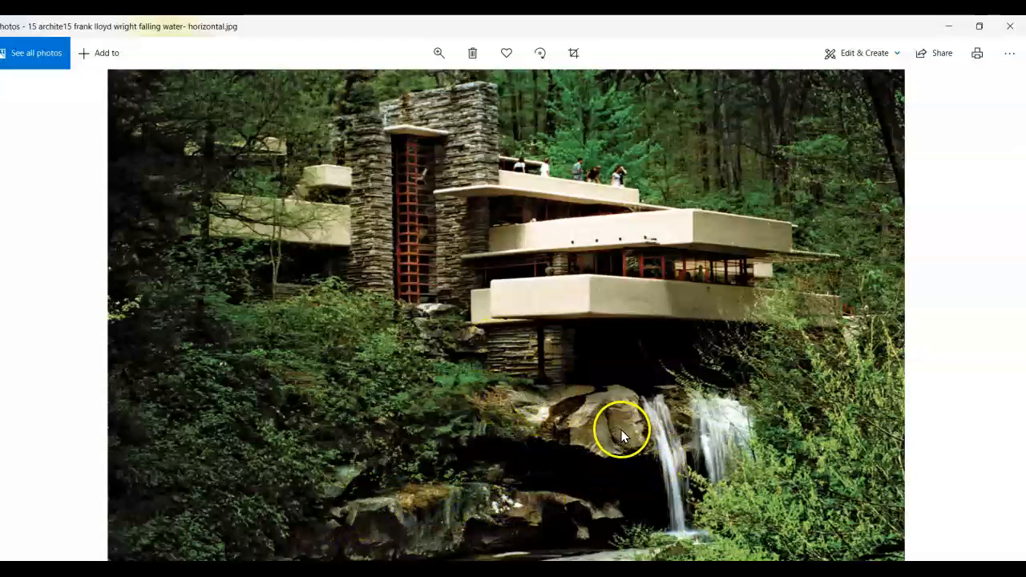
mouse_move(653, 256)
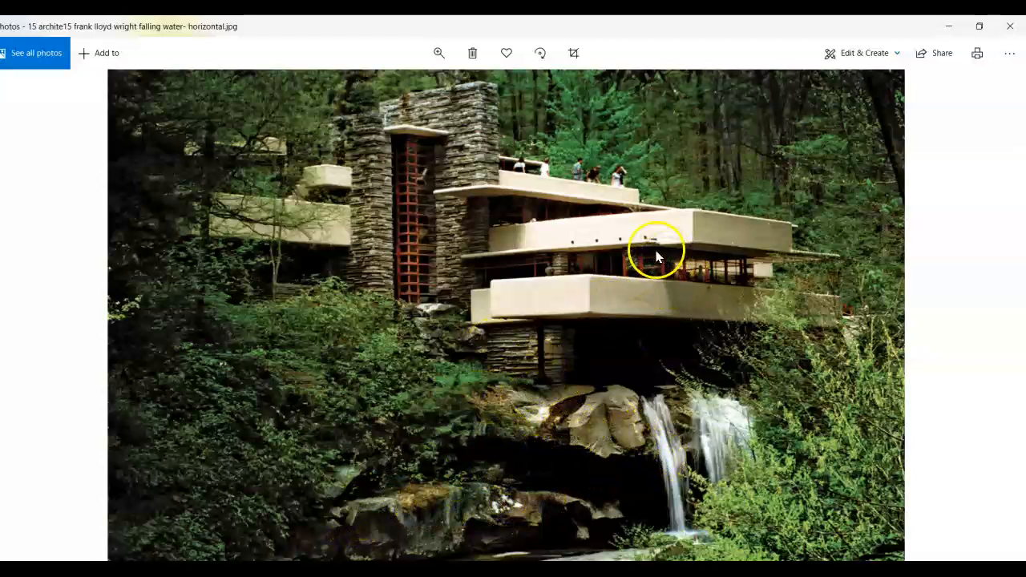
mouse_move(569, 276)
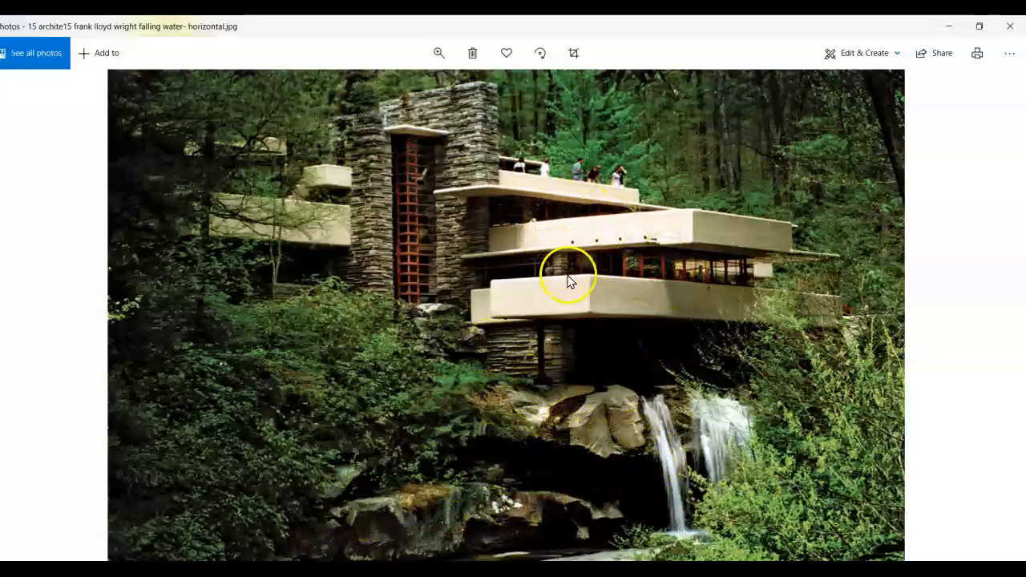
mouse_move(950, 352)
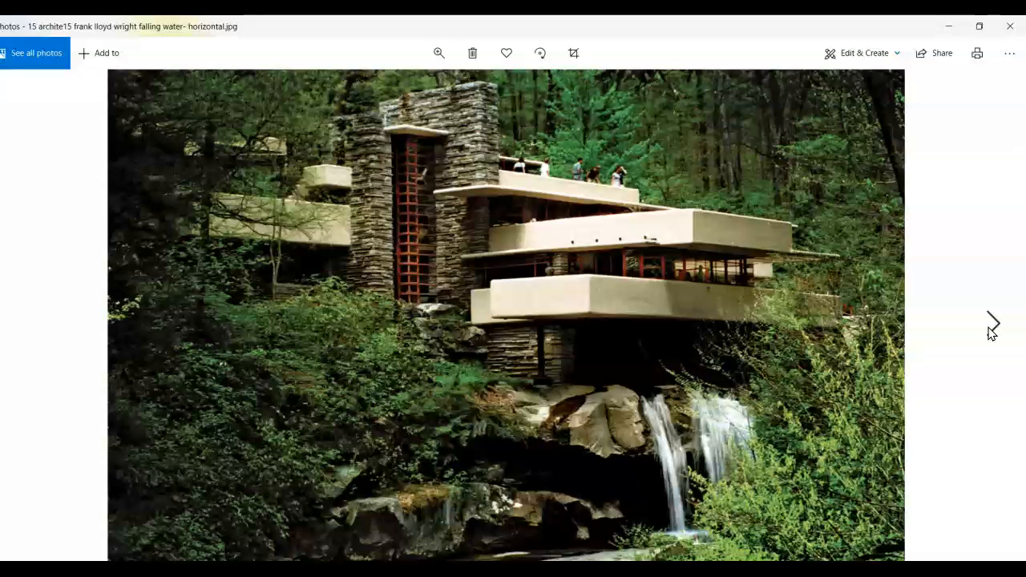
- Advance to image 16, Hammon's Flight Fantasy sculpture of records, clay and plaster
click(992, 322)
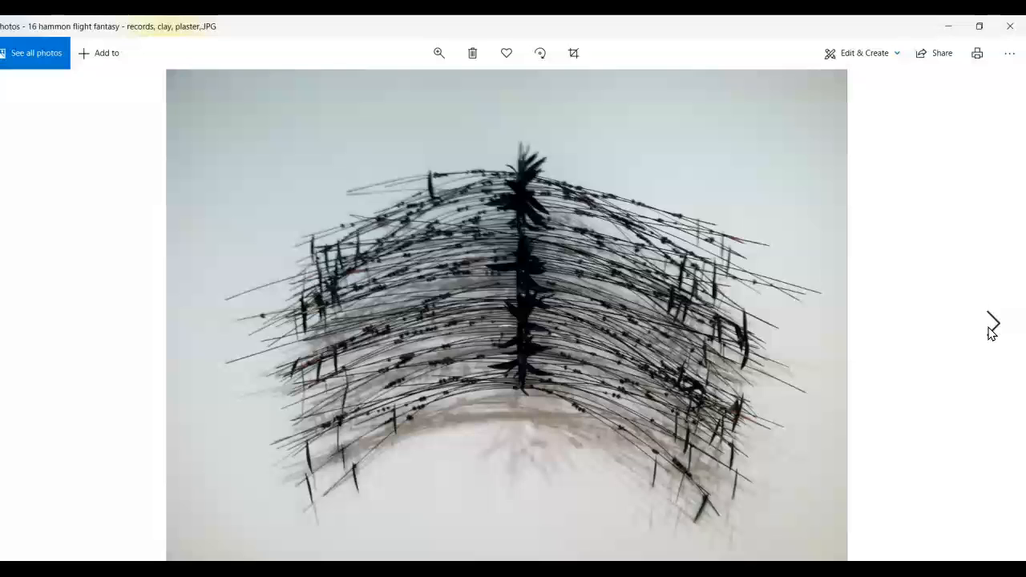
- Advance to image 17, Toshio's 'Pride of New England' wooden fence and gate
click(992, 323)
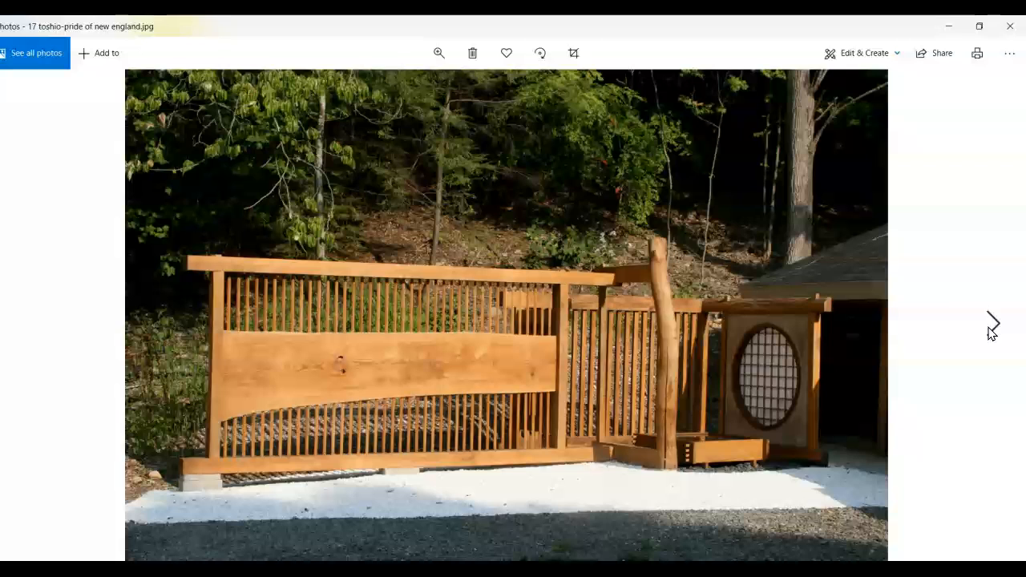
mouse_move(335, 435)
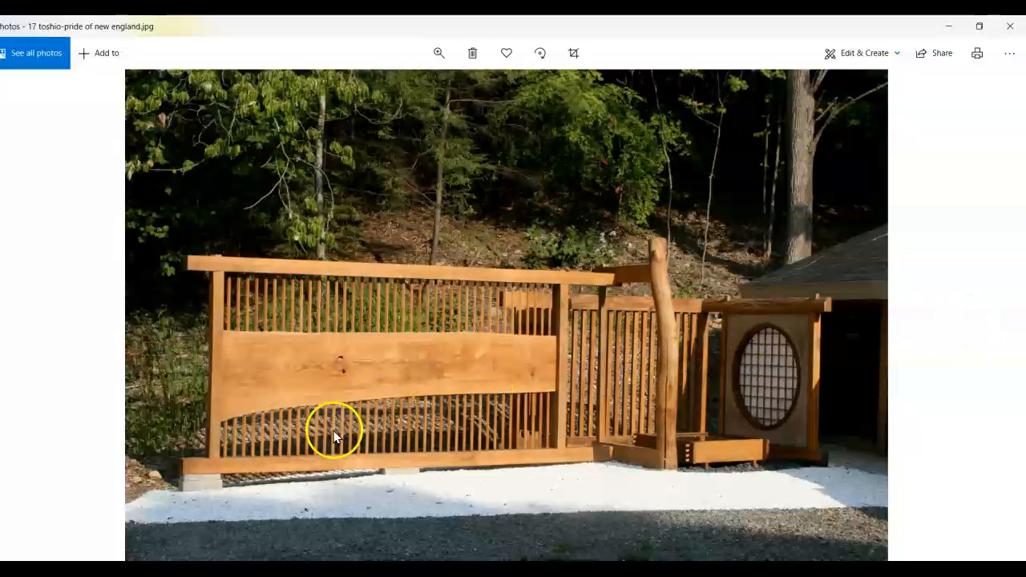
mouse_move(739, 448)
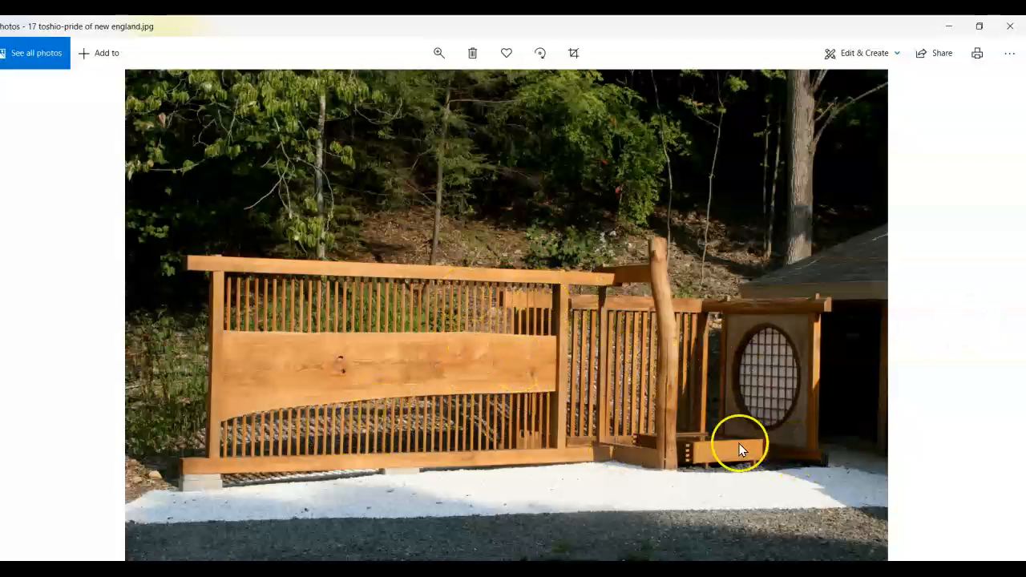
mouse_move(477, 418)
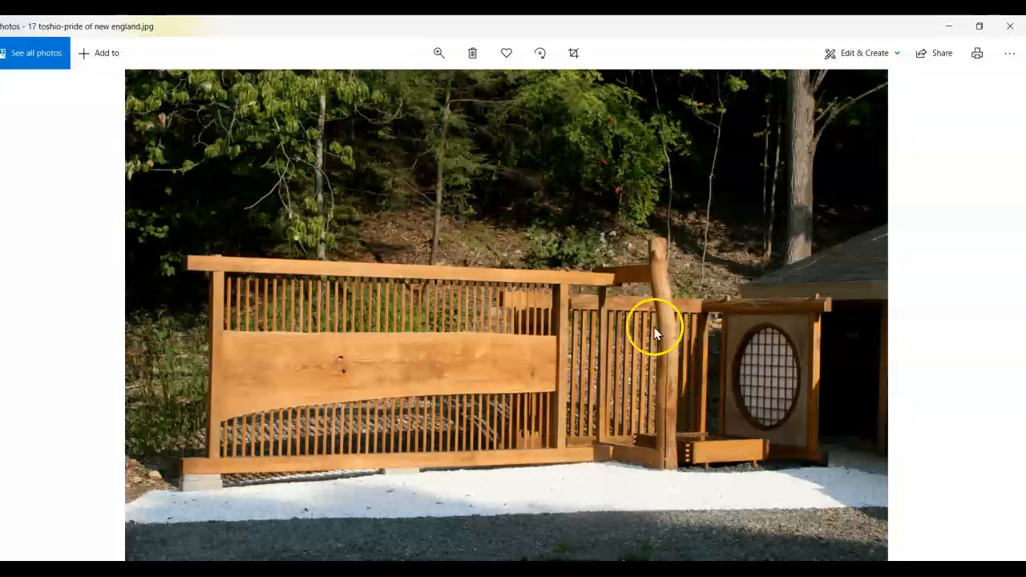
mouse_move(385, 357)
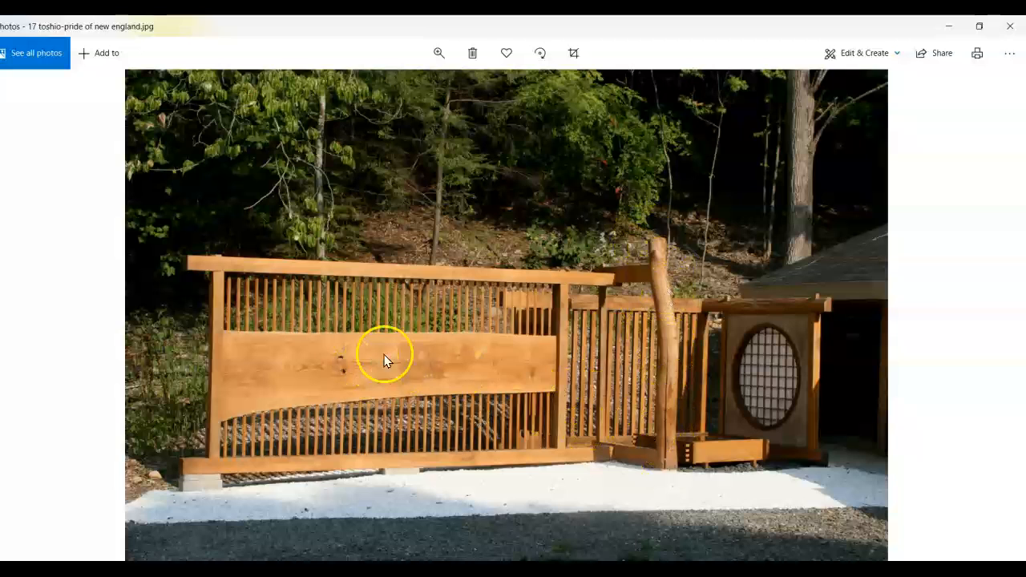
mouse_move(768, 426)
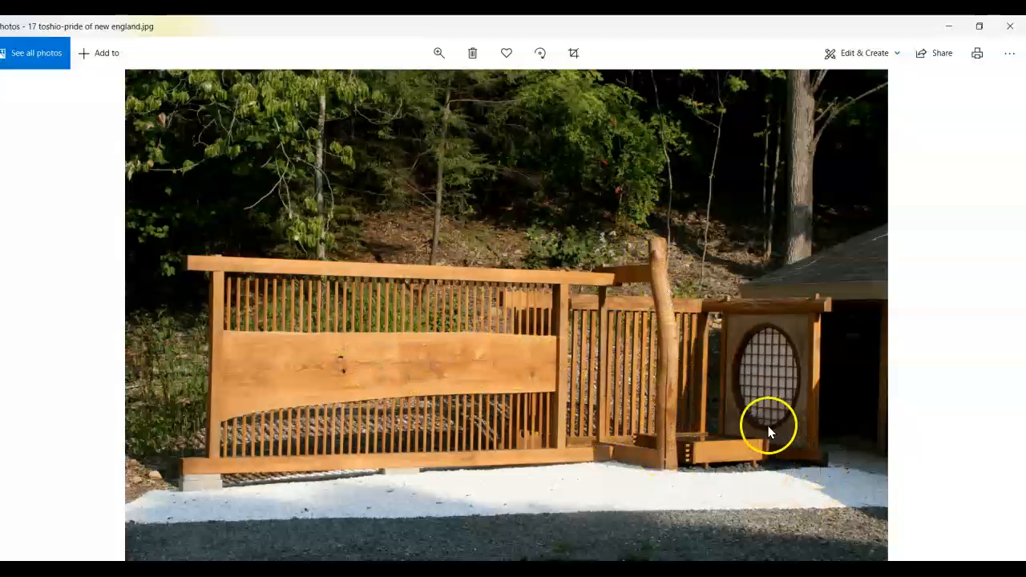
mouse_move(775, 337)
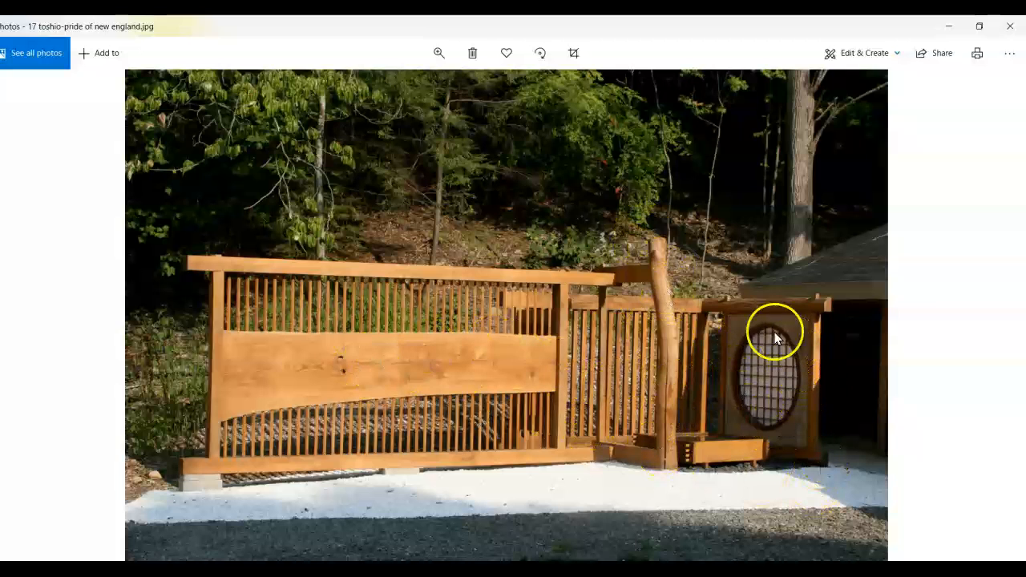
mouse_move(747, 439)
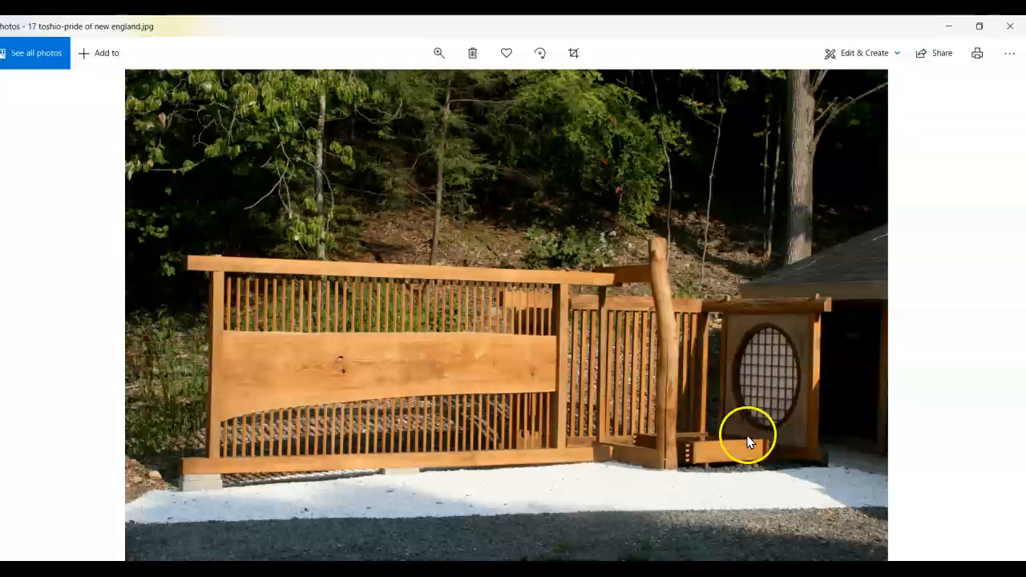
mouse_move(724, 472)
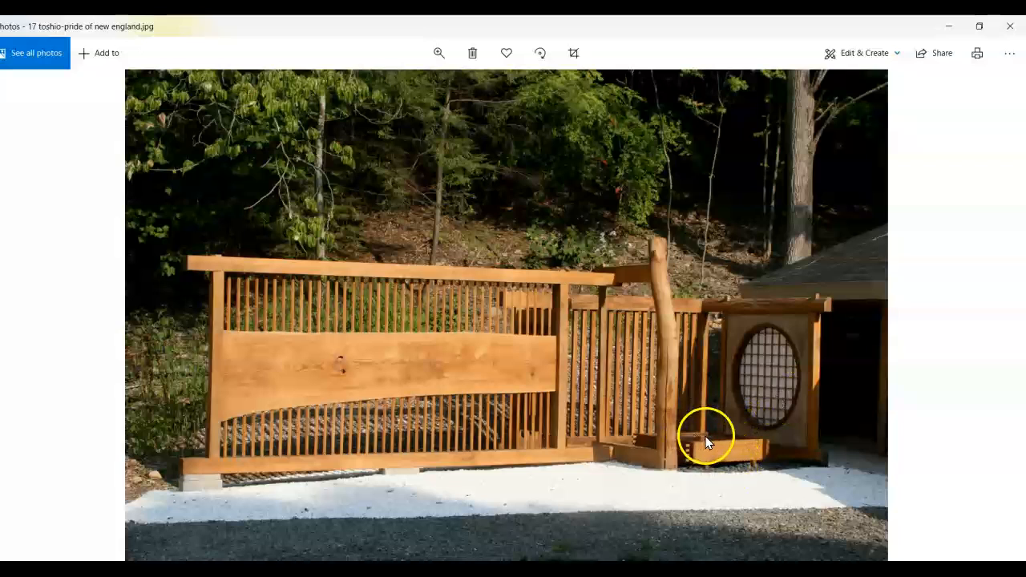
mouse_move(749, 469)
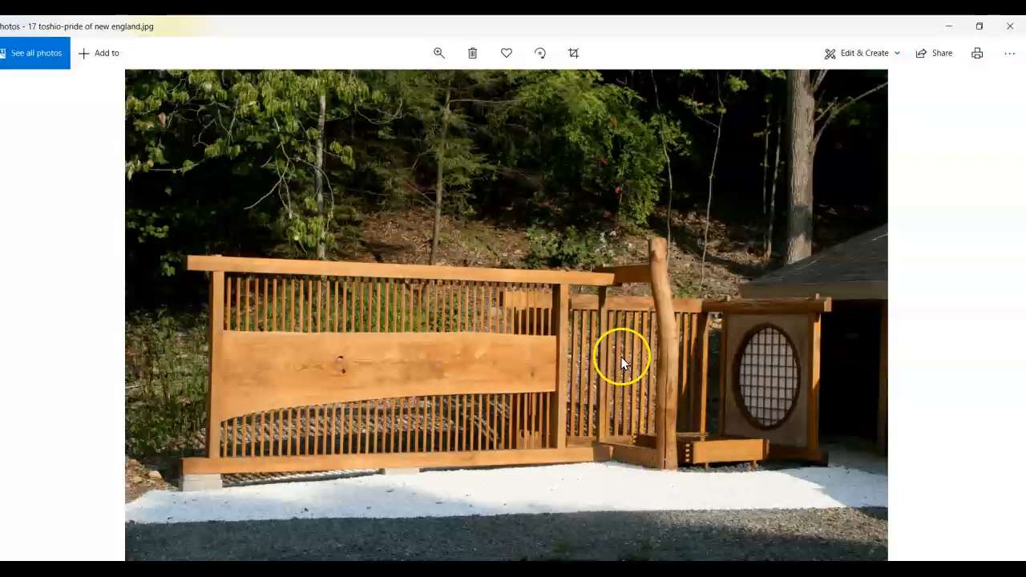
mouse_move(603, 385)
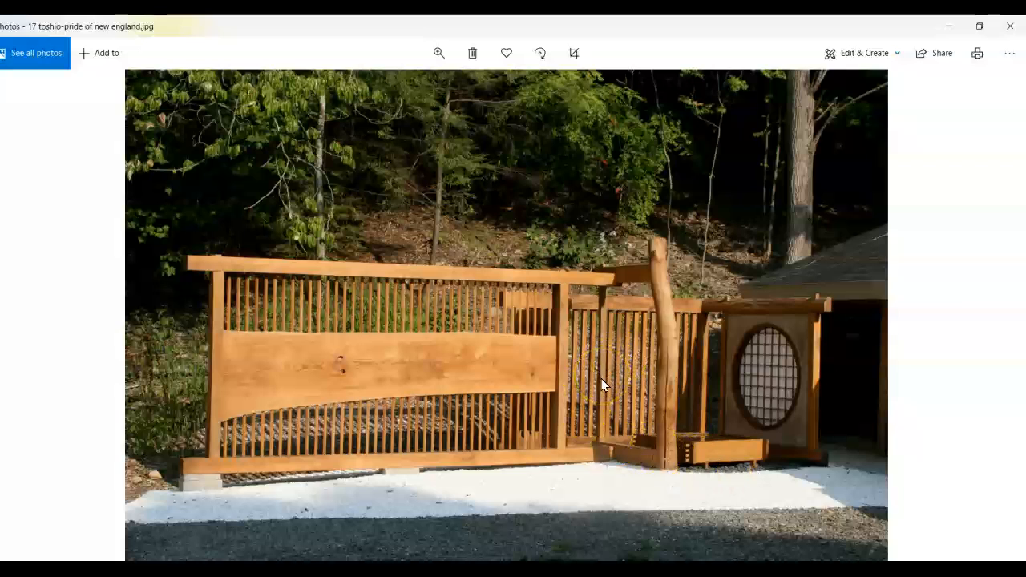
mouse_move(596, 395)
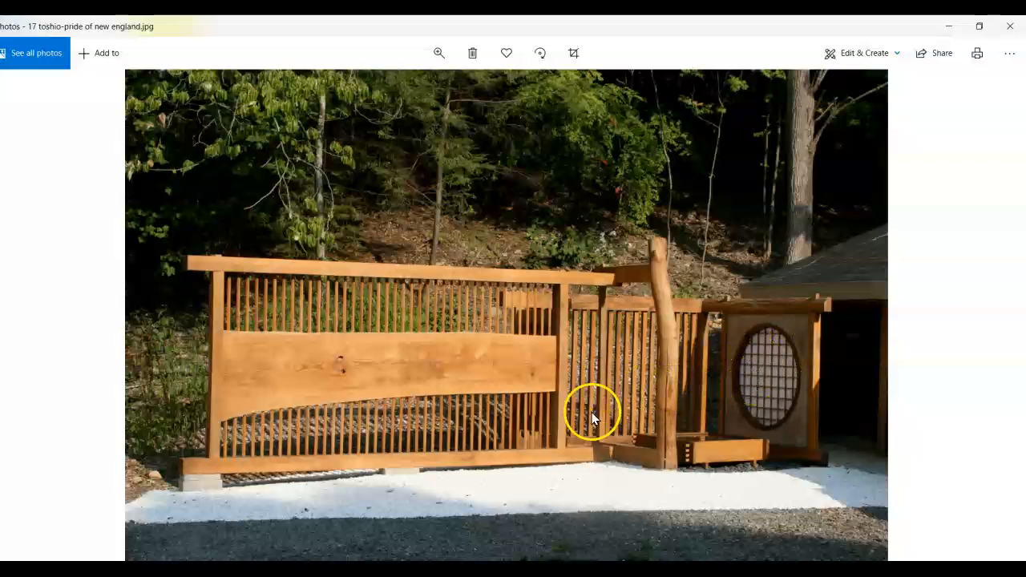
mouse_move(677, 337)
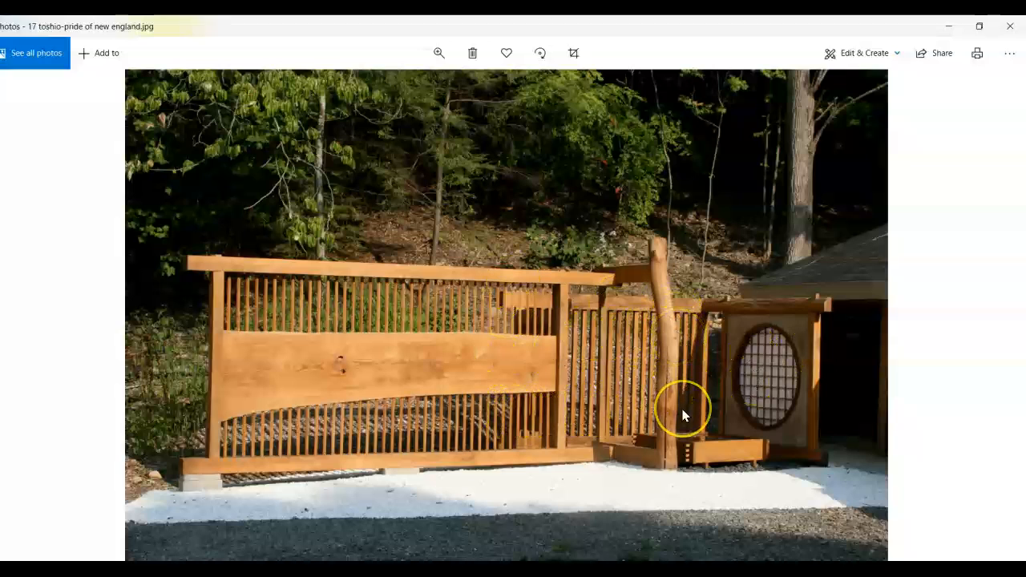
mouse_move(998, 312)
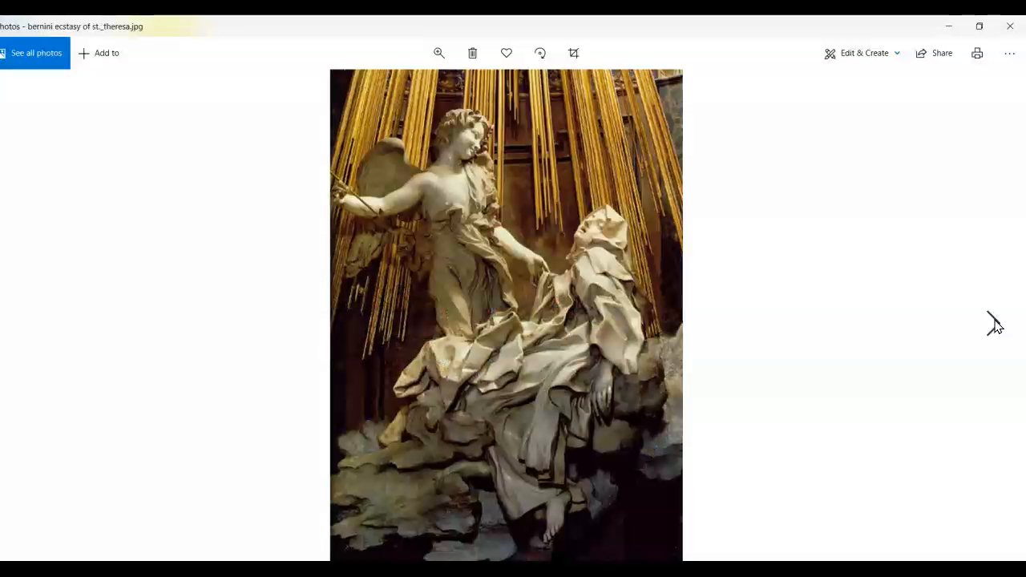
mouse_move(465, 153)
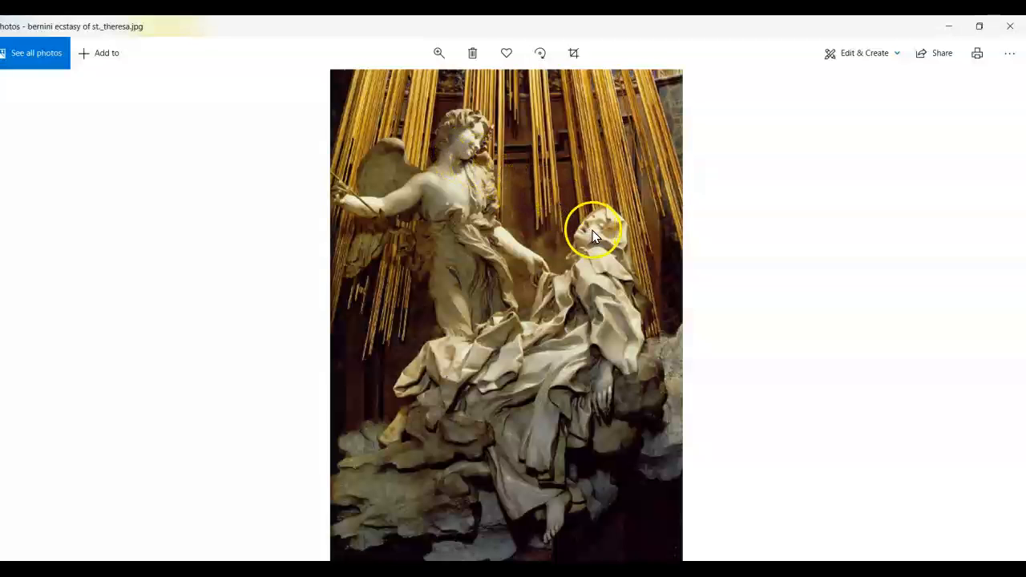
mouse_move(493, 161)
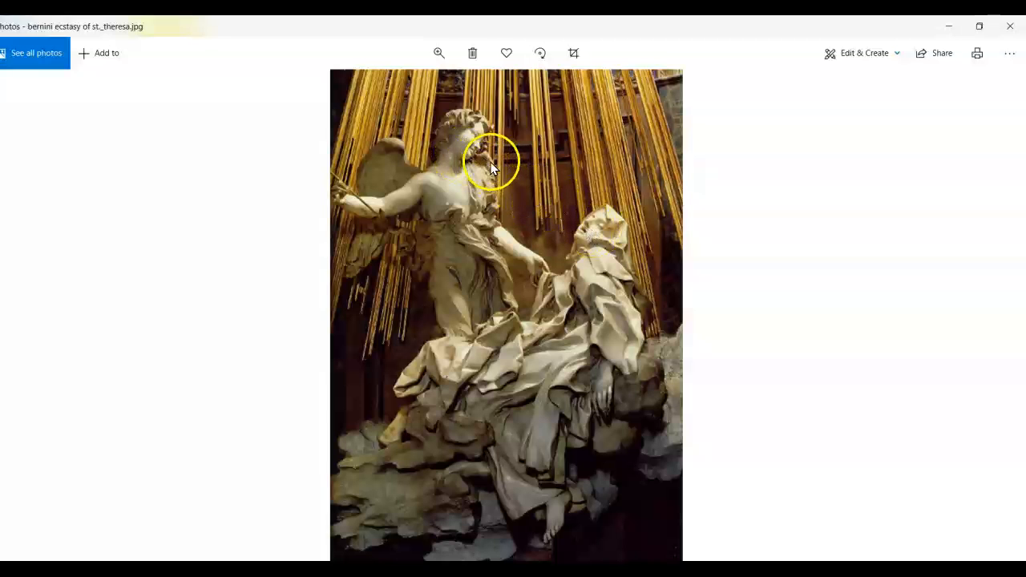
mouse_move(477, 144)
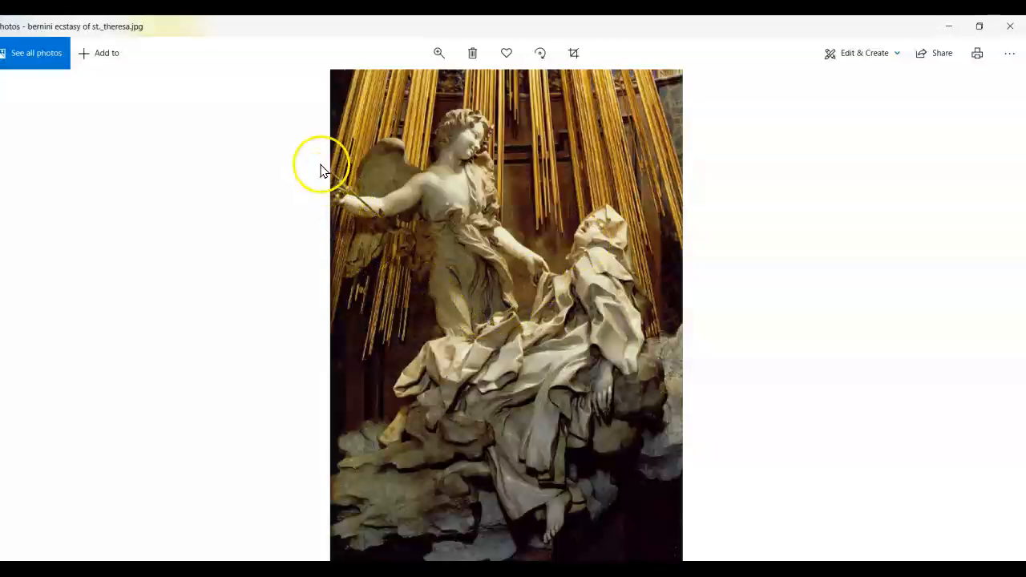
mouse_move(389, 223)
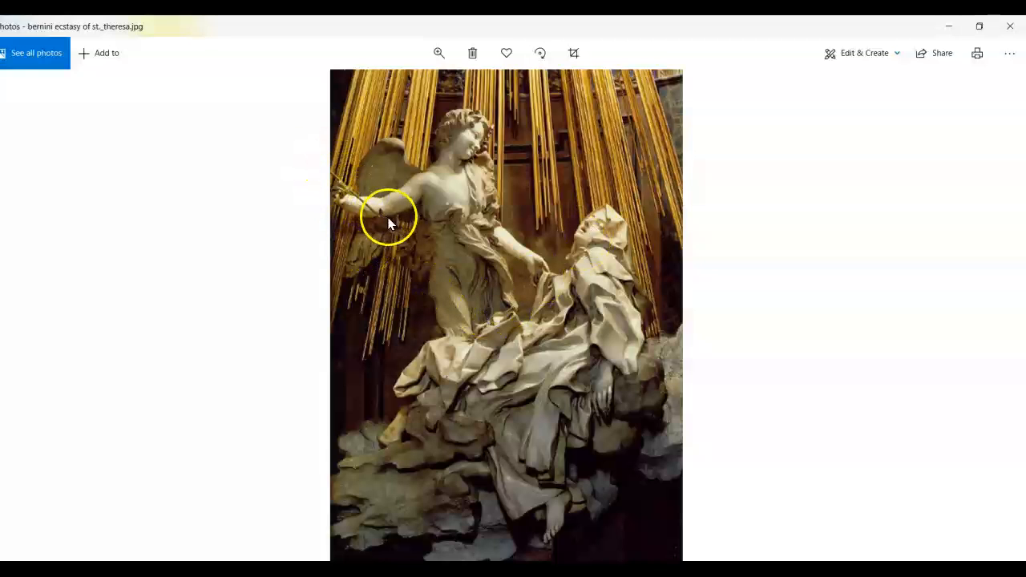
mouse_move(489, 186)
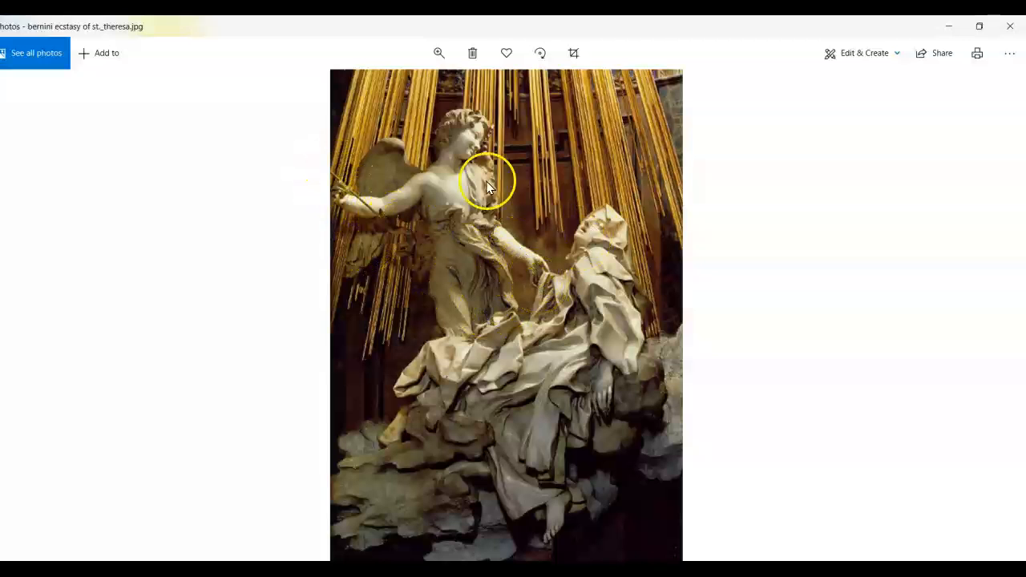
mouse_move(561, 221)
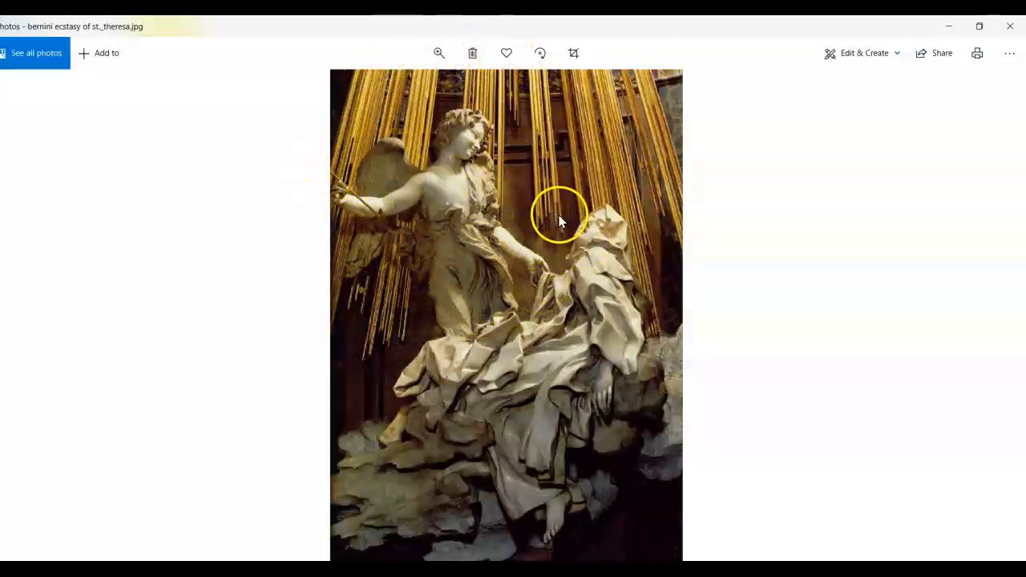
mouse_move(622, 136)
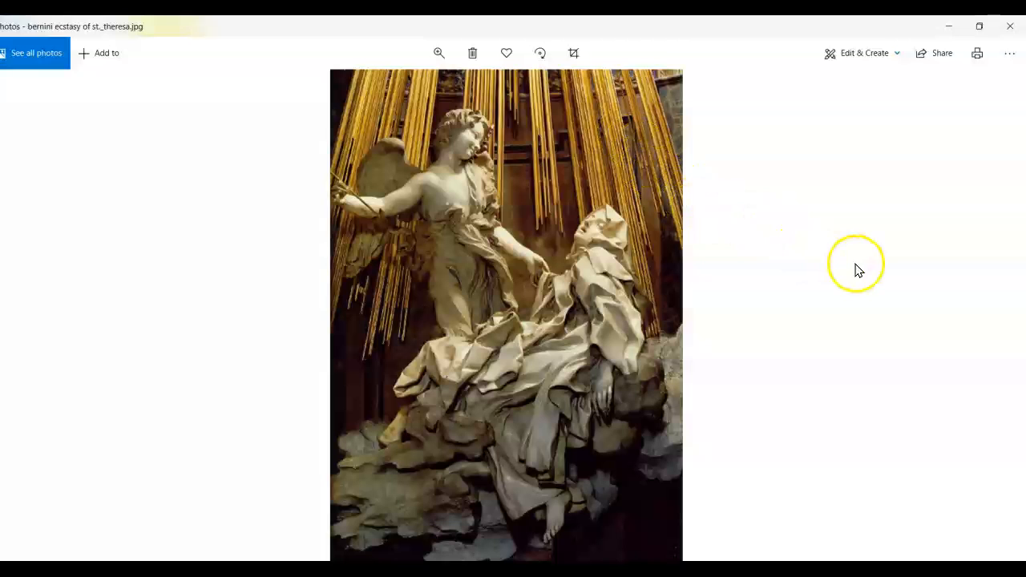
mouse_move(746, 359)
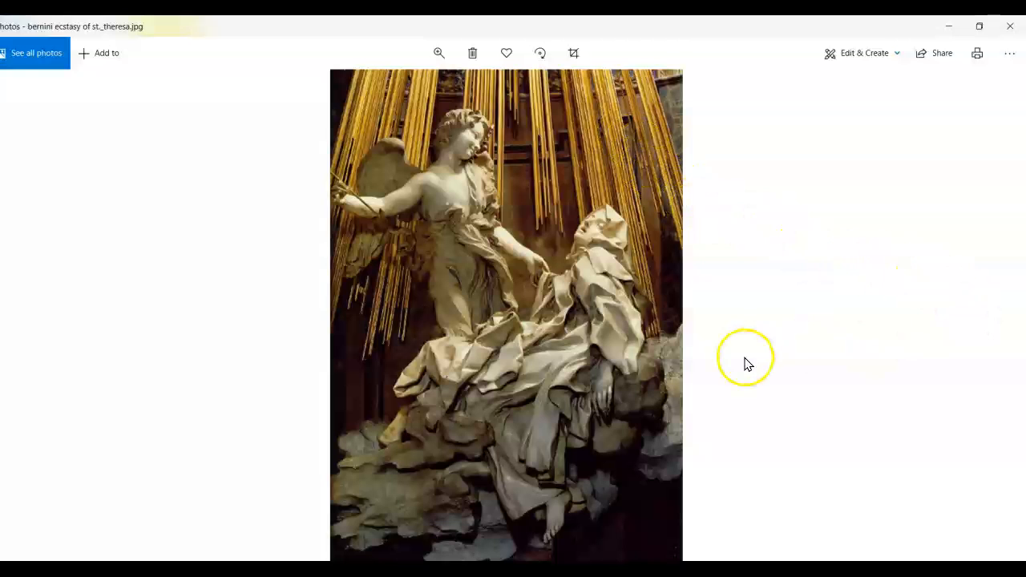
mouse_move(457, 156)
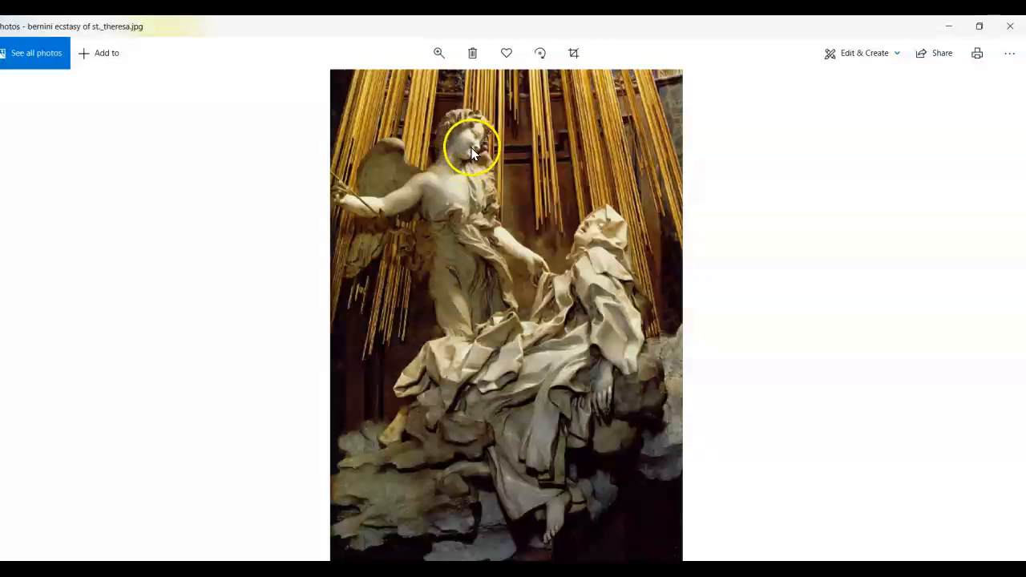
mouse_move(712, 282)
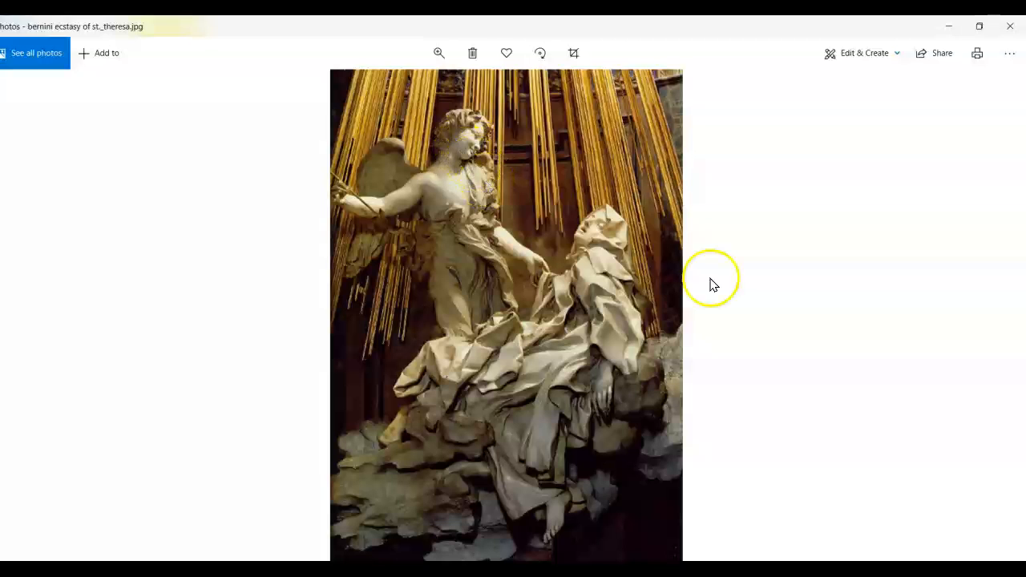
mouse_move(746, 279)
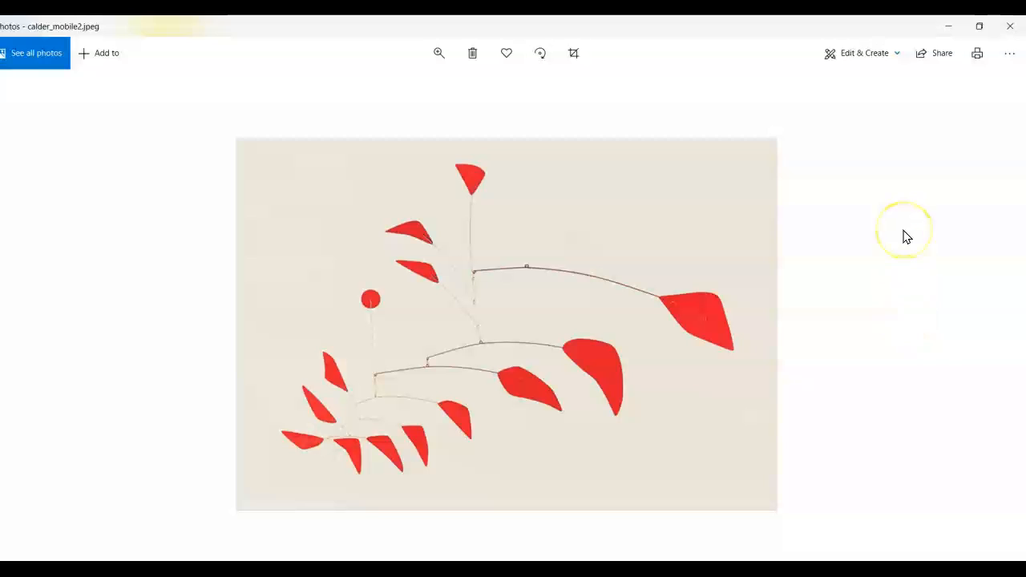
mouse_move(712, 375)
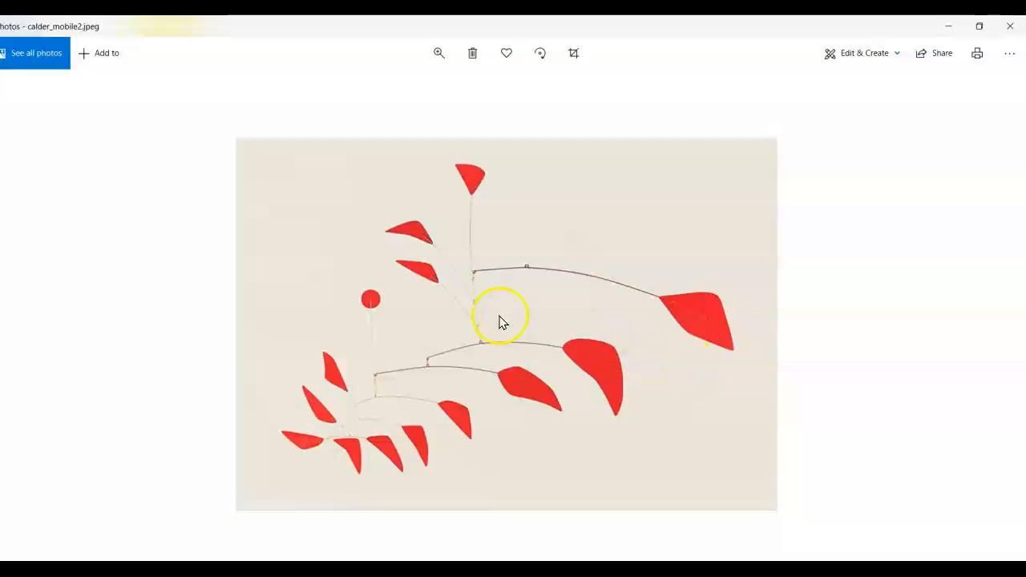
mouse_move(521, 361)
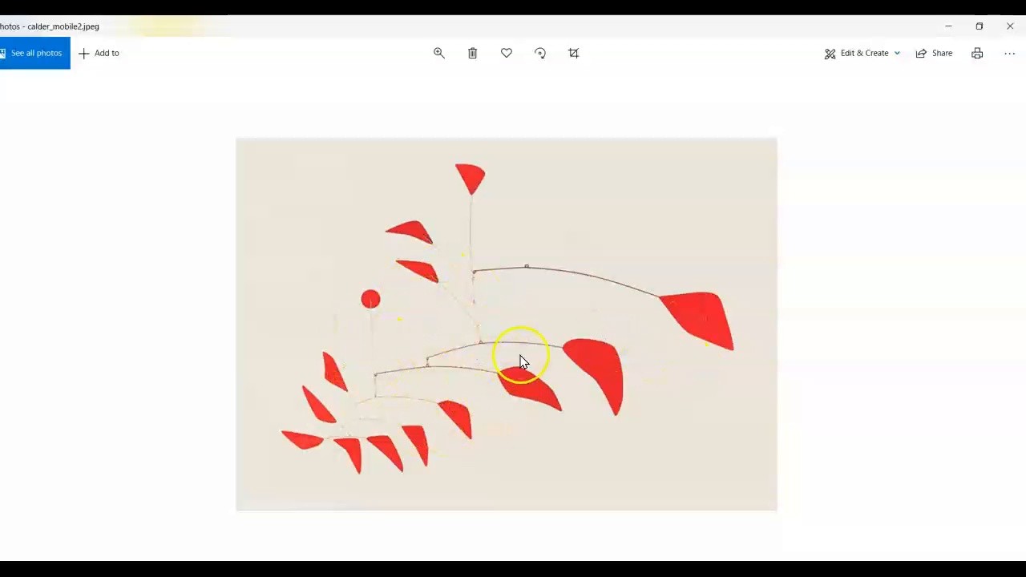
mouse_move(580, 341)
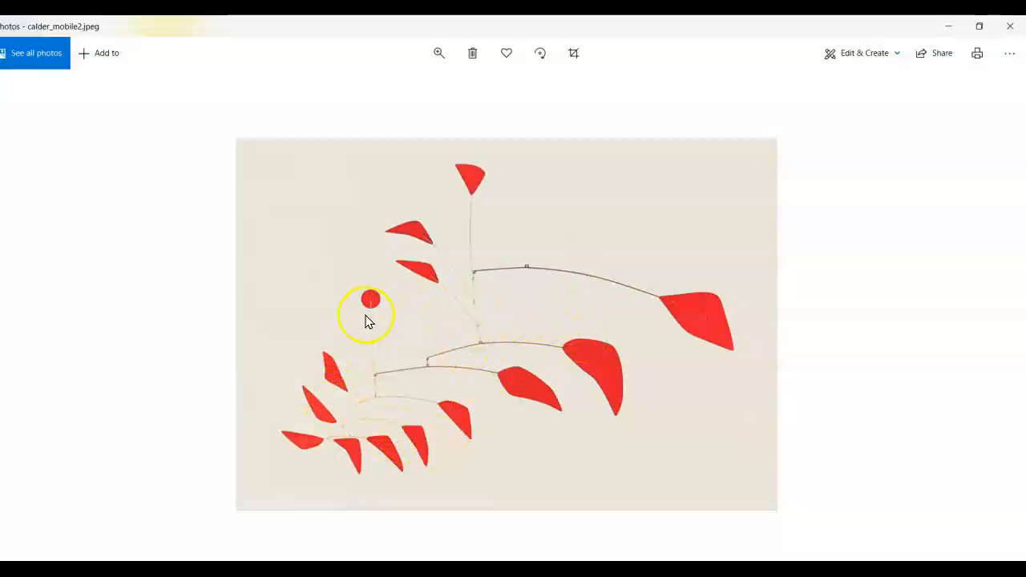
mouse_move(543, 333)
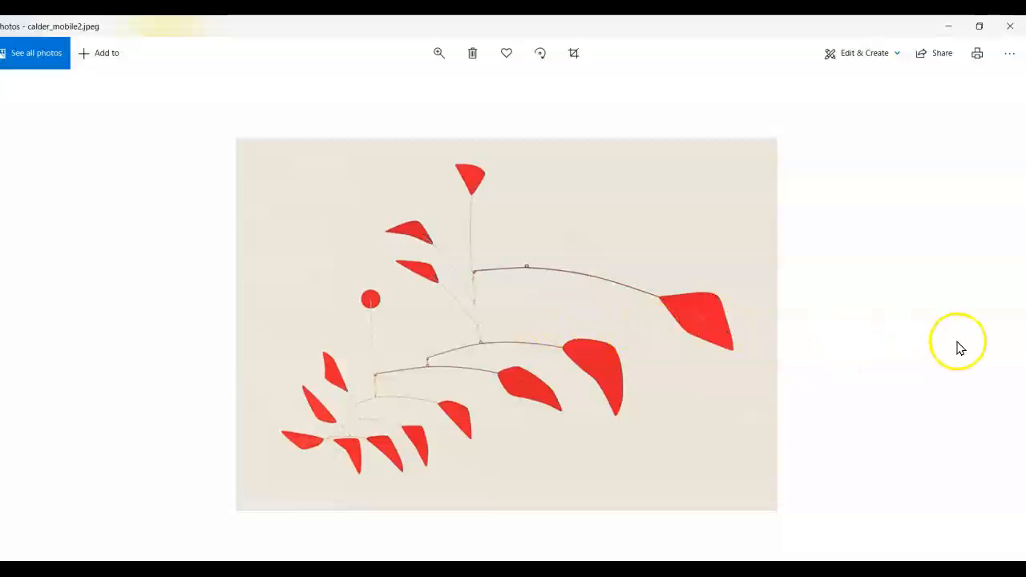
mouse_move(994, 325)
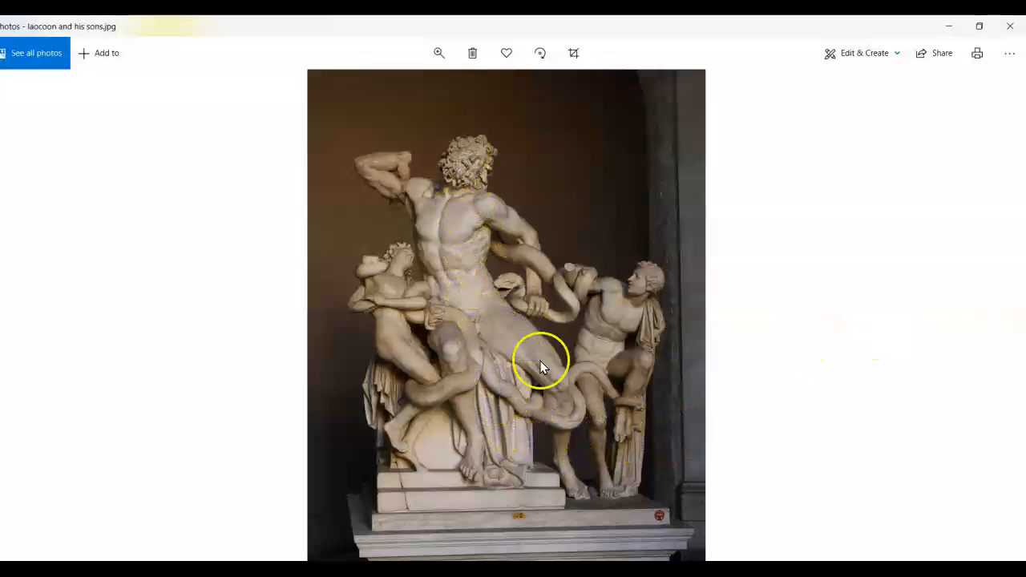
mouse_move(471, 232)
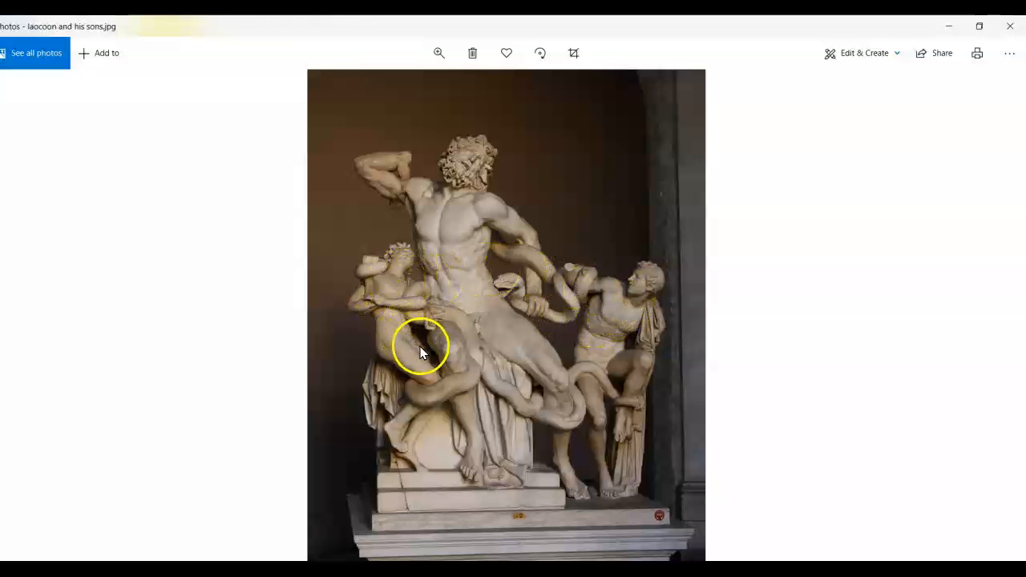
mouse_move(569, 309)
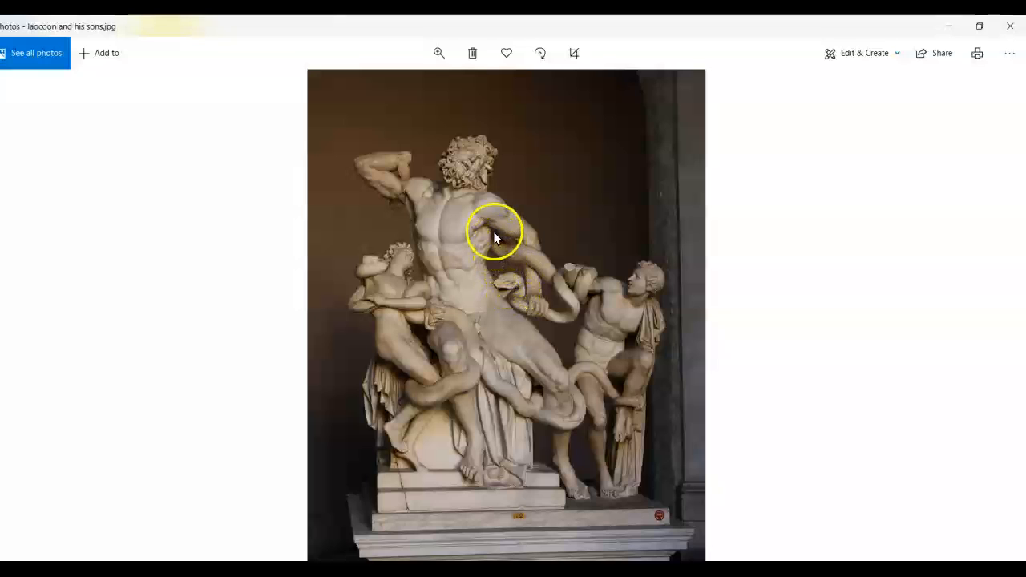
mouse_move(554, 312)
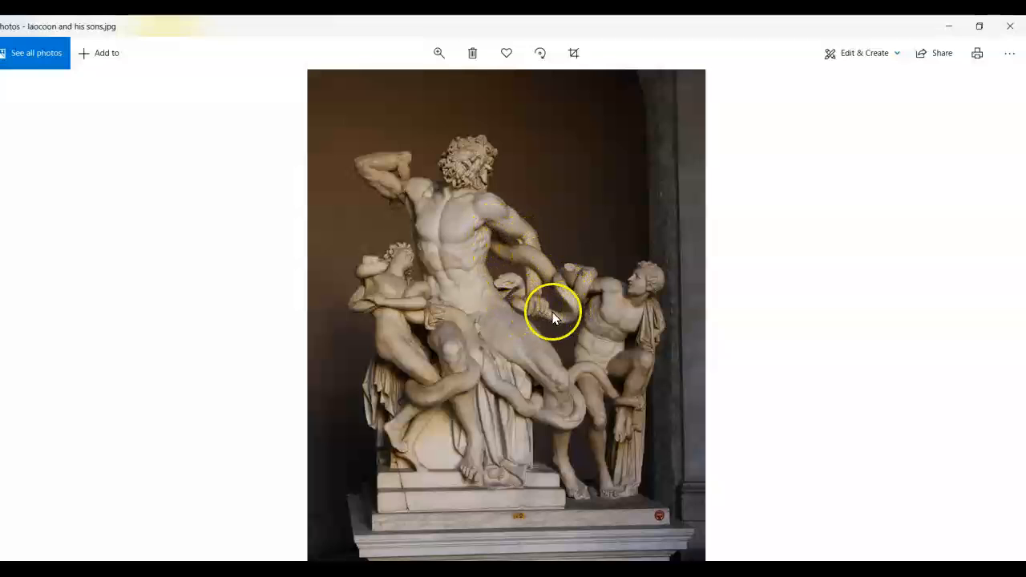
mouse_move(497, 220)
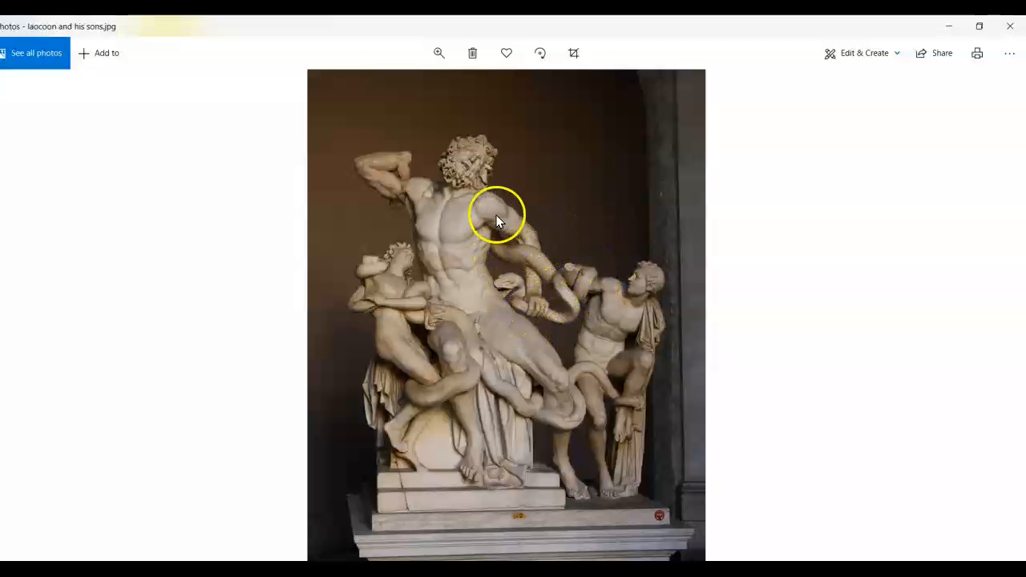
mouse_move(604, 267)
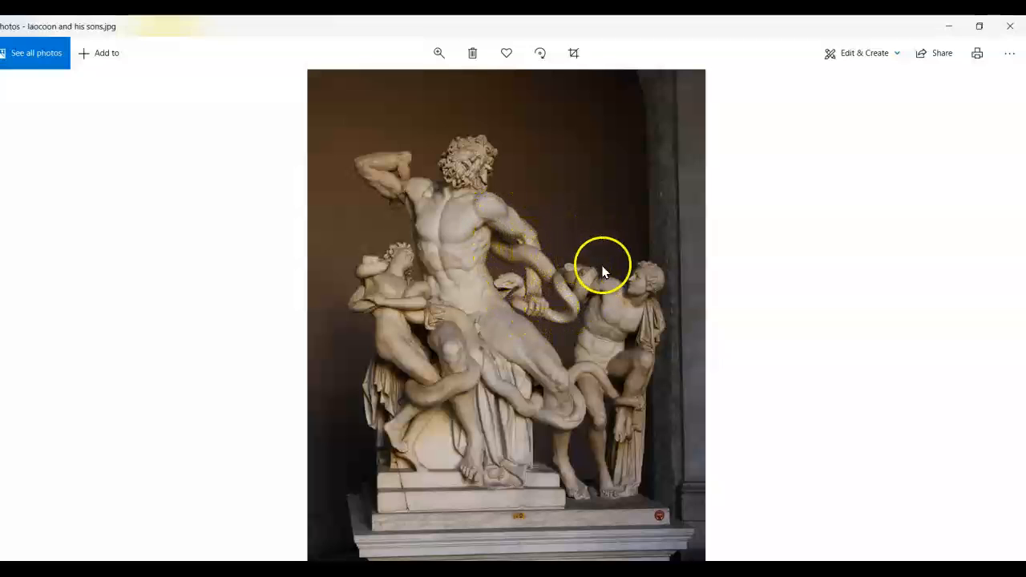
mouse_move(472, 369)
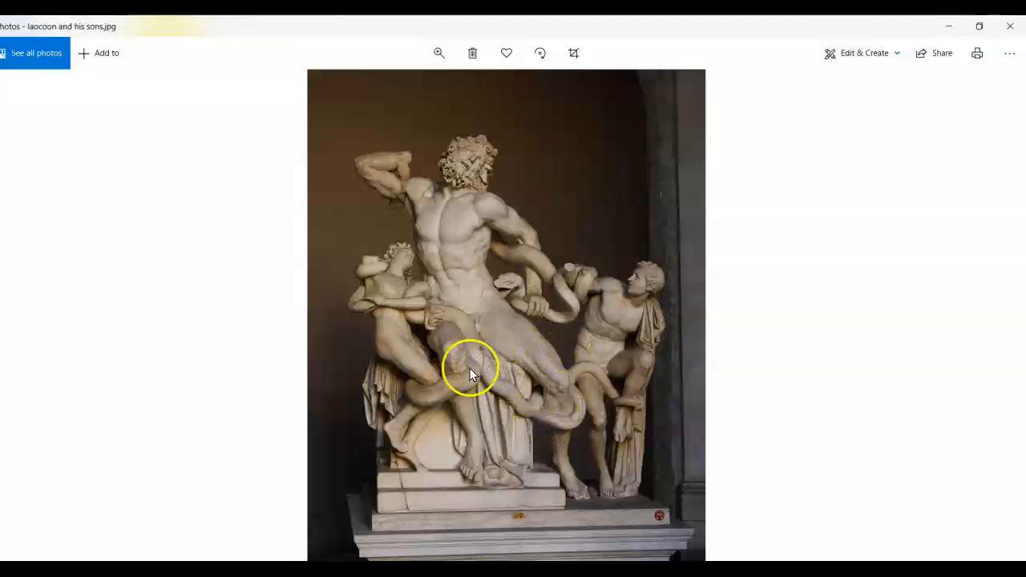
mouse_move(415, 303)
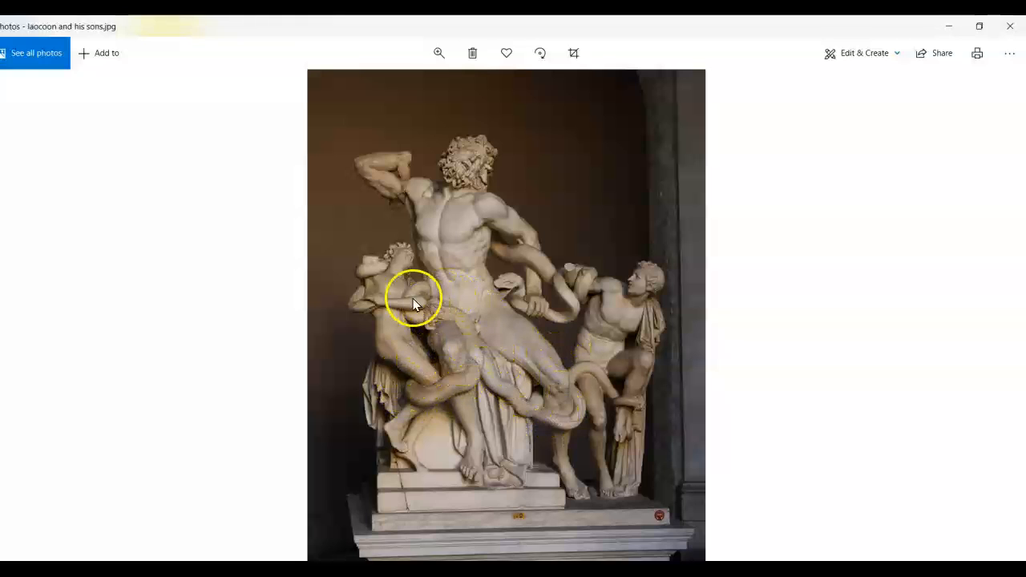
mouse_move(405, 197)
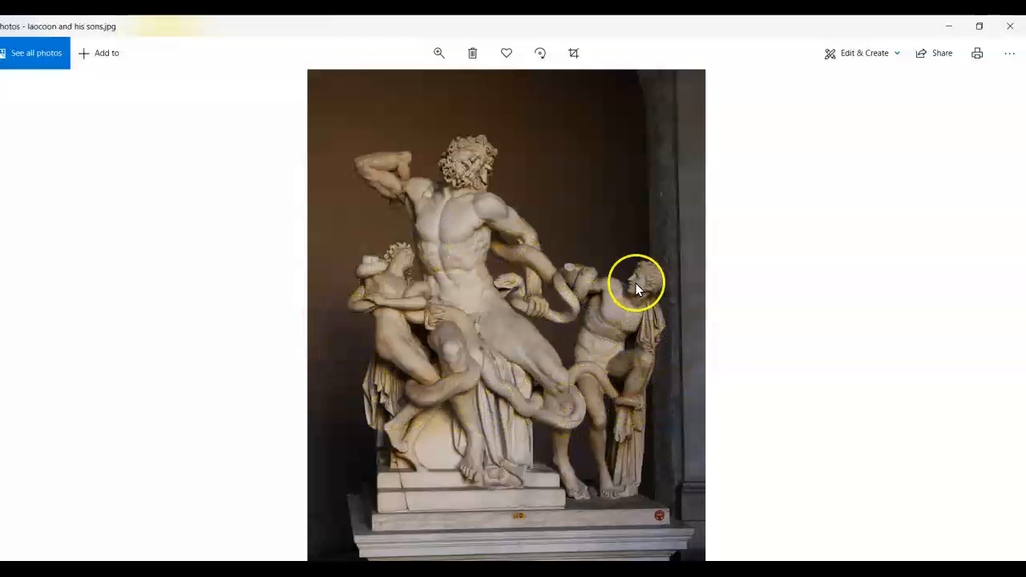
mouse_move(641, 284)
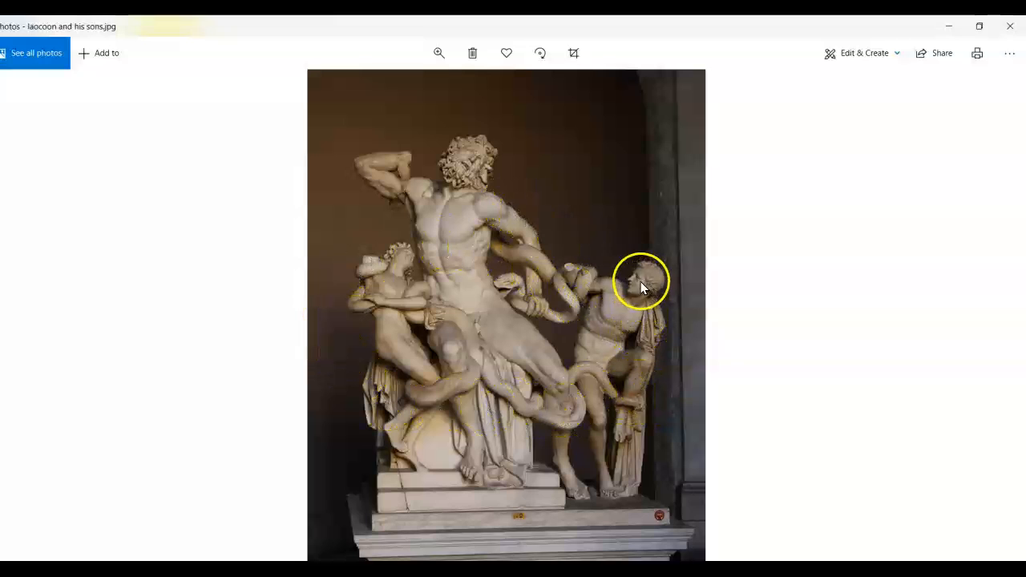
mouse_move(513, 256)
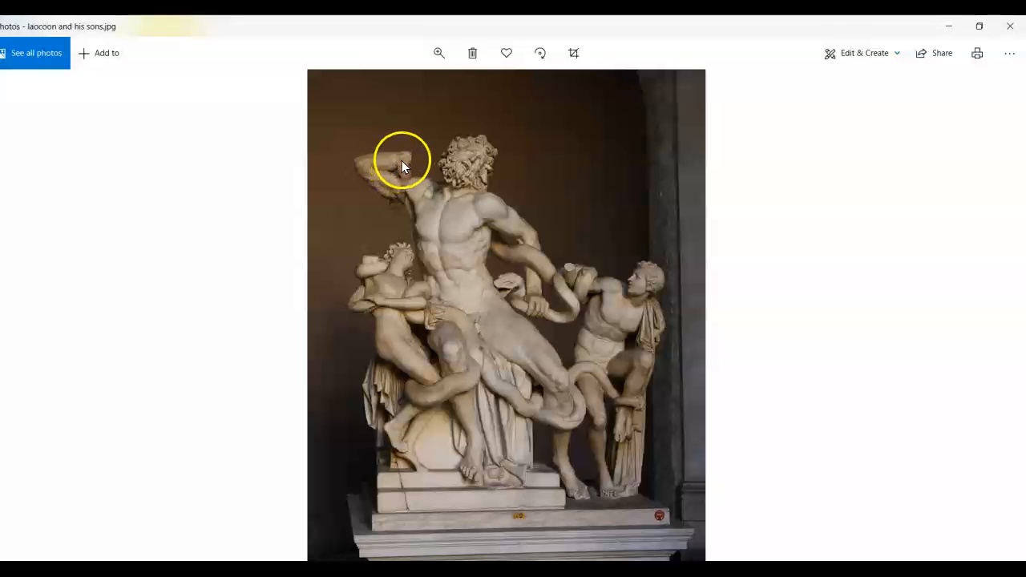
mouse_move(569, 284)
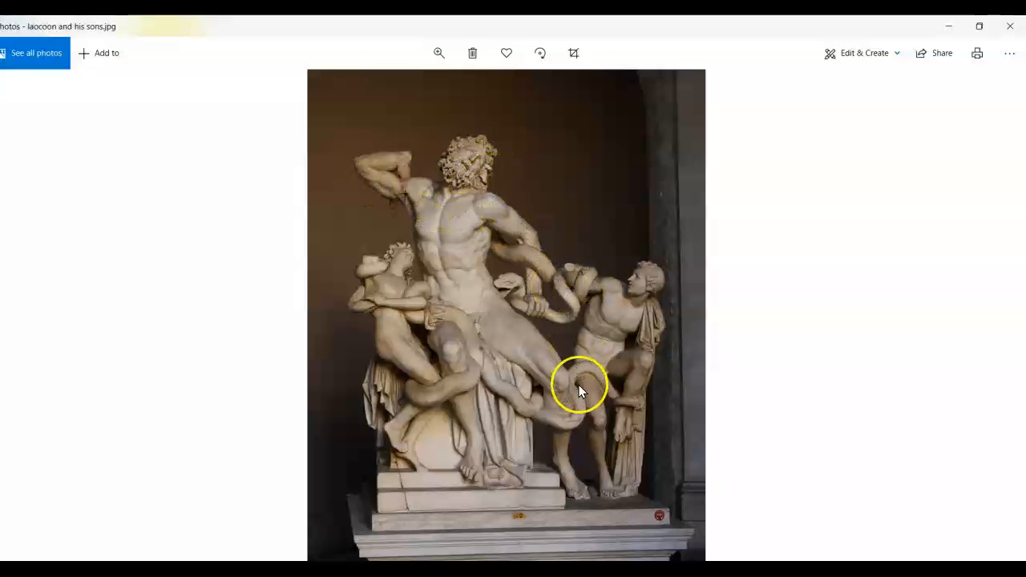
mouse_move(560, 383)
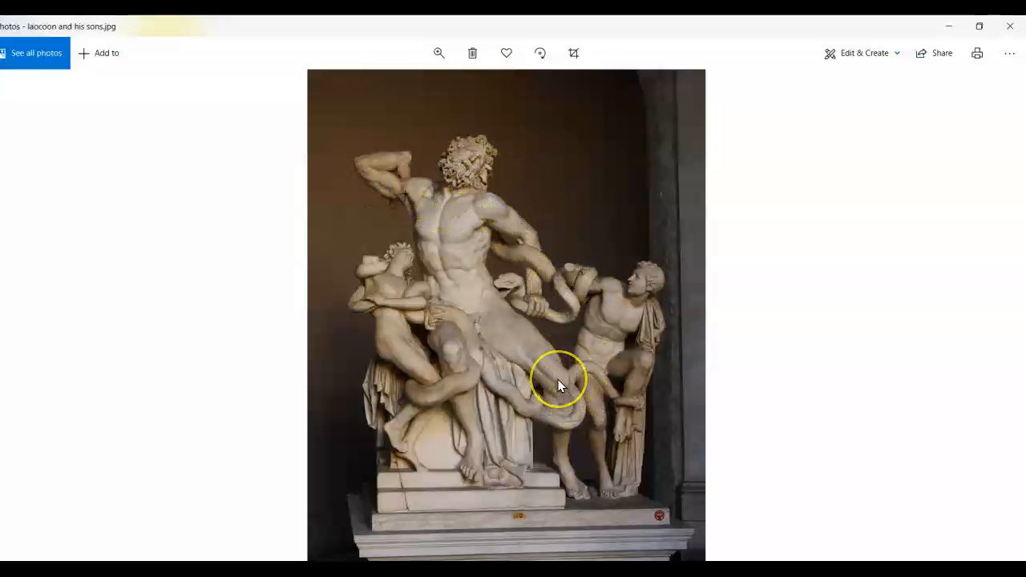
mouse_move(437, 341)
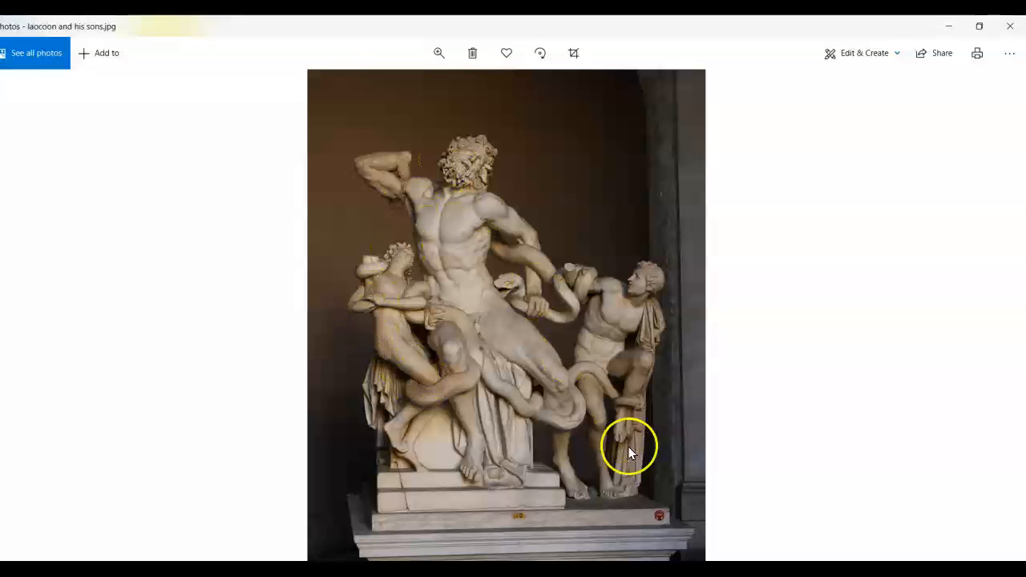
mouse_move(585, 308)
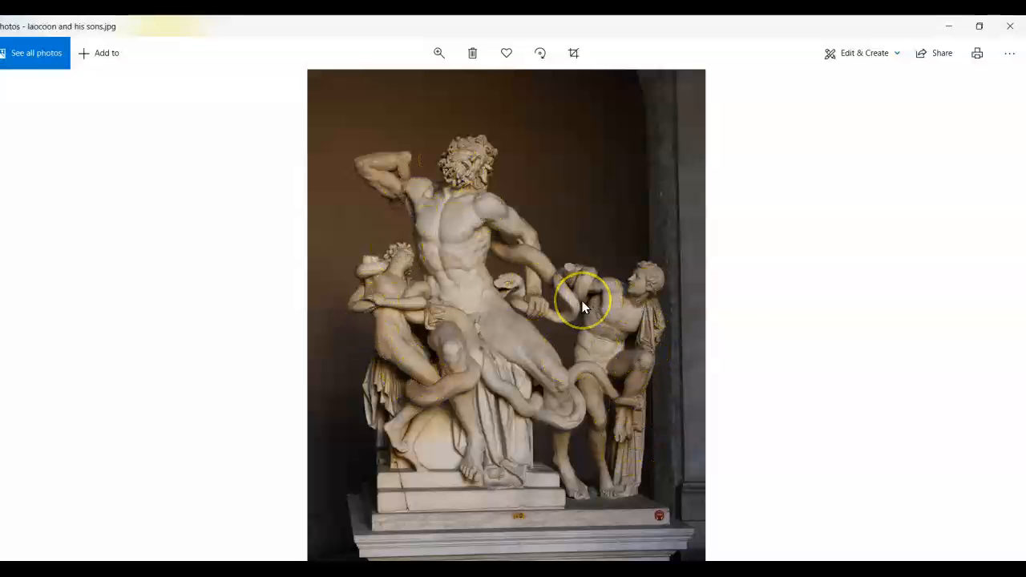
mouse_move(992, 315)
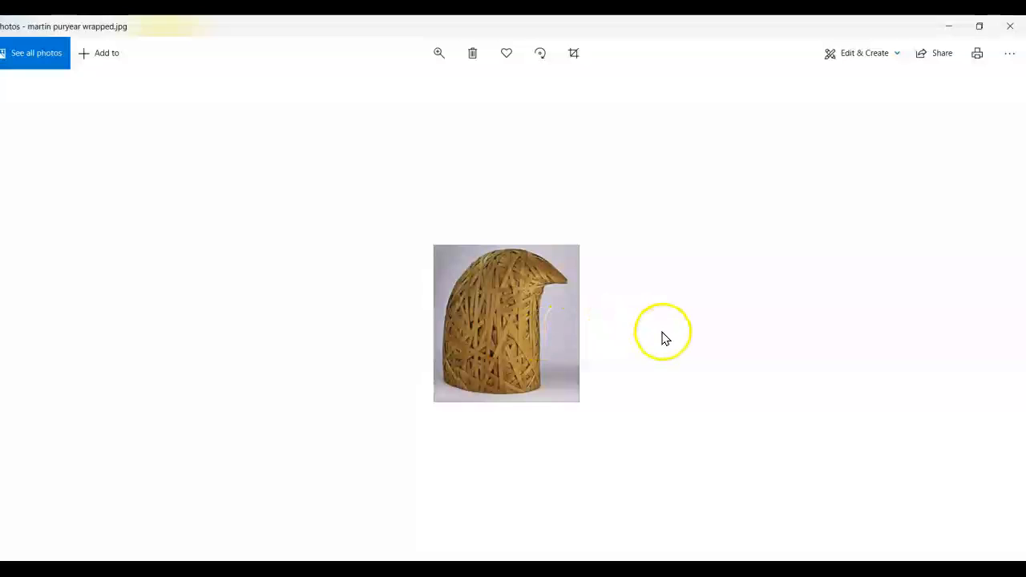
mouse_move(521, 297)
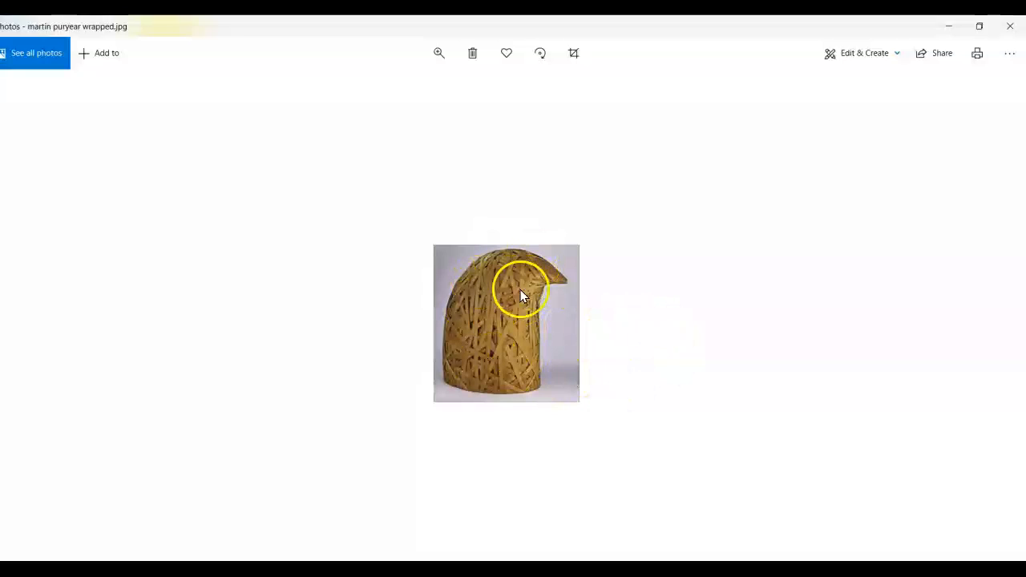
mouse_move(776, 358)
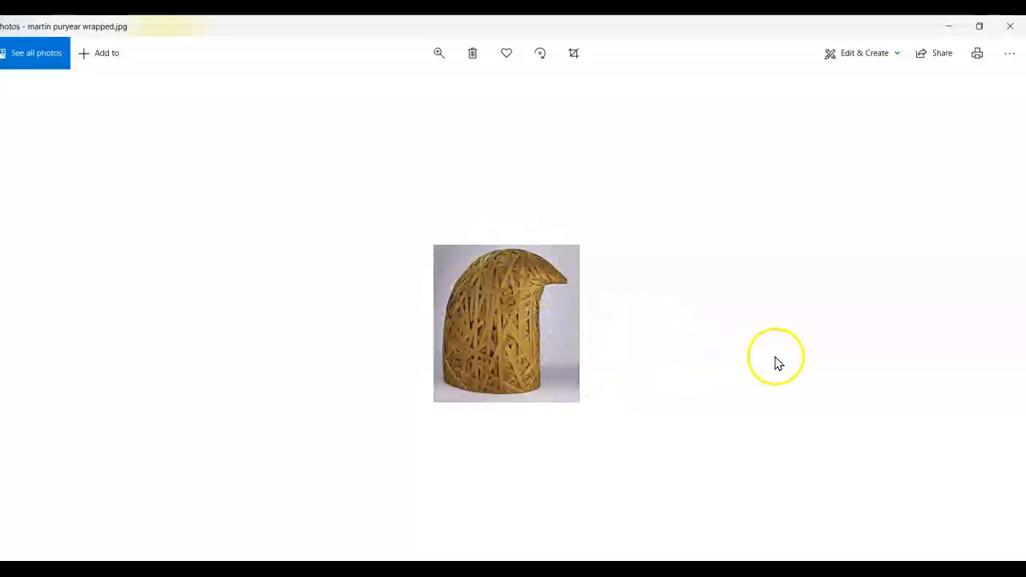
mouse_move(557, 346)
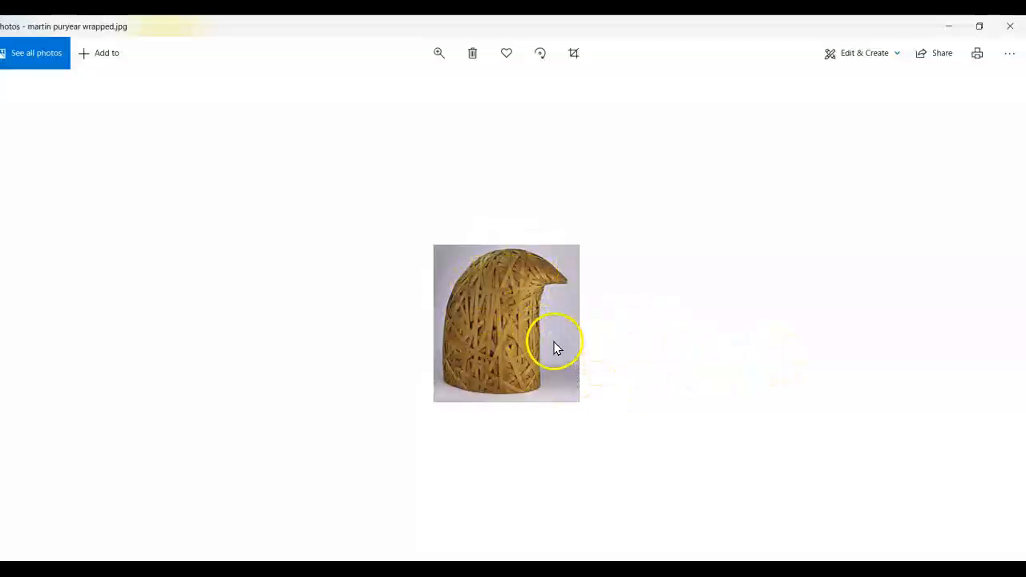
mouse_move(637, 337)
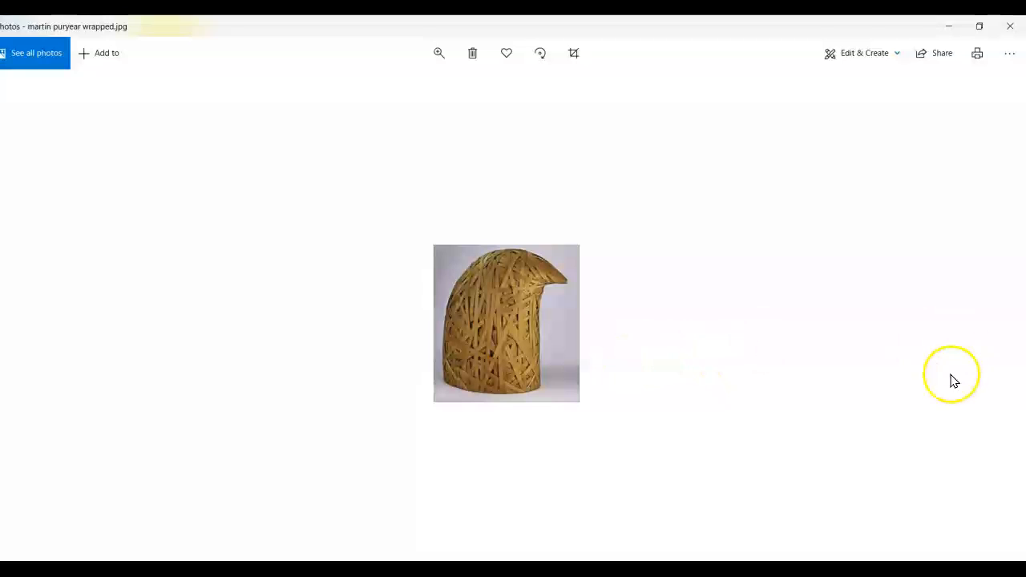
mouse_move(996, 319)
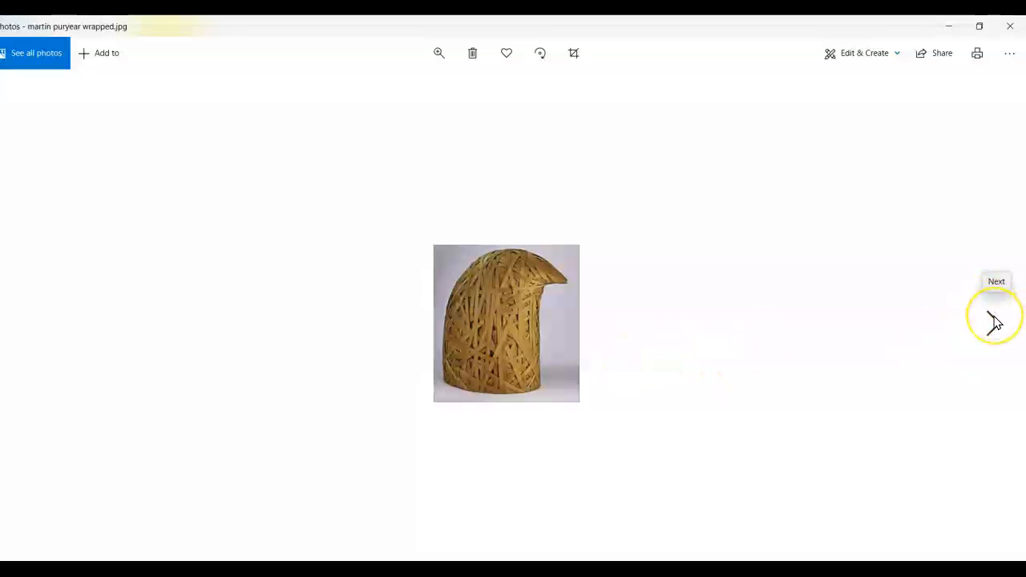
- Advance past 'Wrapped' to the next Martin Puryear piece, an open ribbed wooden dome
click(994, 318)
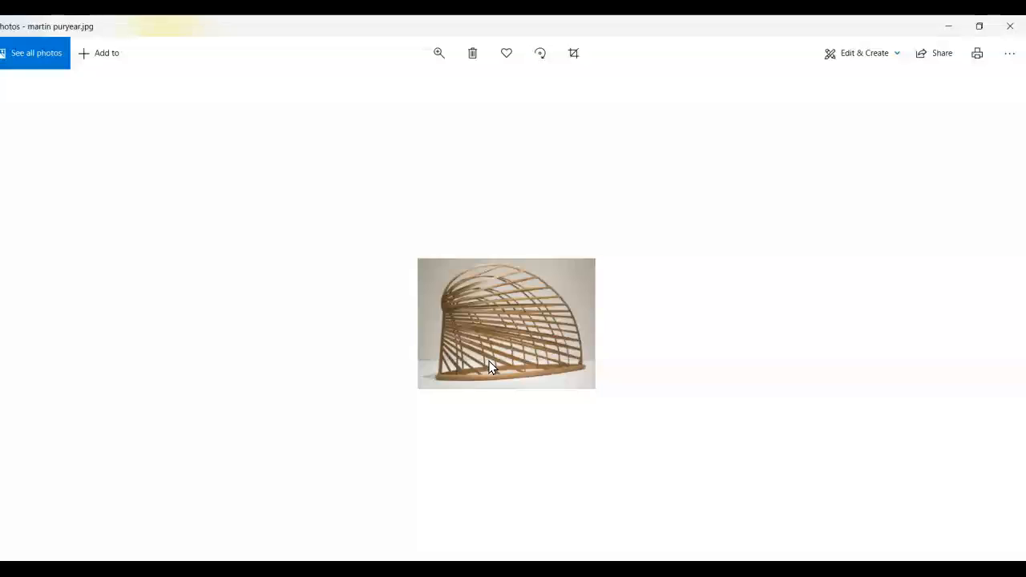
mouse_move(541, 418)
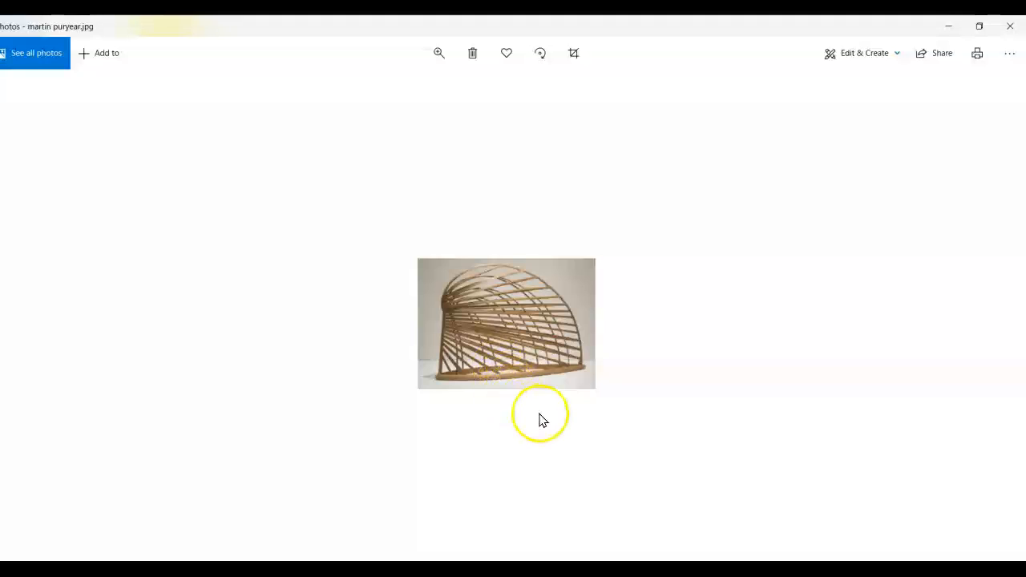
mouse_move(726, 395)
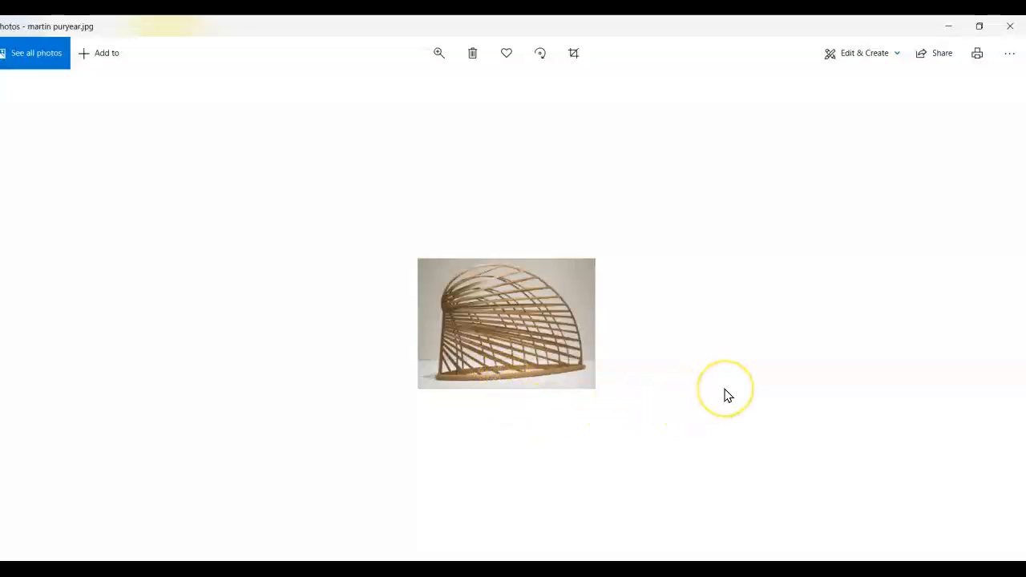
mouse_move(645, 401)
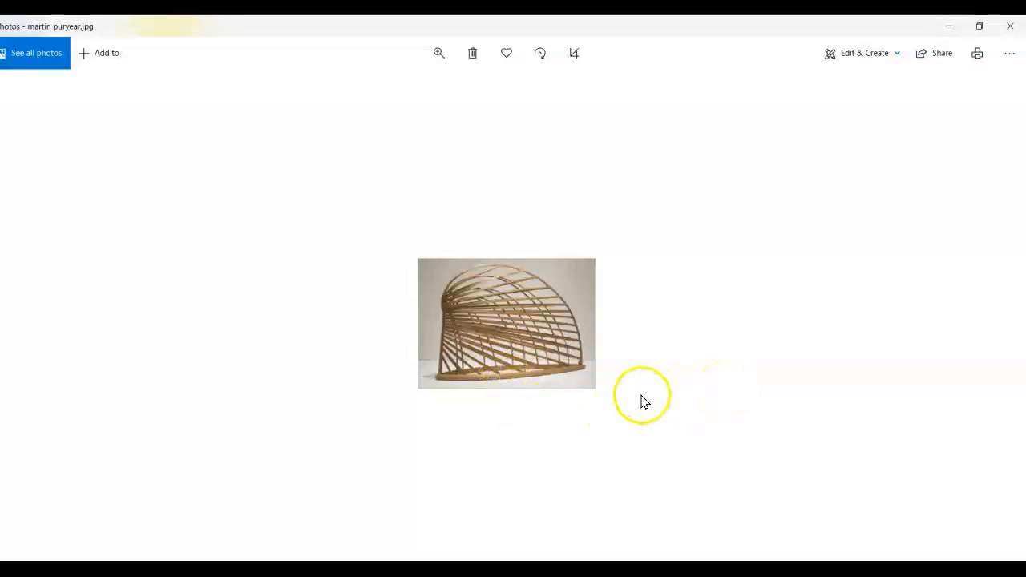
mouse_move(561, 346)
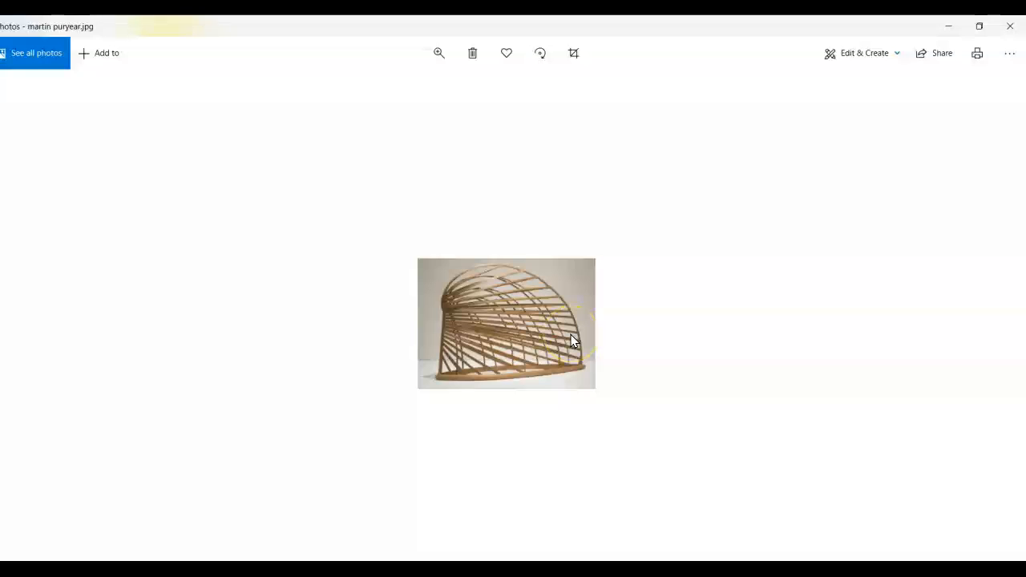
mouse_move(767, 357)
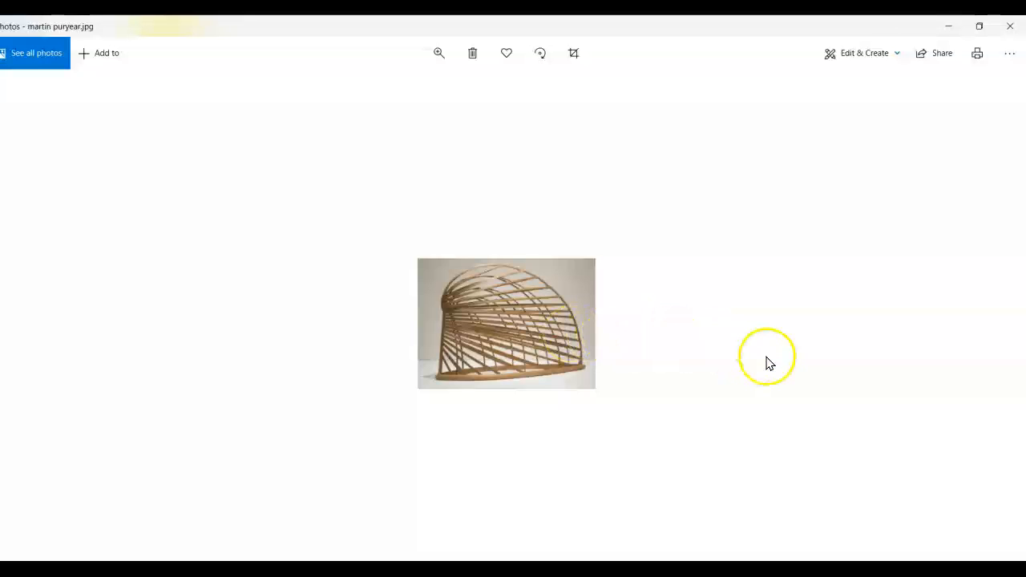
mouse_move(1001, 321)
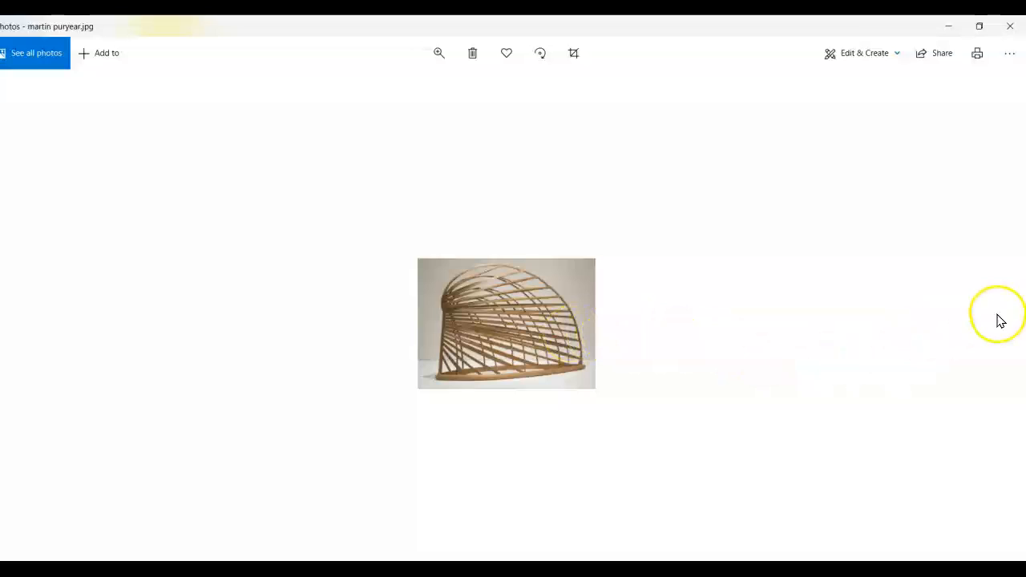
mouse_move(832, 436)
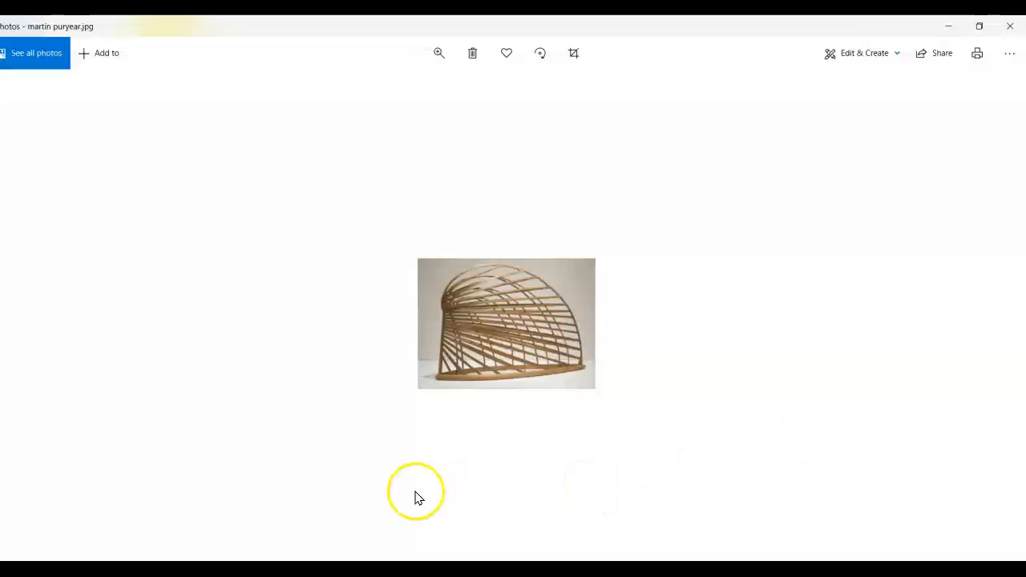
mouse_move(280, 533)
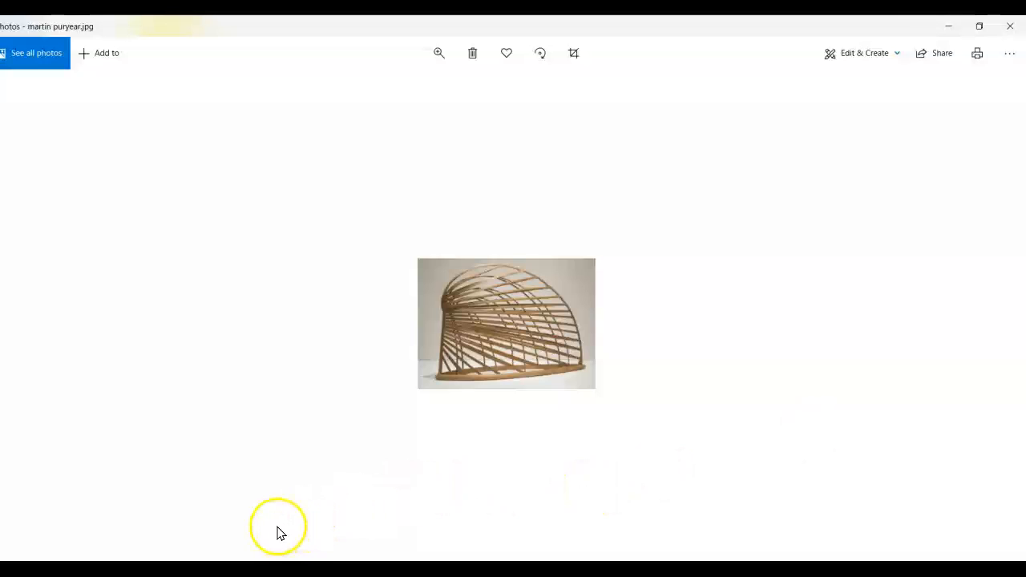
mouse_move(393, 487)
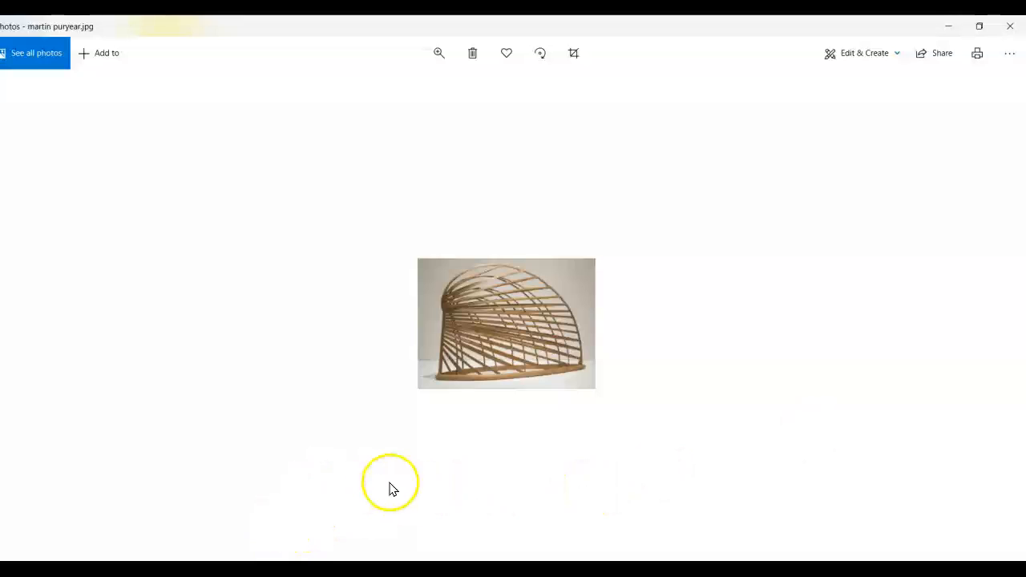
mouse_move(477, 471)
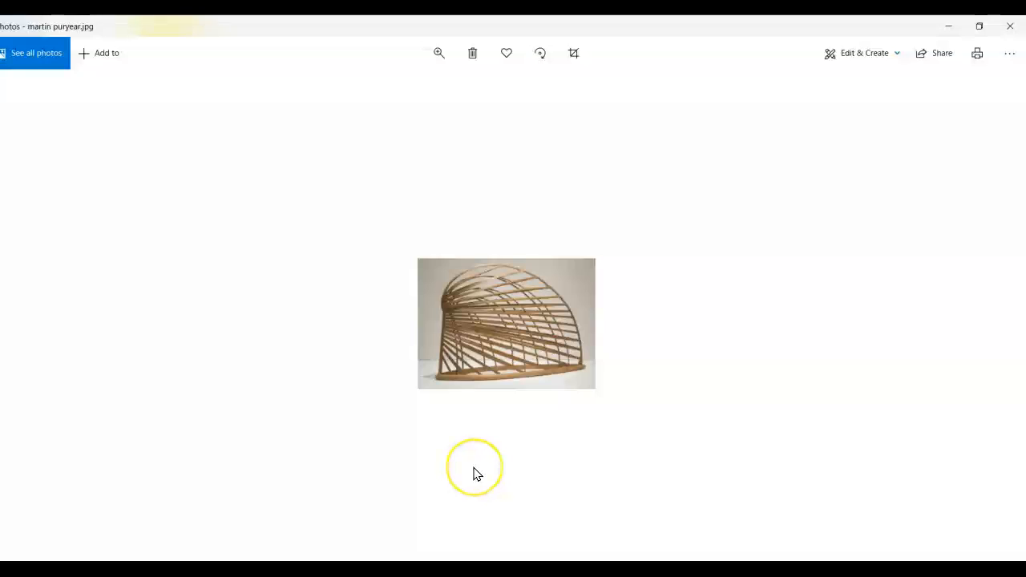
mouse_move(368, 481)
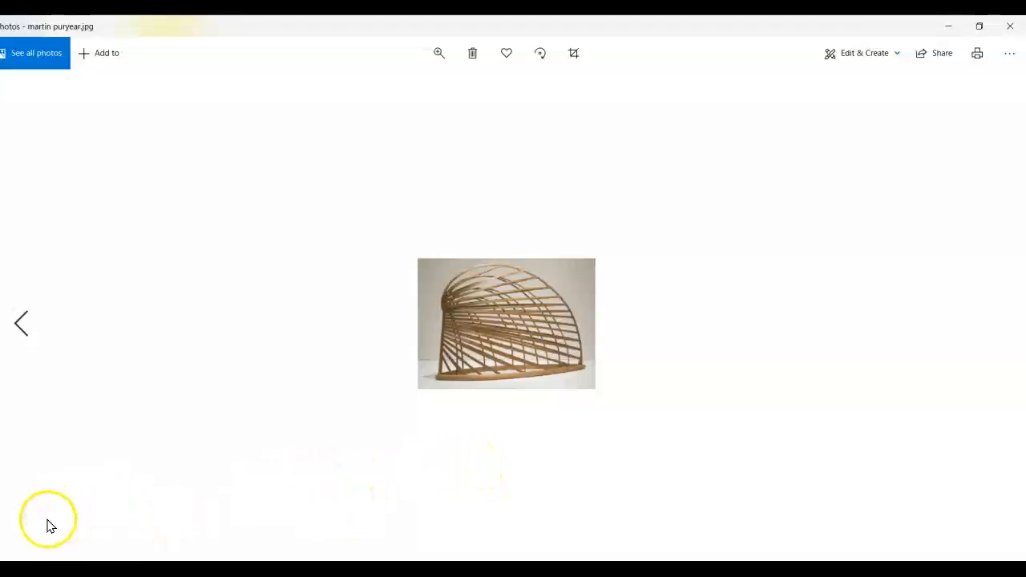
mouse_move(50, 529)
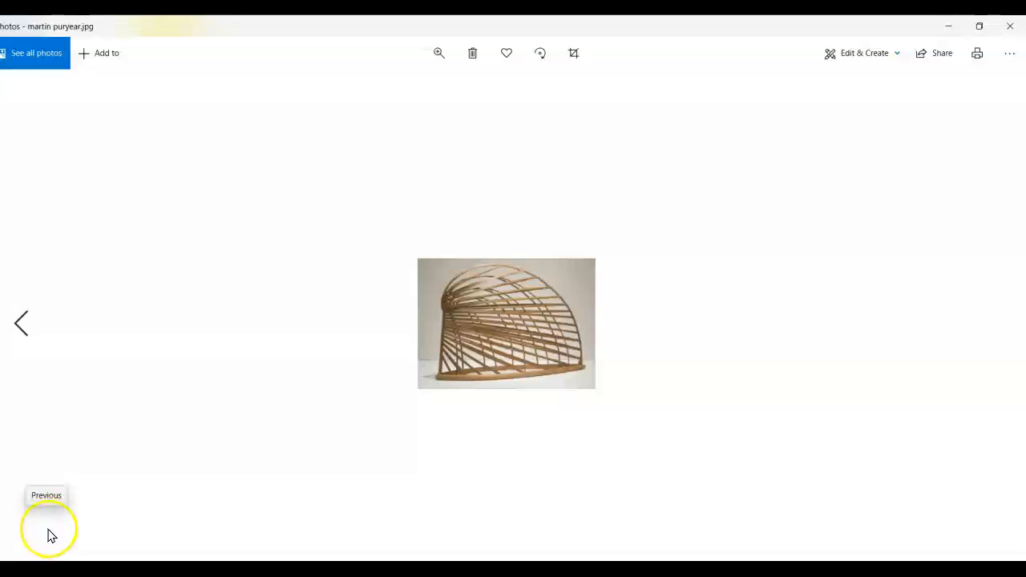
mouse_move(36, 547)
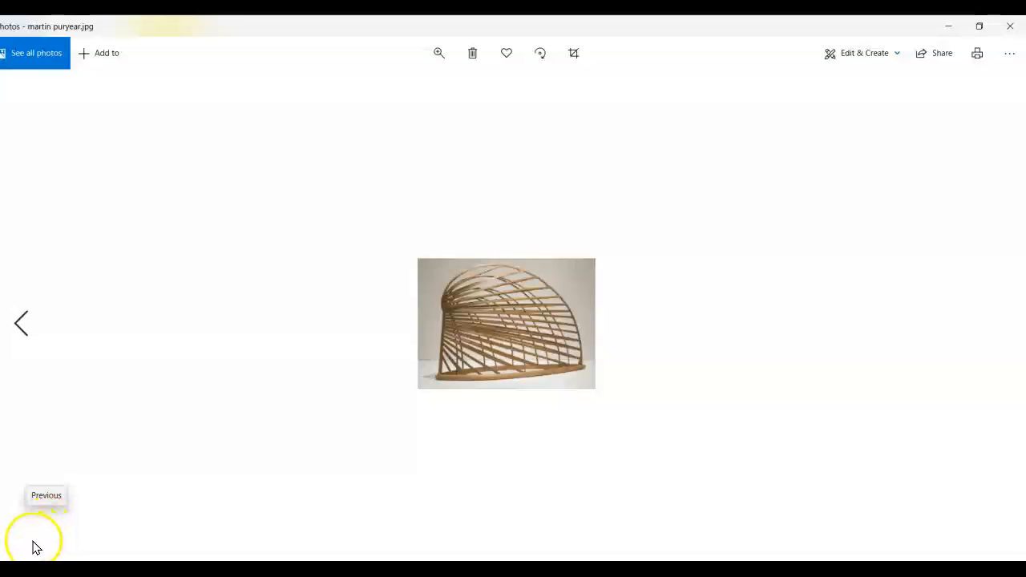